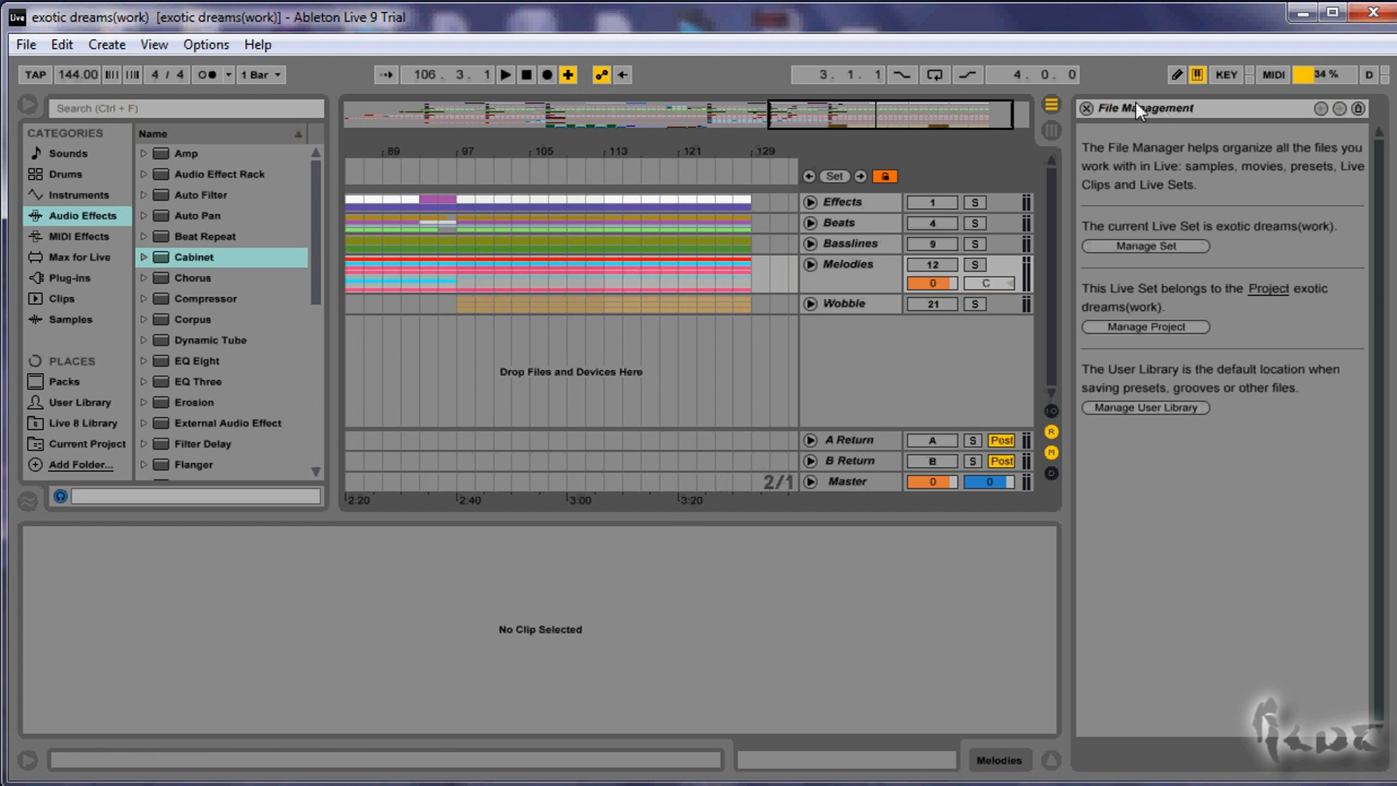
# - Close the File Management help panel and start playback of the exotic dreams arrangement
pyautogui.click(1085, 108)
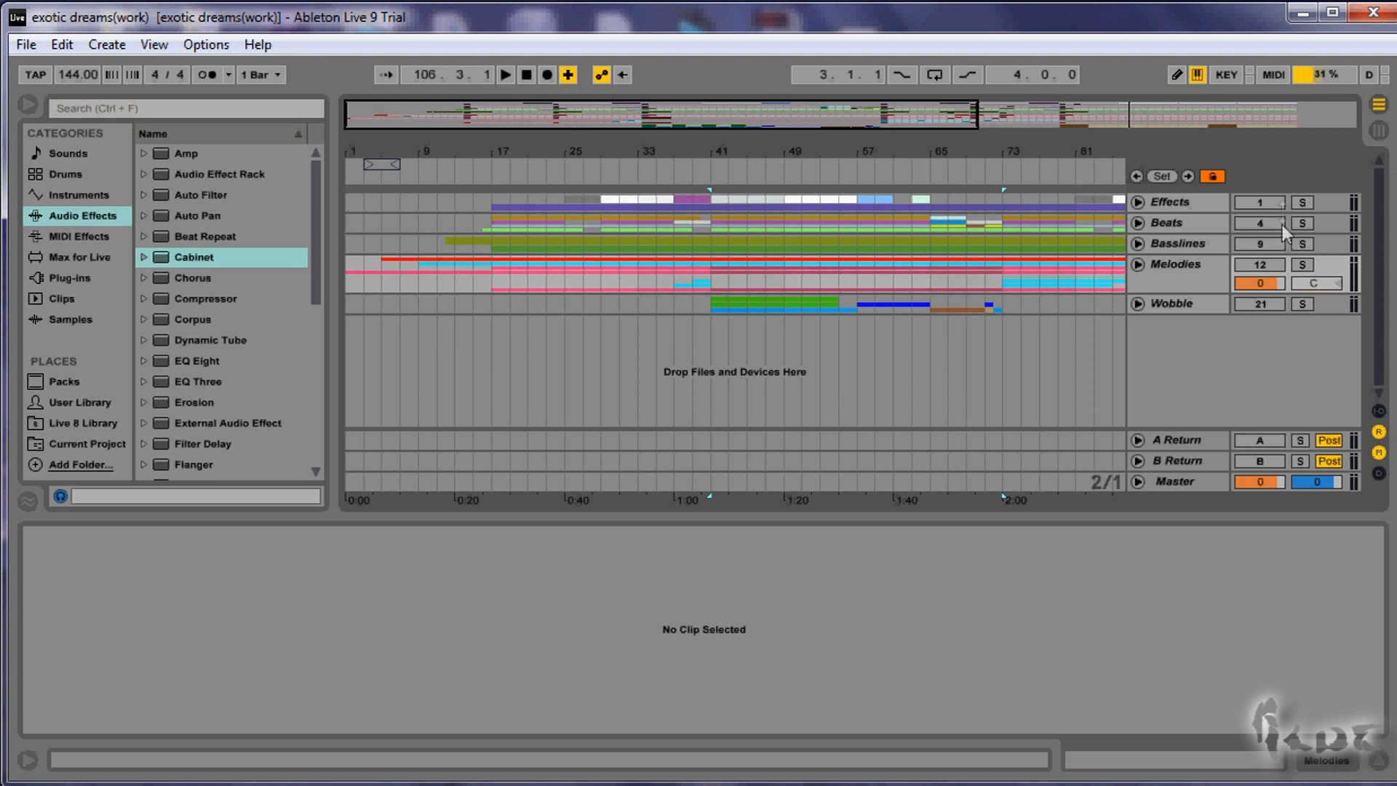
pyautogui.moveTo(1281, 209)
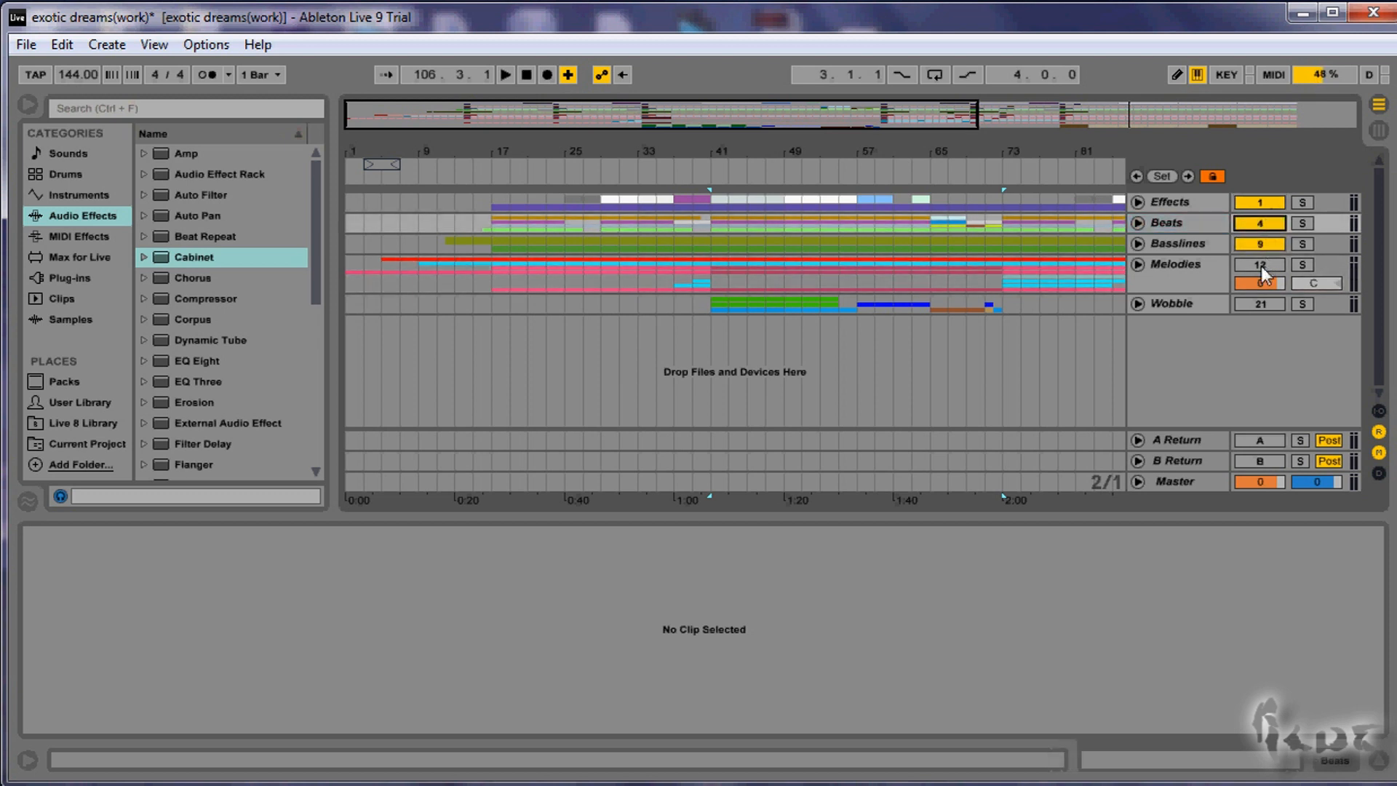
pyautogui.click(504, 74)
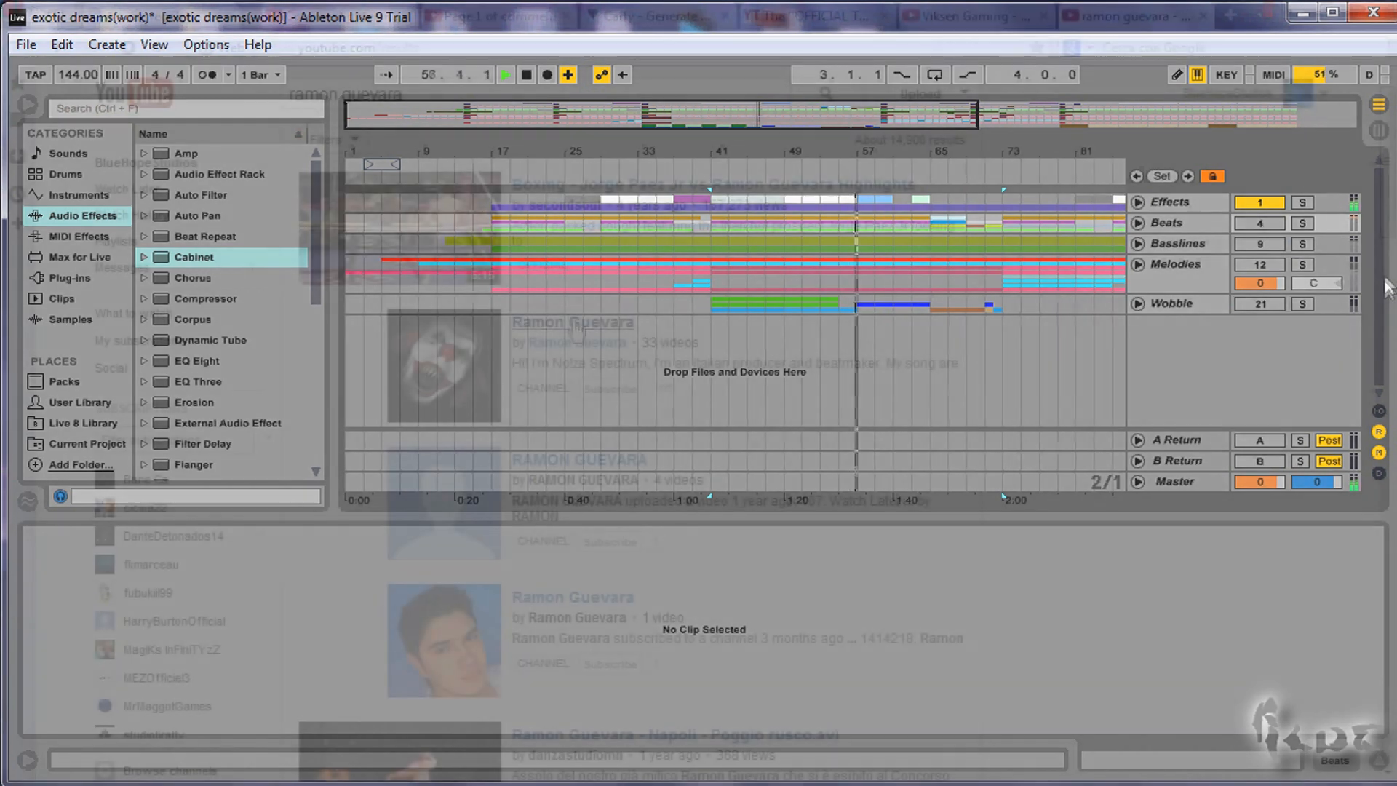
# - Switch to YouTube, open the Ramon Guevara channel and play its featured Noize Spectrum remix
pyautogui.click(1132, 14)
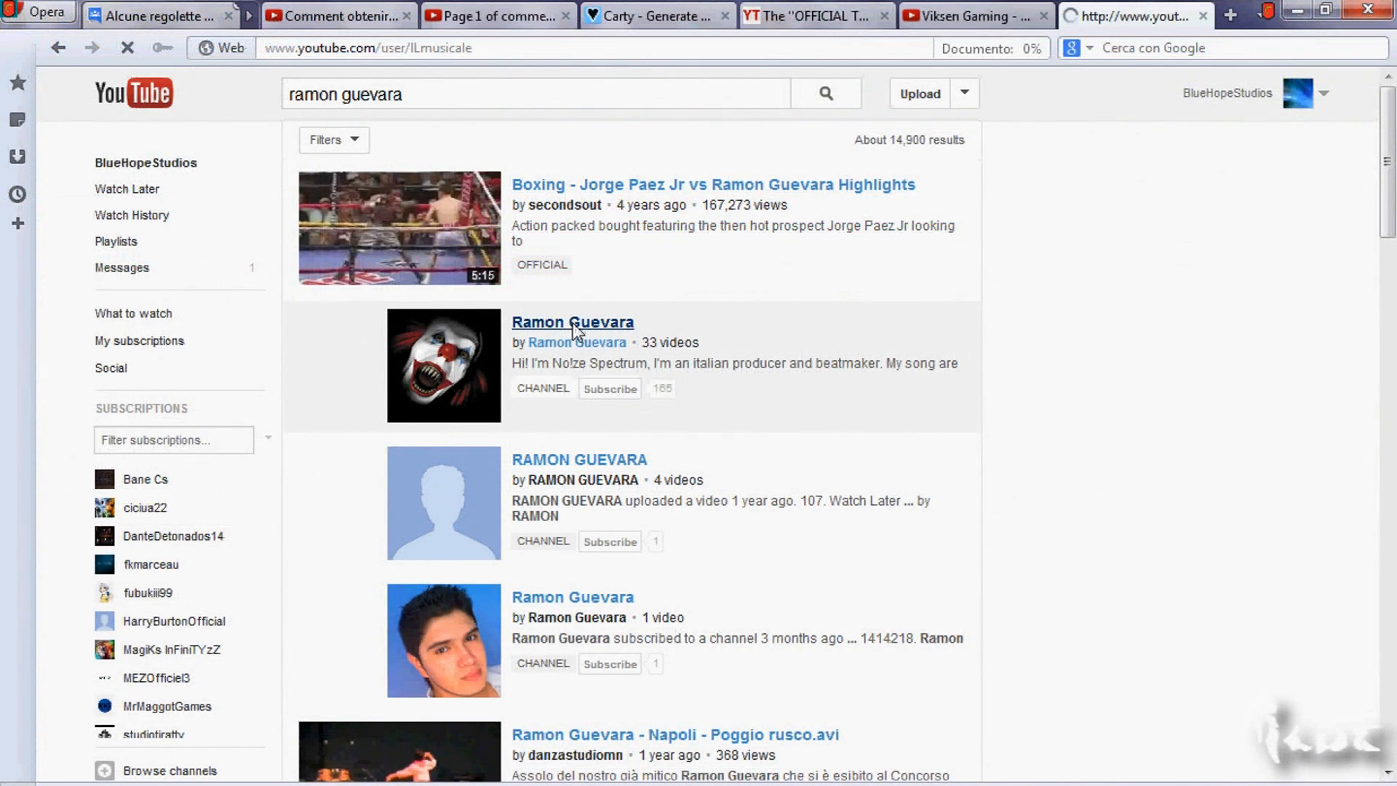
pyautogui.click(574, 322)
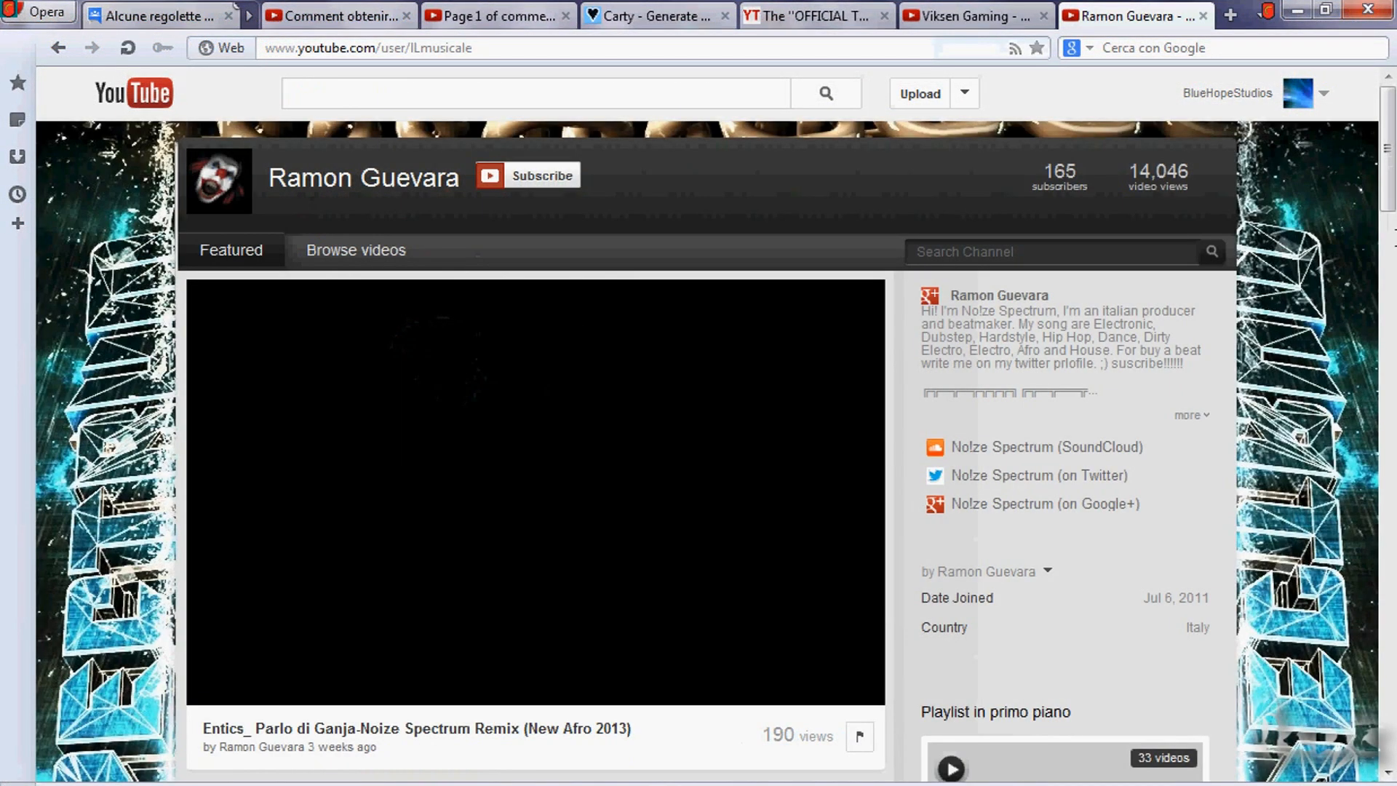
pyautogui.click(534, 490)
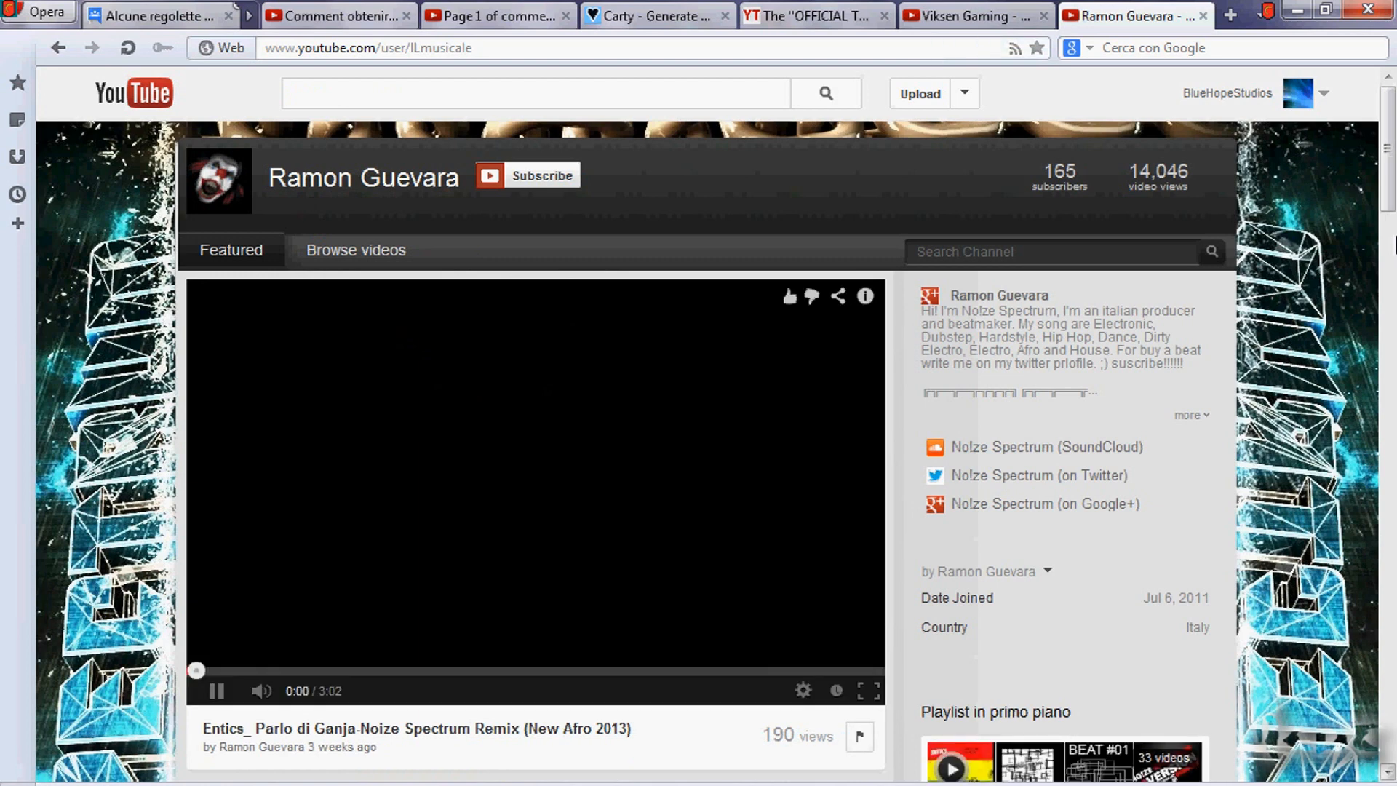
pyautogui.click(534, 482)
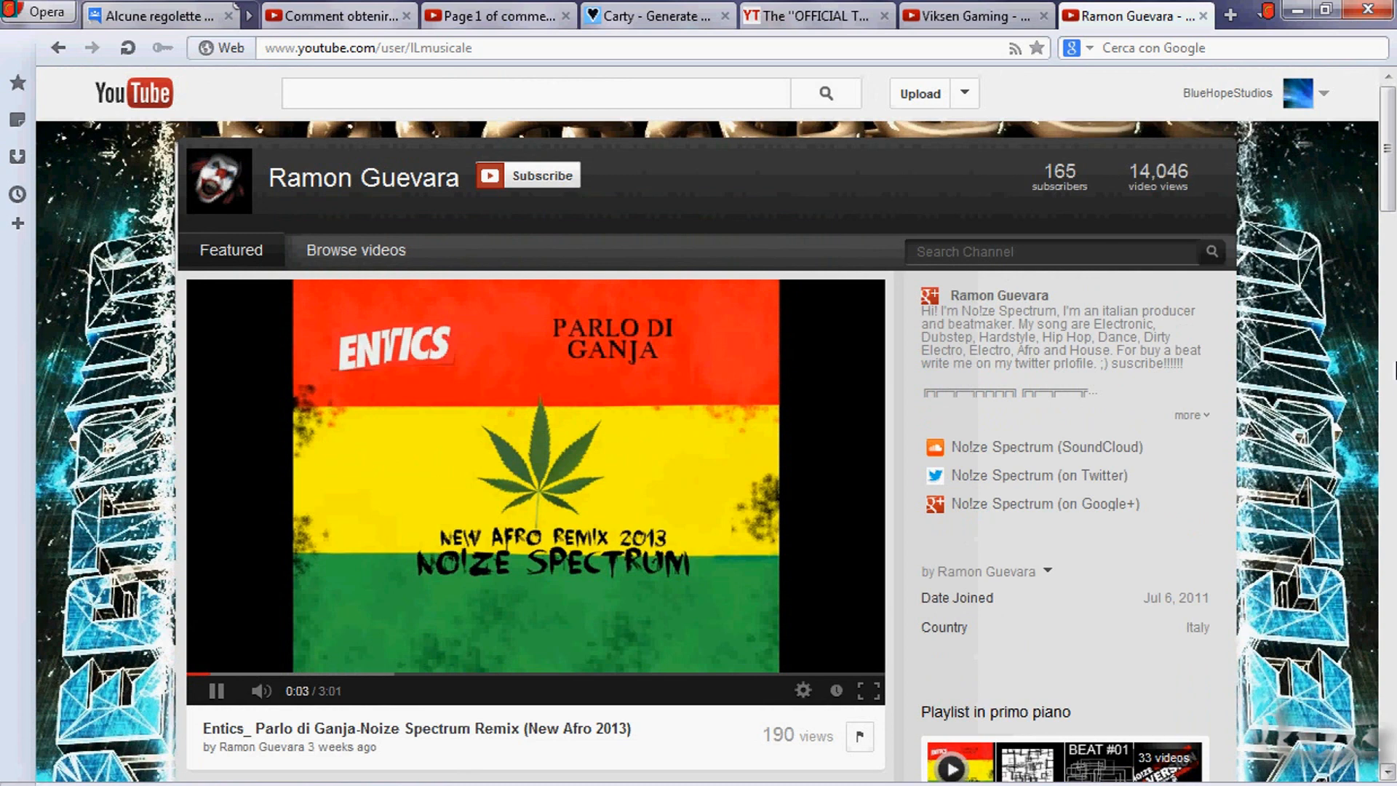
pyautogui.scroll(-3)
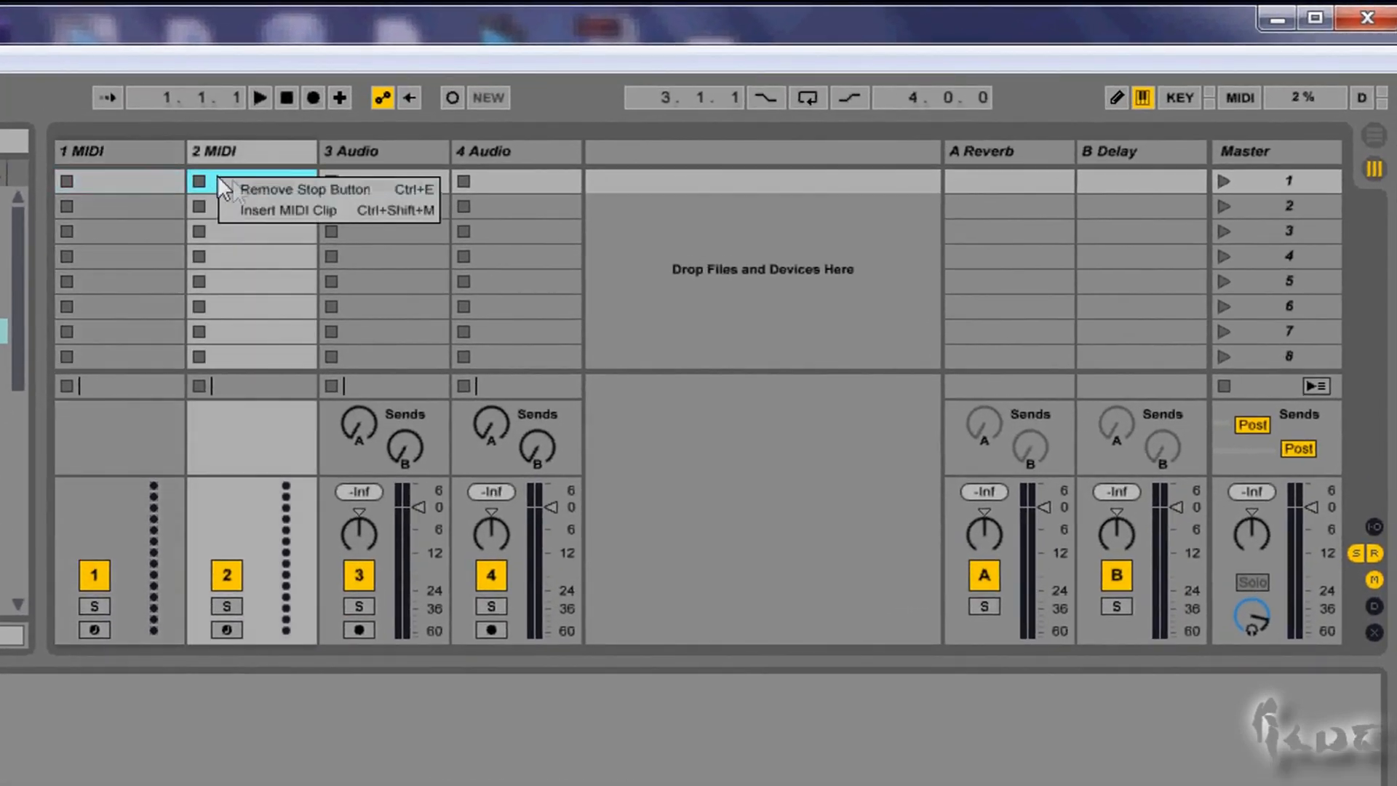
pyautogui.click(288, 210)
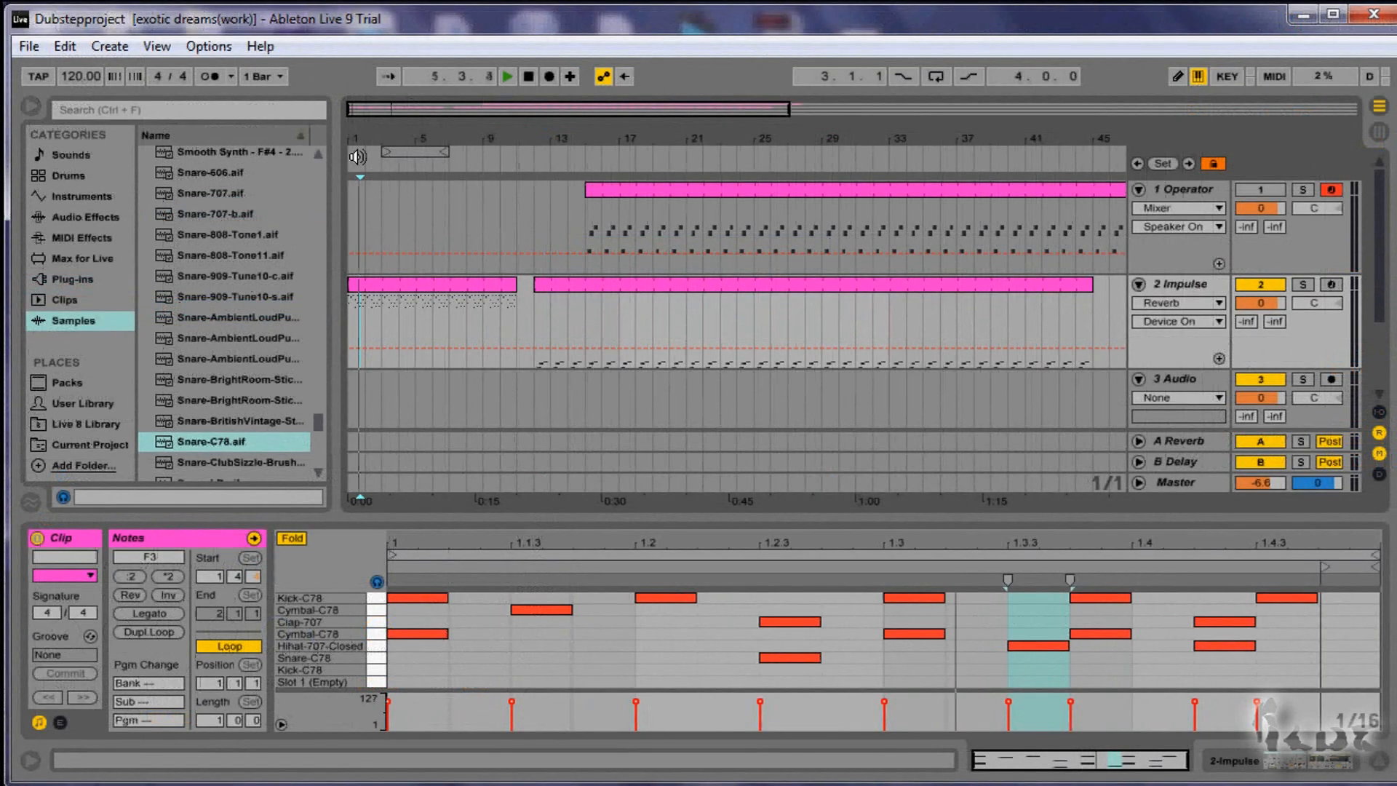
# - Play the example beat, then insert an empty MIDI clip on track 2 spanning bars 9–25
pyautogui.click(506, 76)
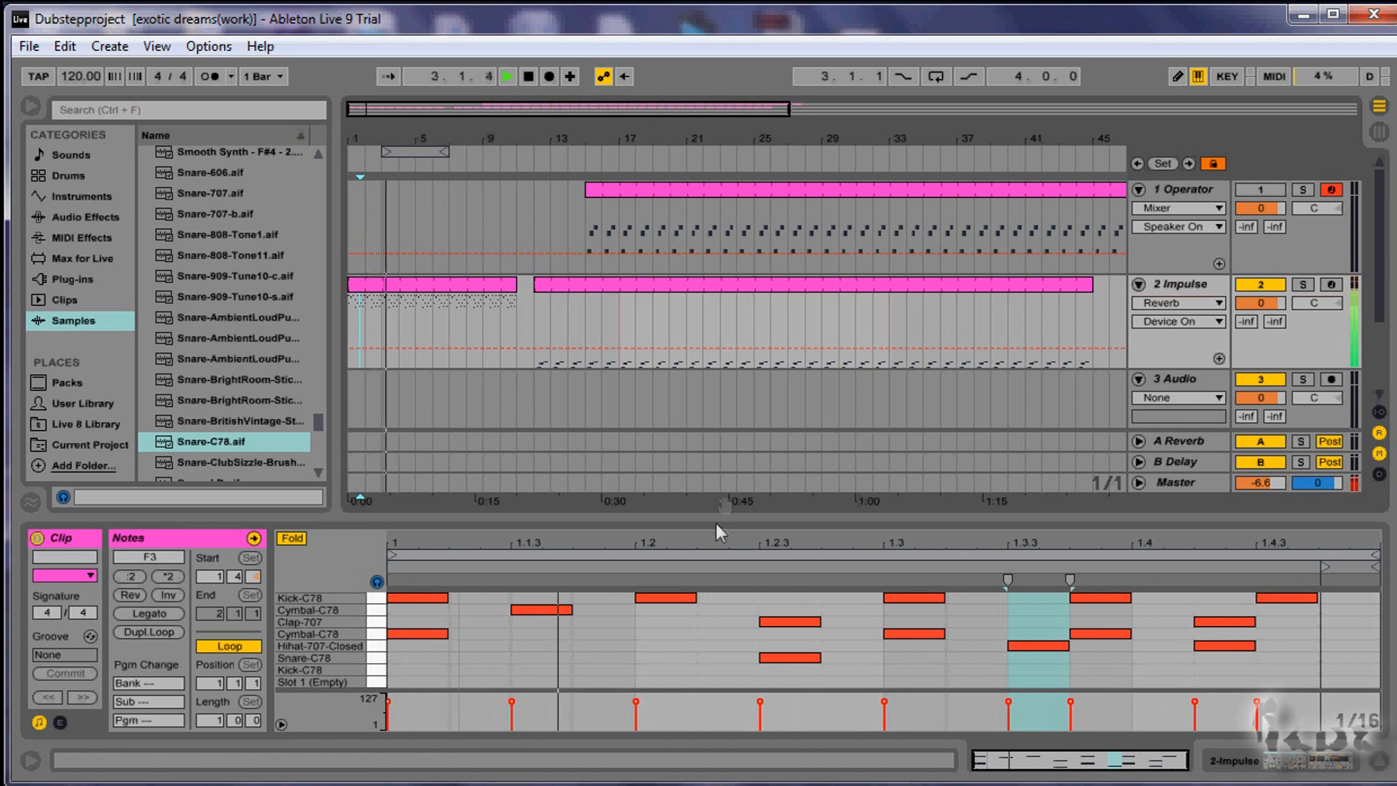
pyautogui.click(704, 646)
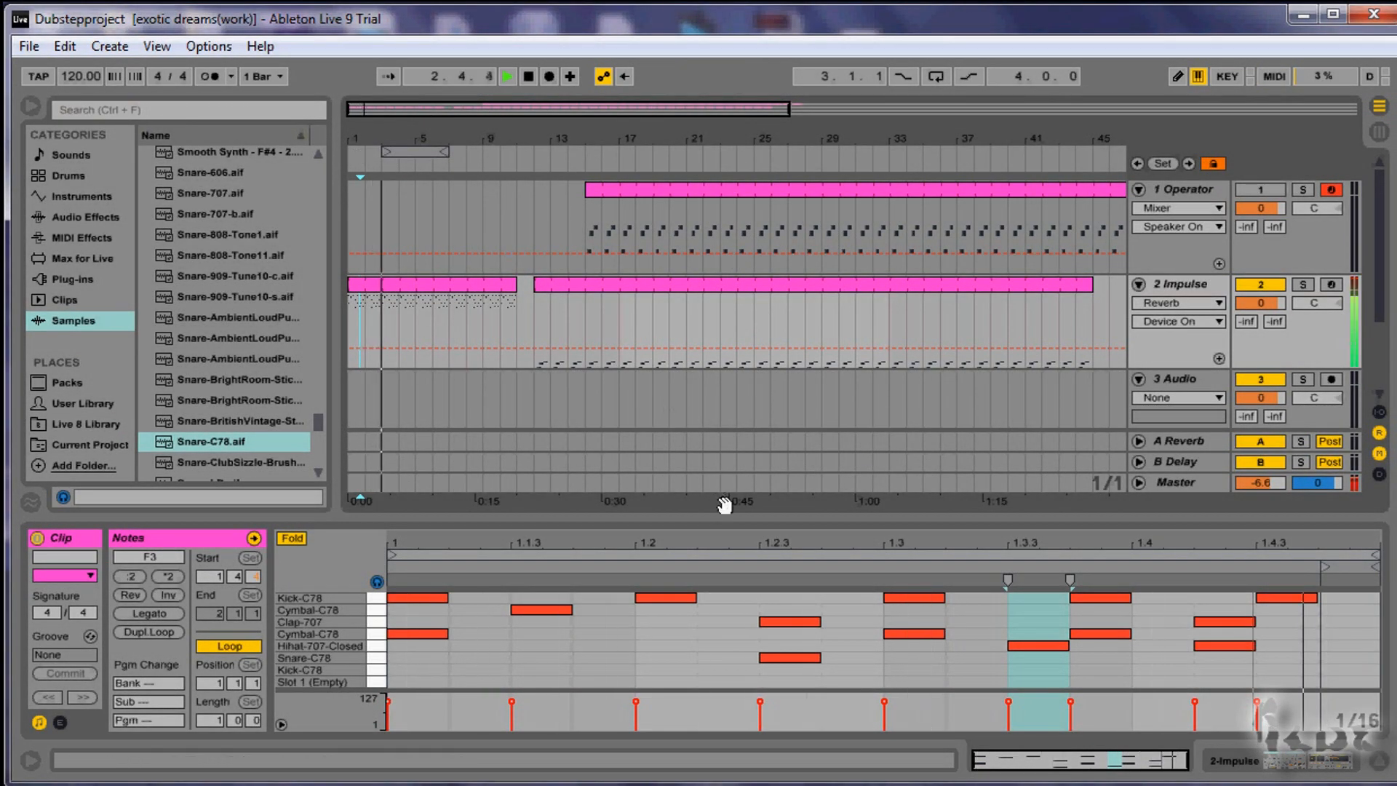
pyautogui.click(704, 646)
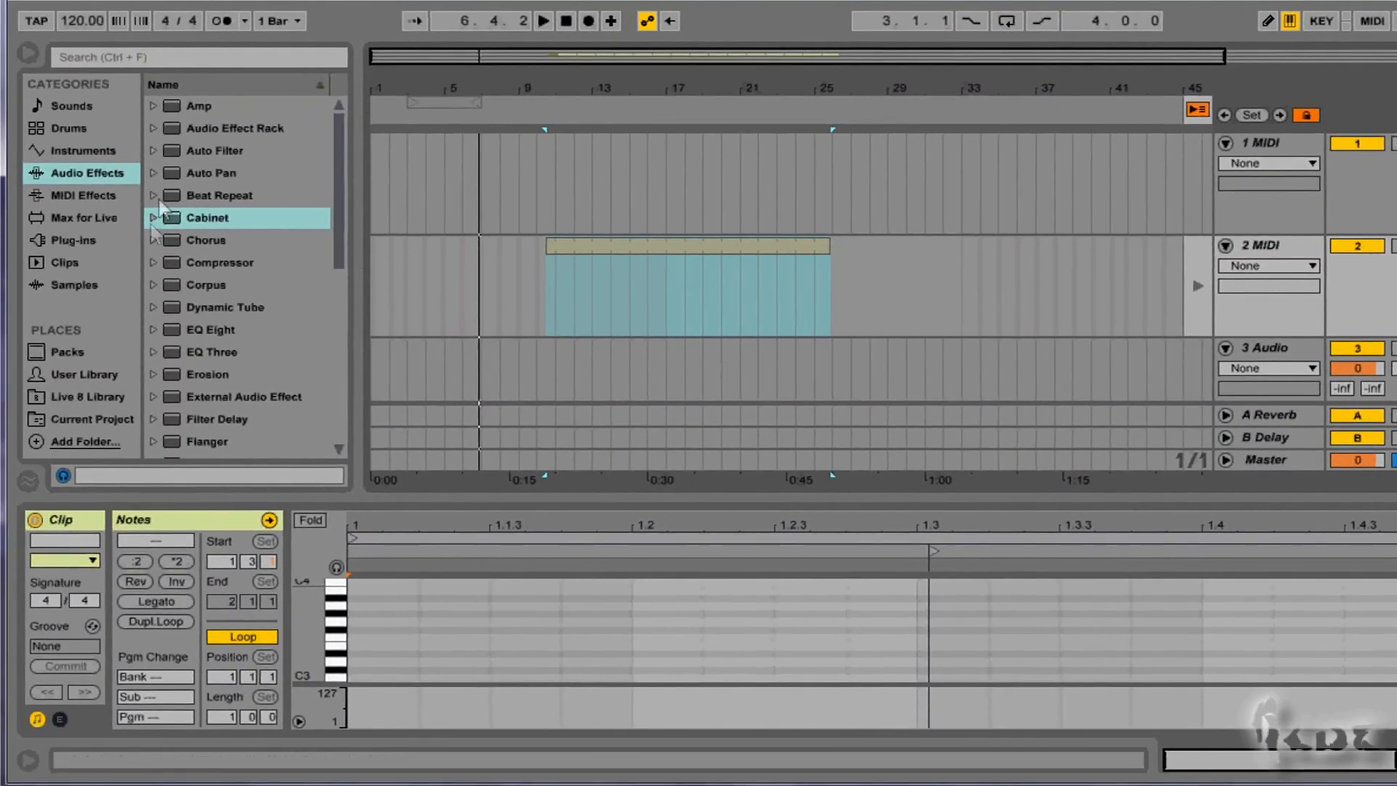
# - Load an Impulse instrument from the browser onto the second MIDI track
pyautogui.click(75, 284)
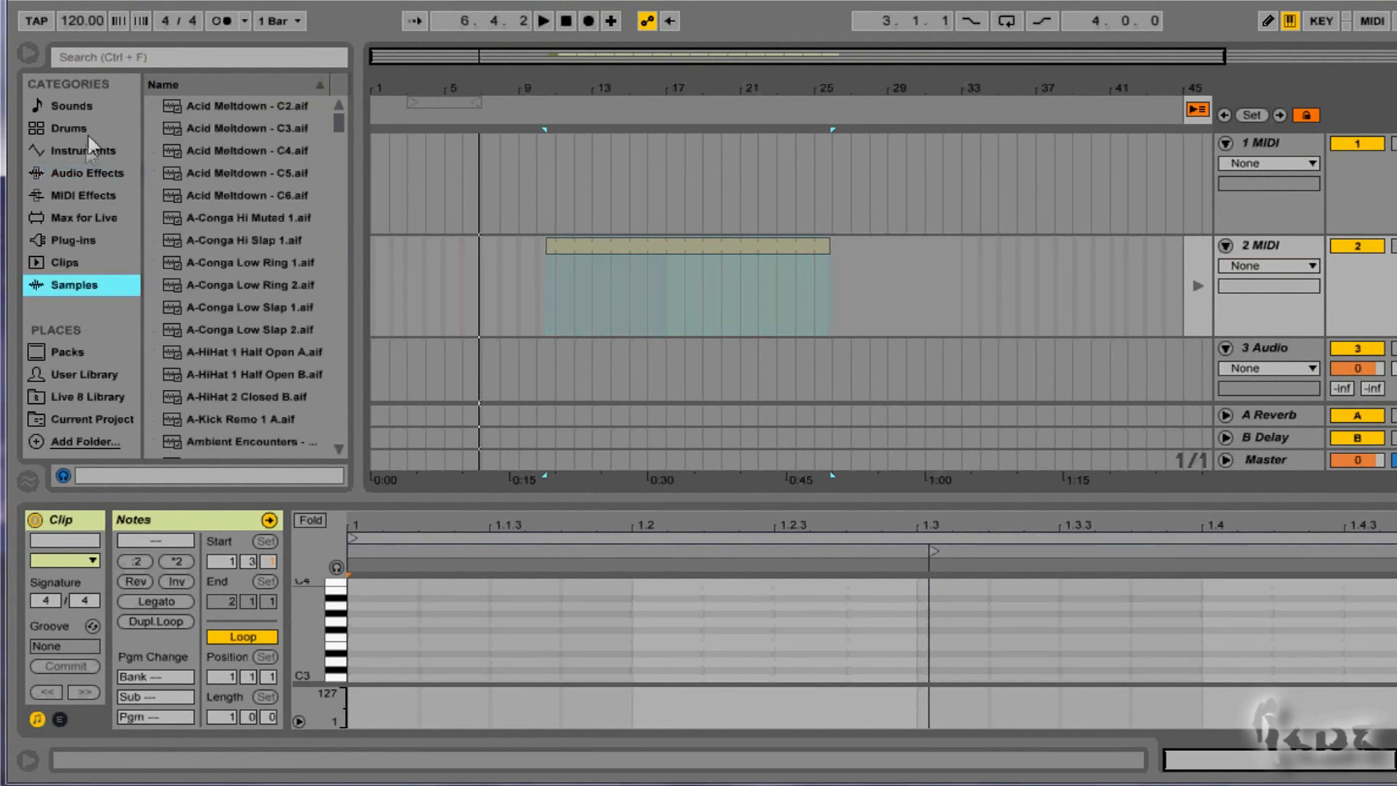
pyautogui.click(87, 150)
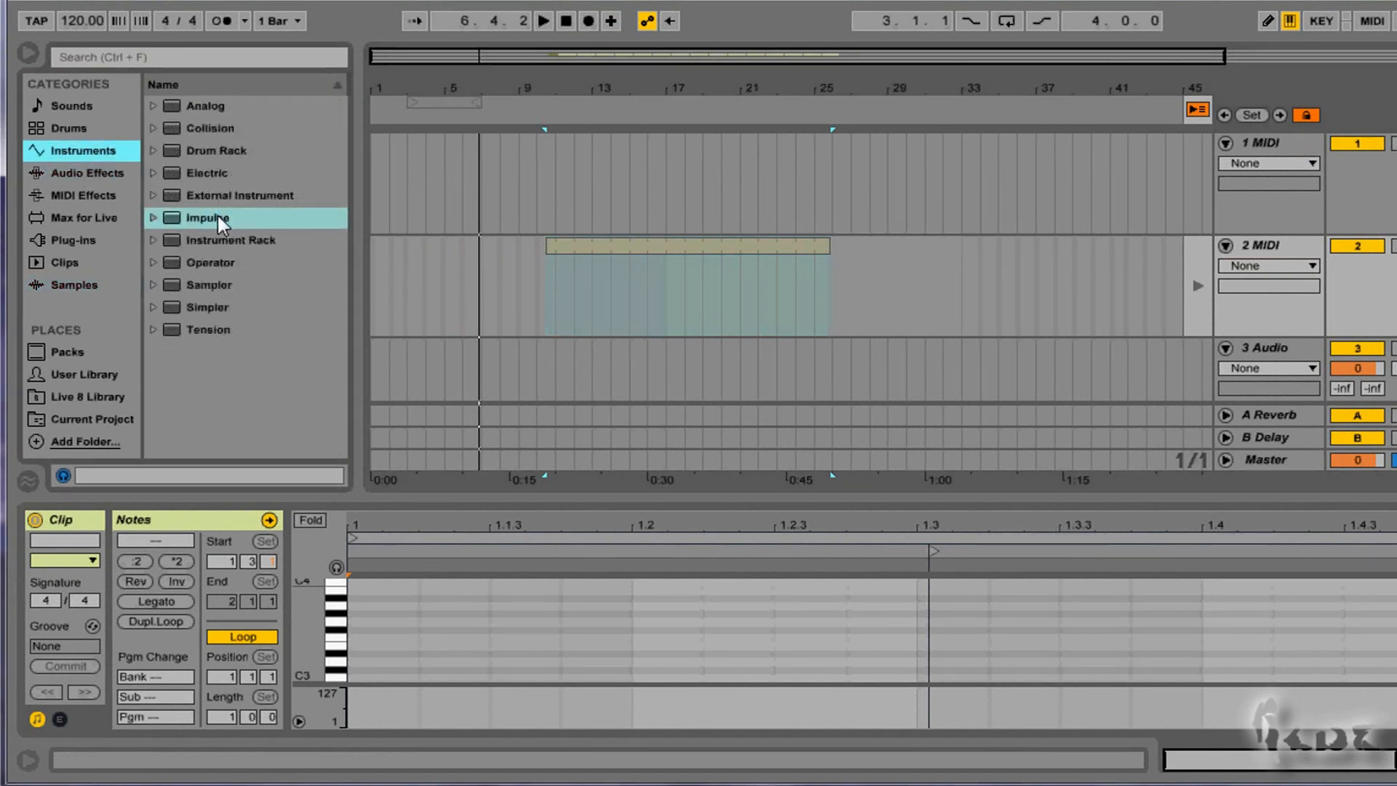
pyautogui.doubleClick(208, 217)
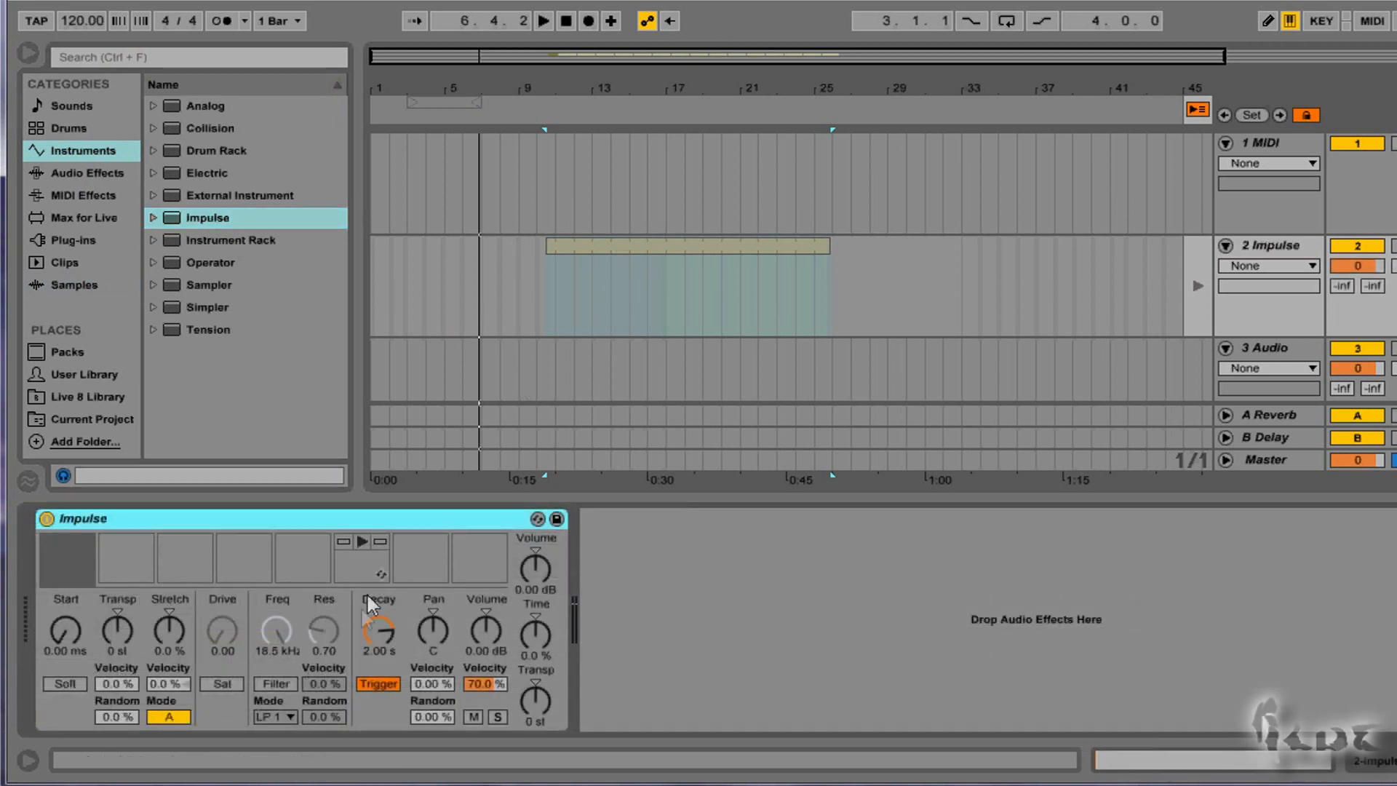
pyautogui.moveTo(461, 569)
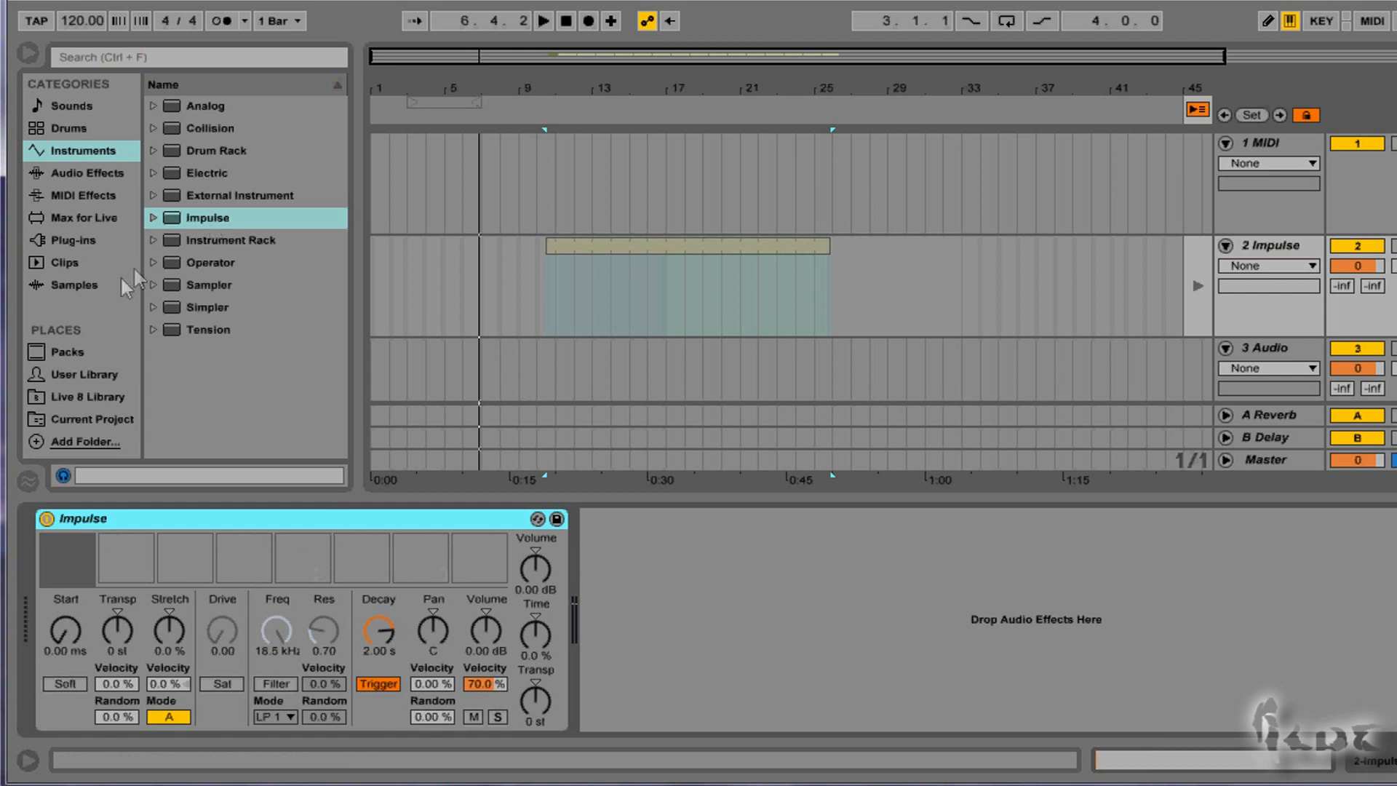
# - Browse the Samples list for the Kick-C78, Snare-C78, Clap-707, Hihat and Cymbal drum sounds
pyautogui.click(78, 284)
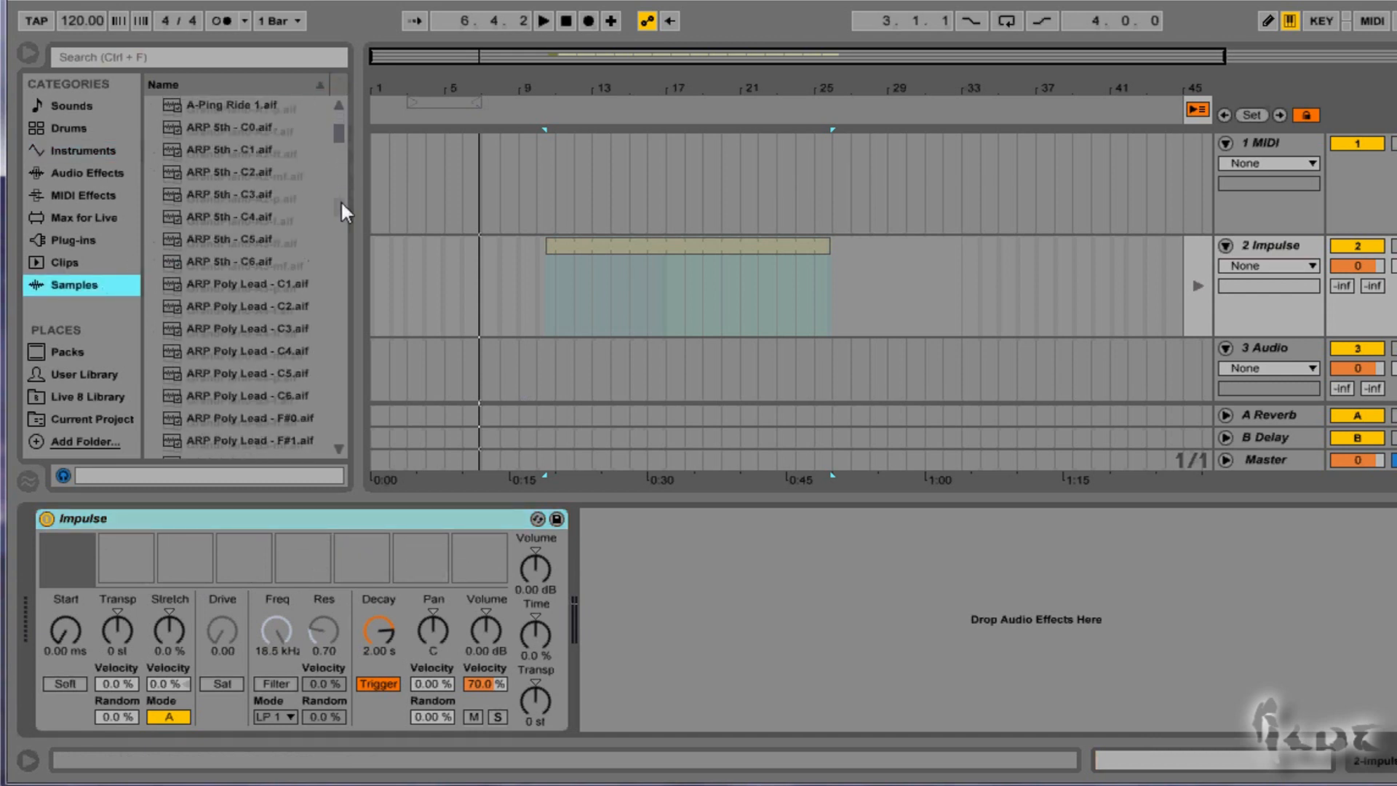
pyautogui.scroll(-3)
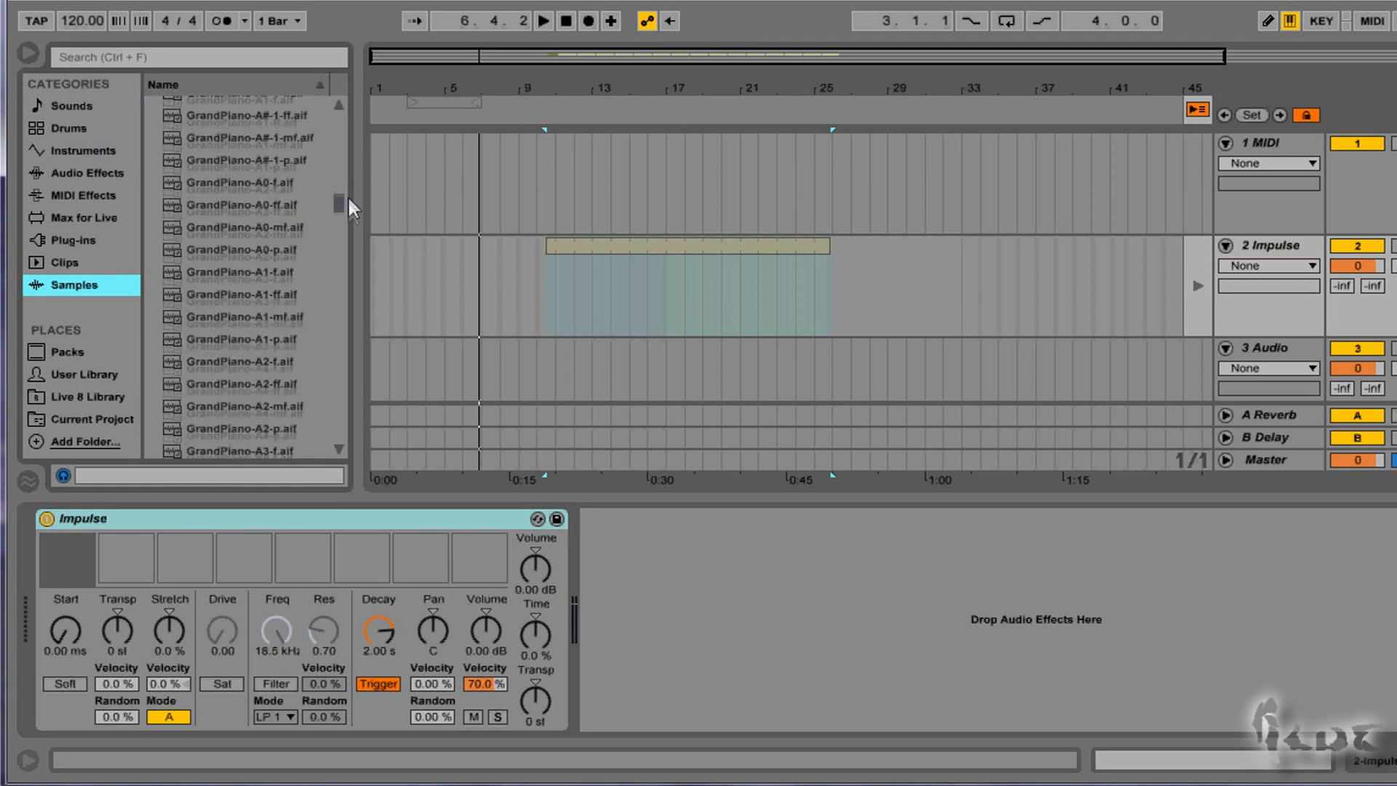
pyautogui.scroll(3)
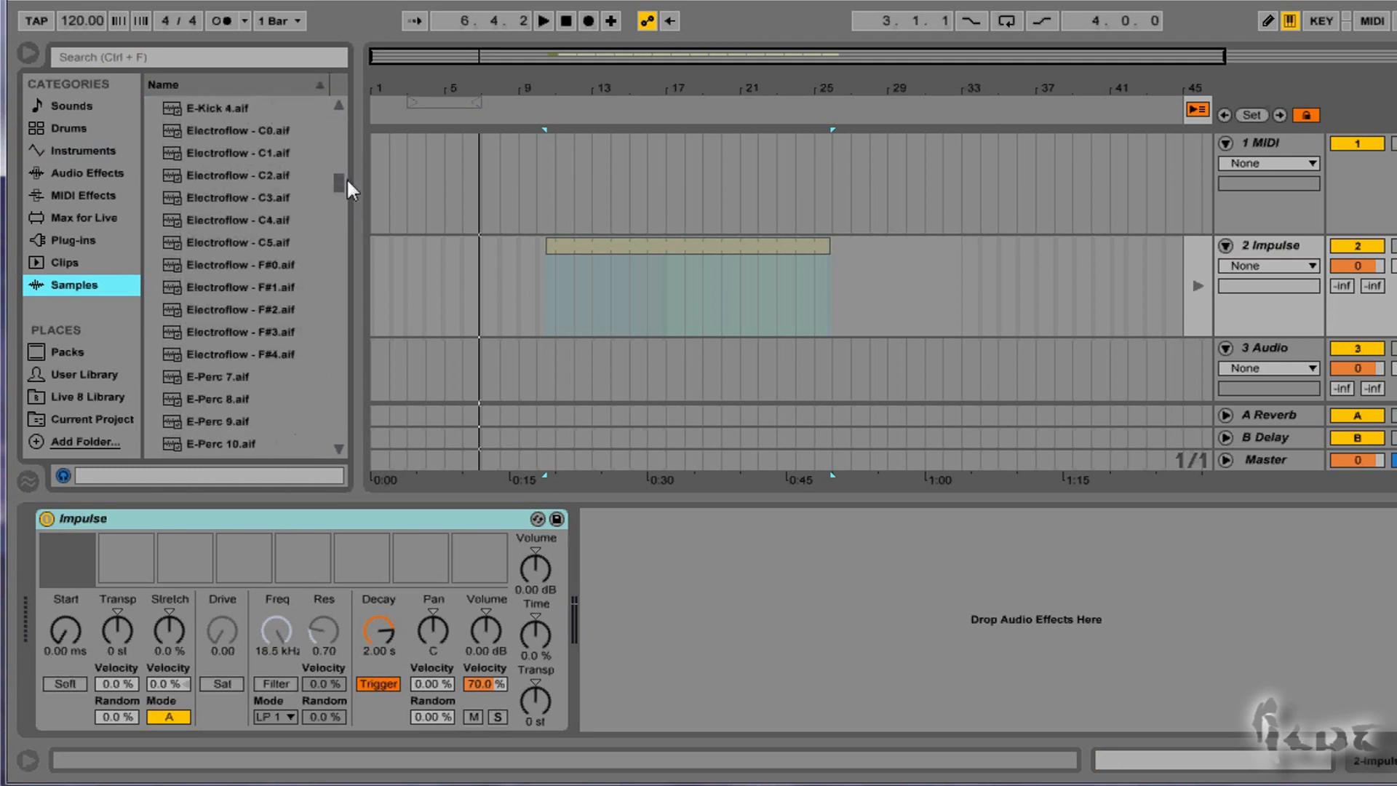
pyautogui.scroll(-3)
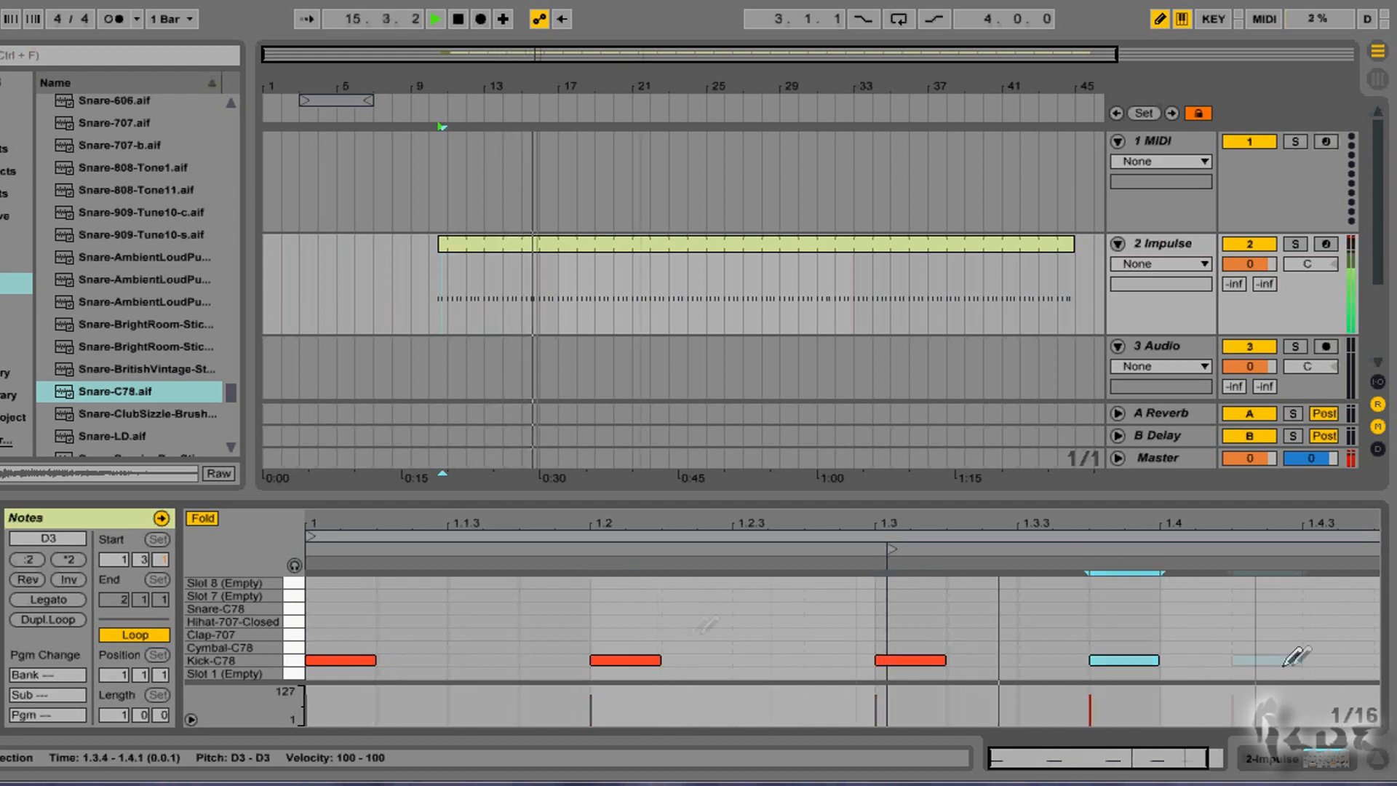
# - Draw Kick-C78 and Clap-707 notes into the Impulse clip's drum pattern
pyautogui.click(768, 633)
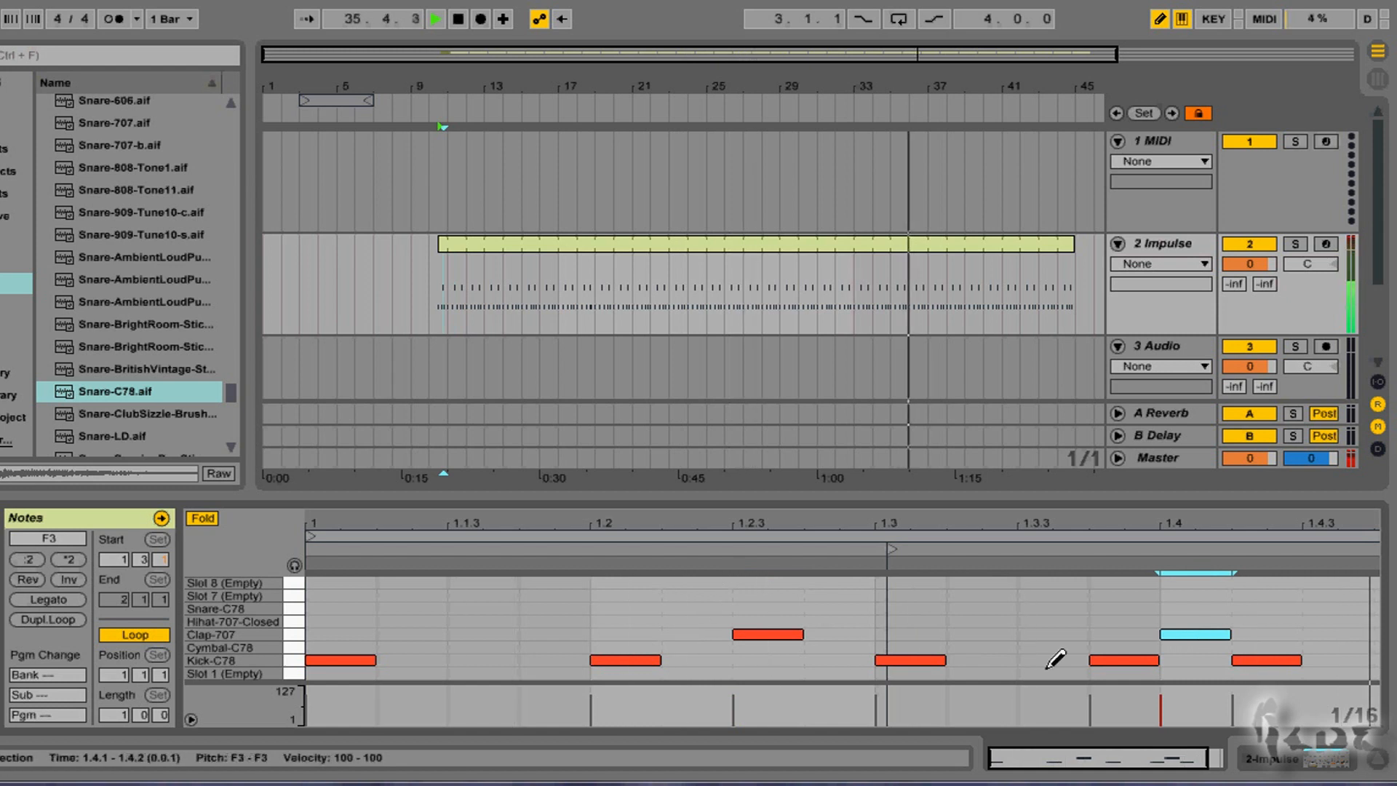
pyautogui.click(1054, 621)
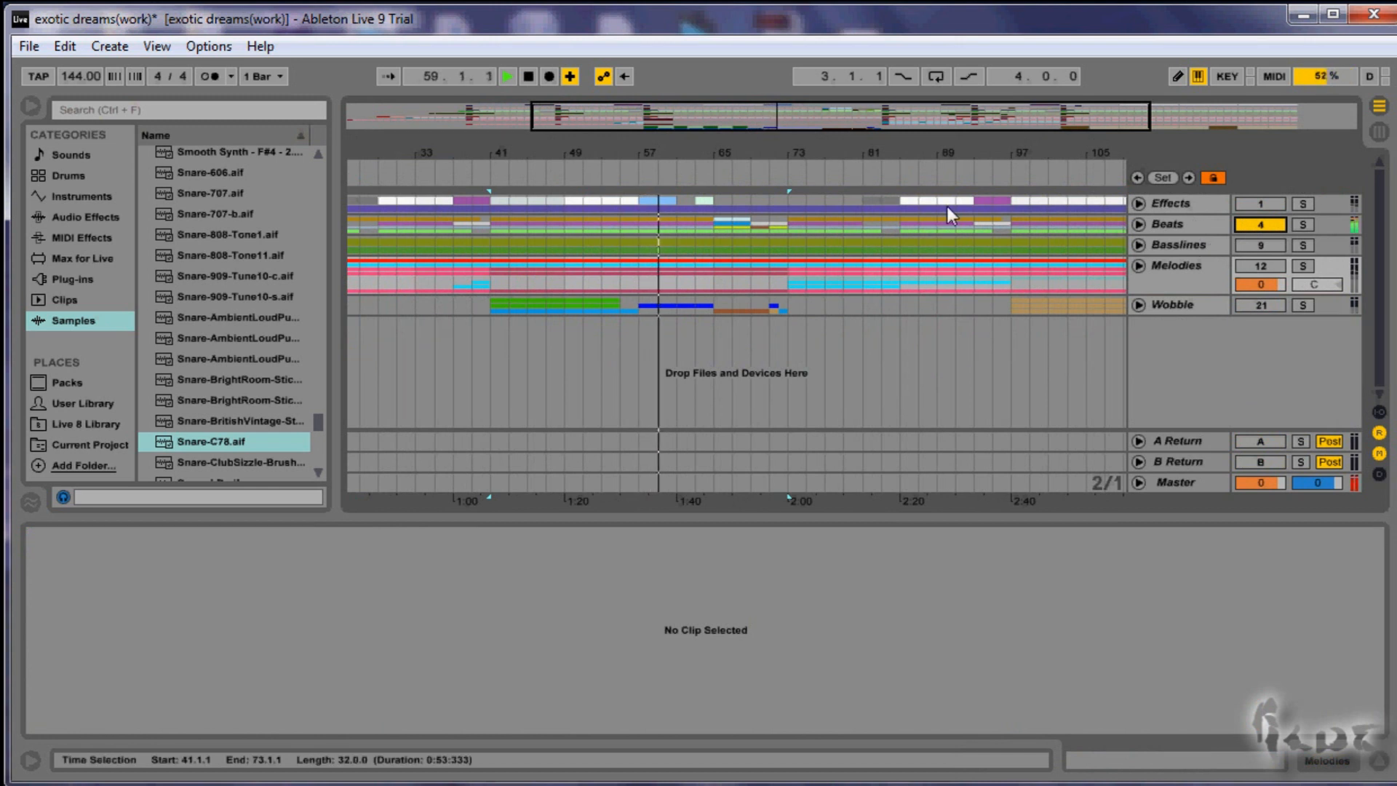
# - Unfold the Beats group, show the VDUB1 Snare 025 track's sampler, Compressor and Reverb chain, then fold it
pyautogui.click(1138, 224)
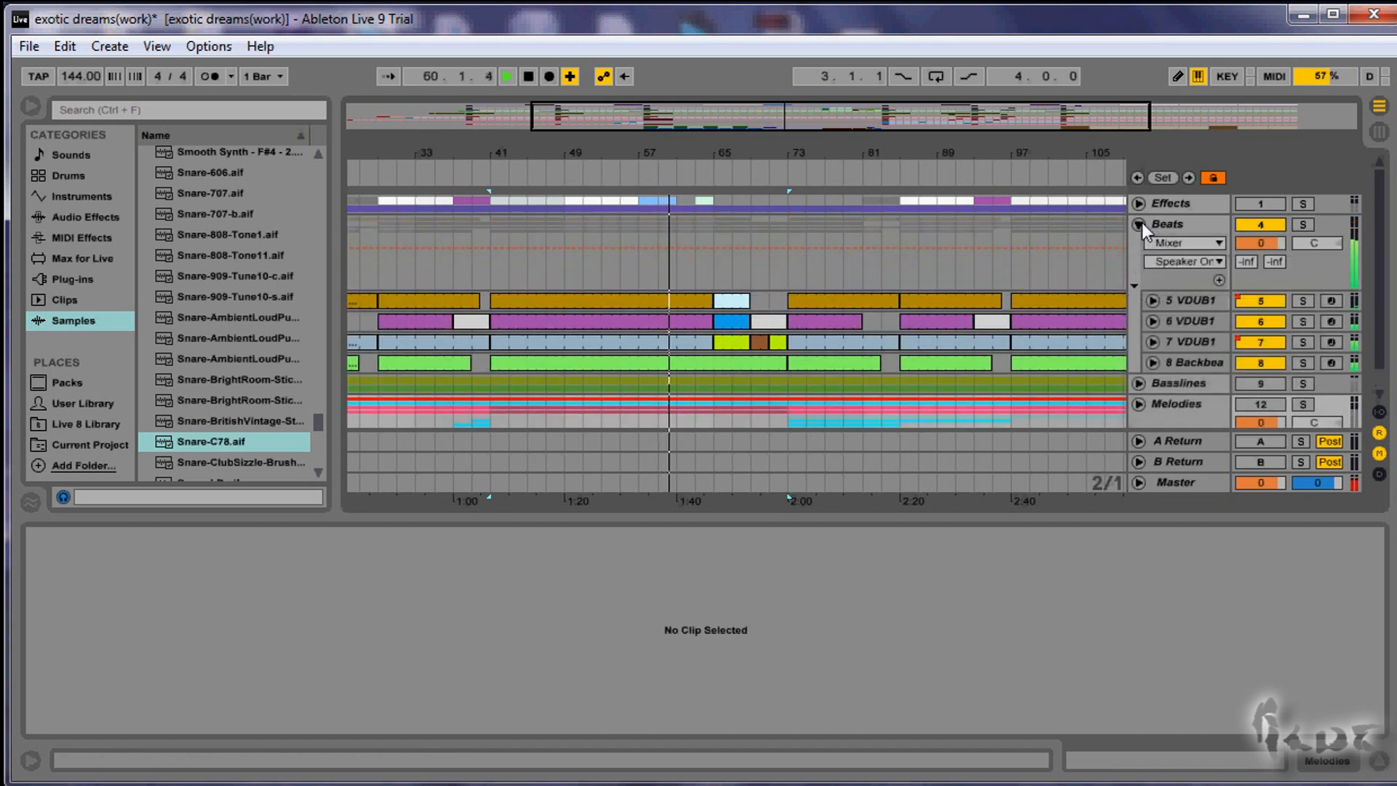
pyautogui.click(1184, 300)
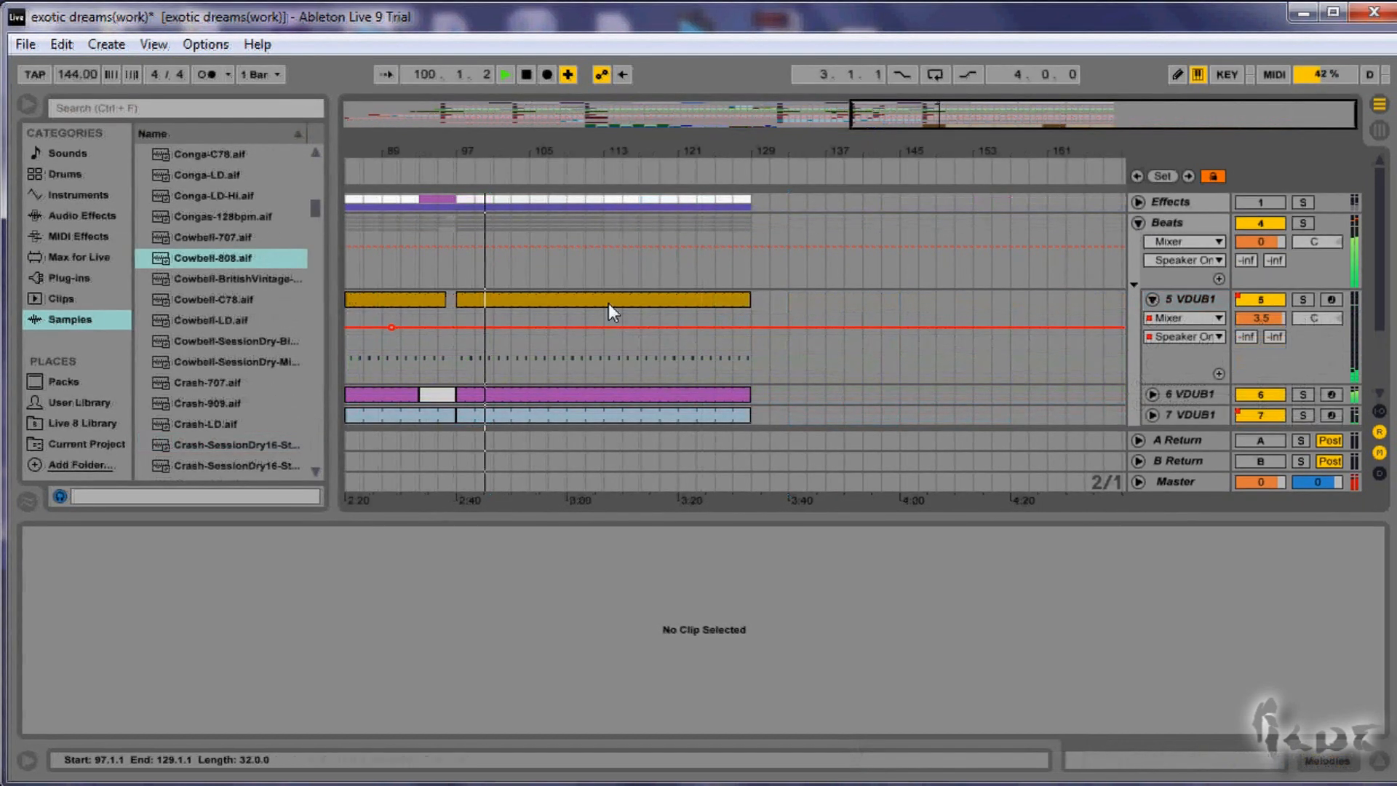
pyautogui.doubleClick(602, 298)
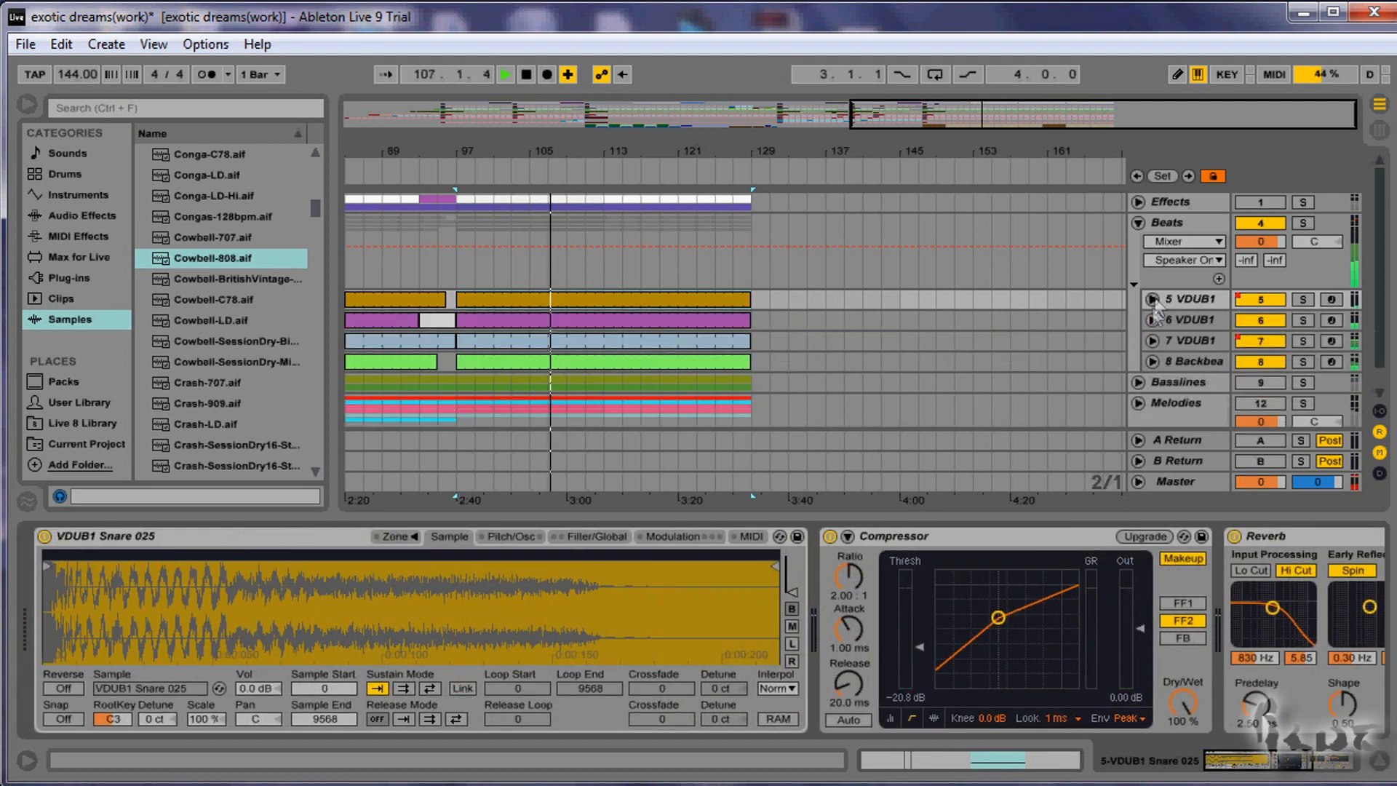
pyautogui.click(1137, 320)
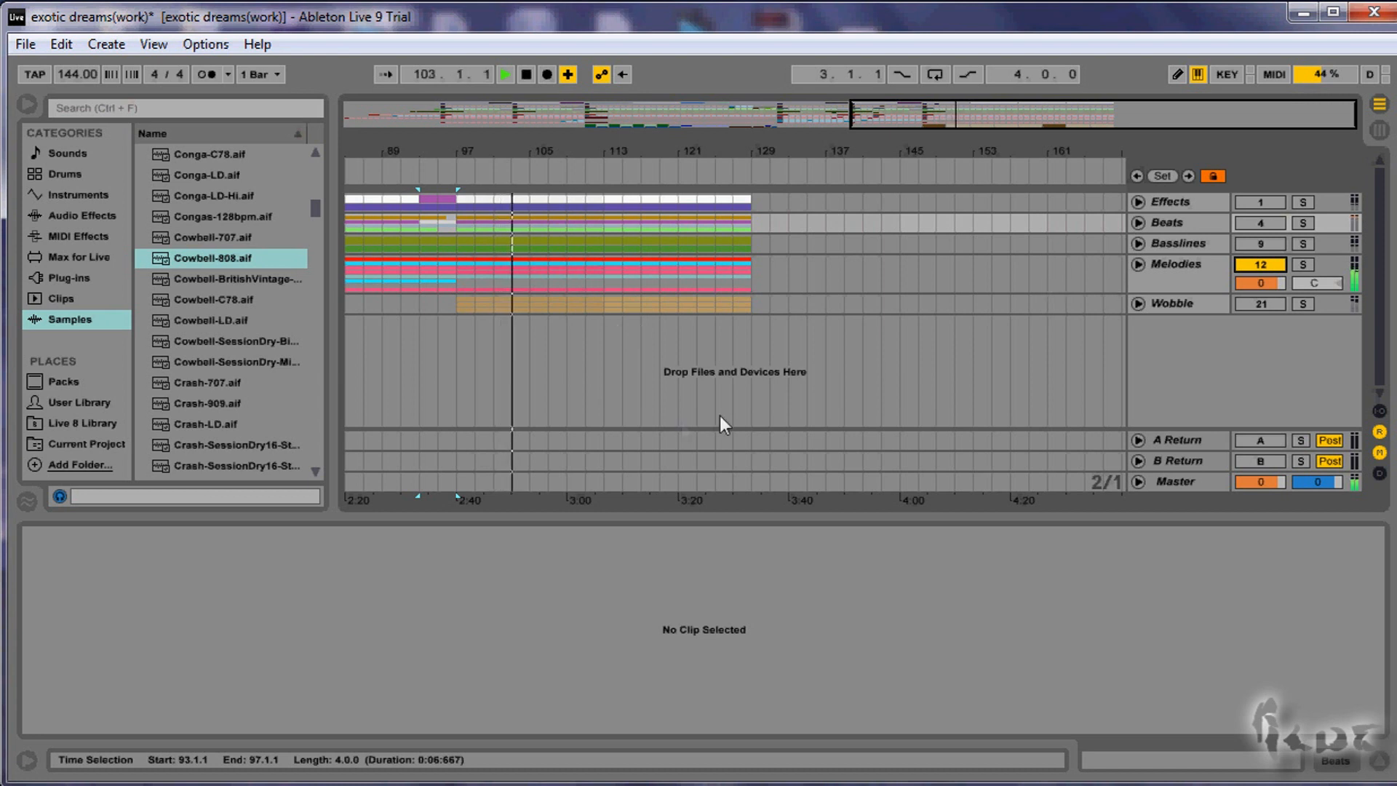
pyautogui.click(1138, 263)
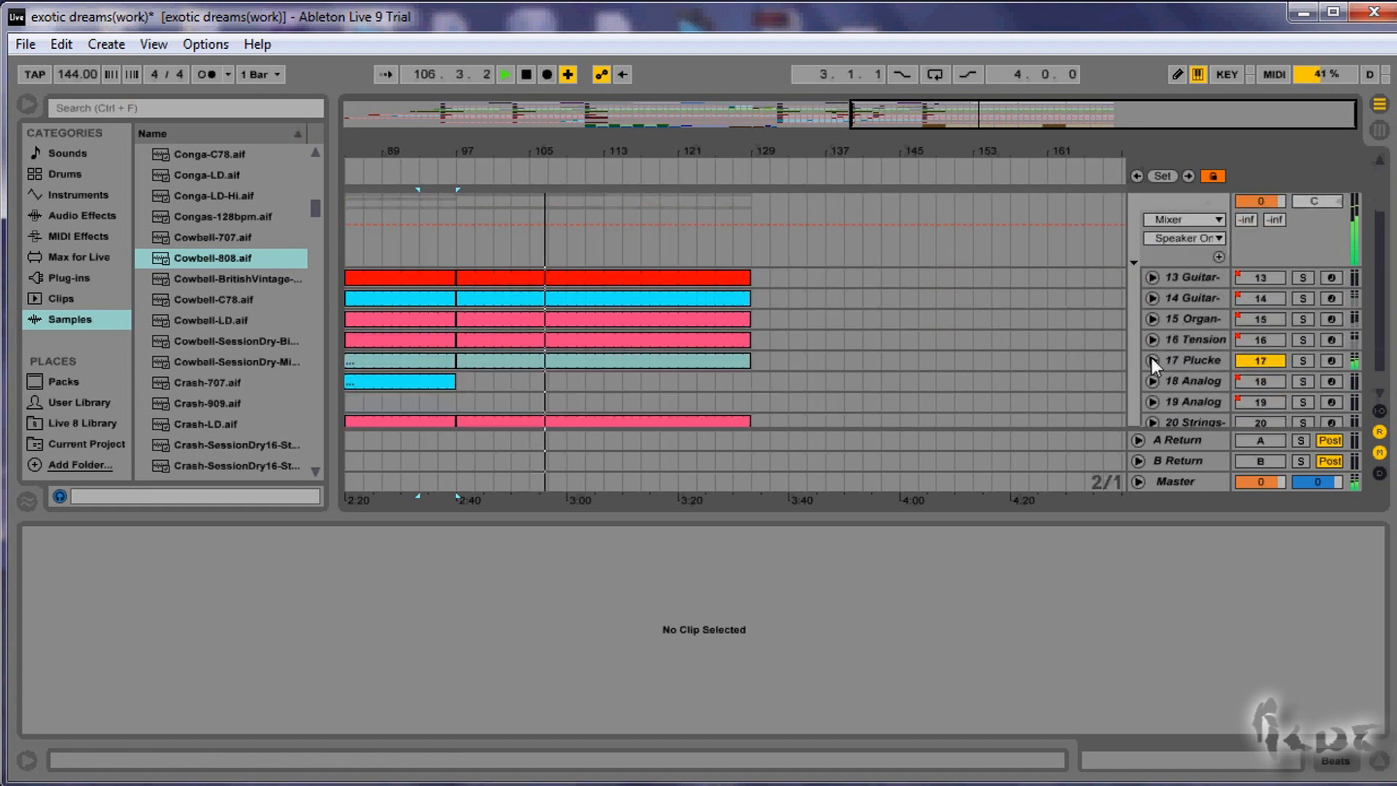
pyautogui.click(1153, 359)
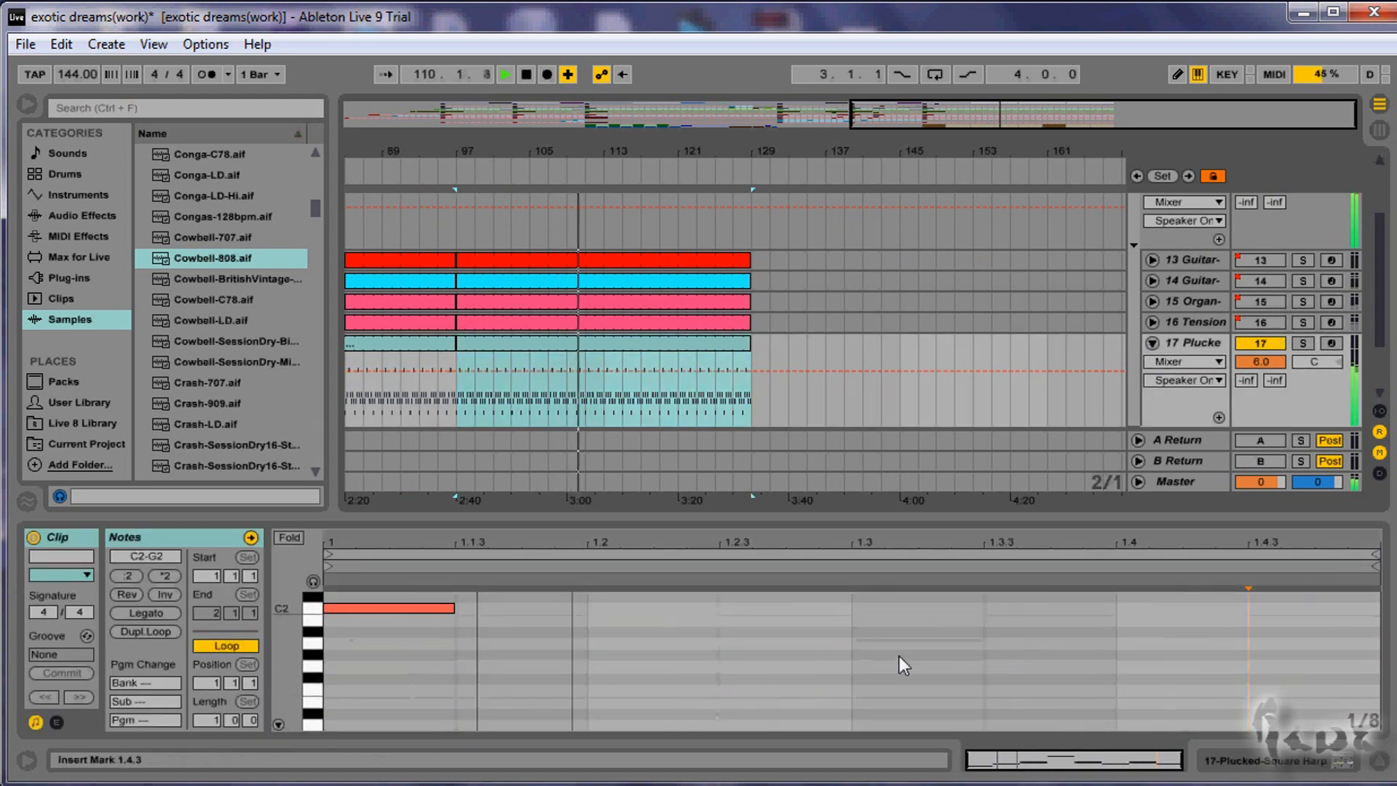
pyautogui.click(1264, 761)
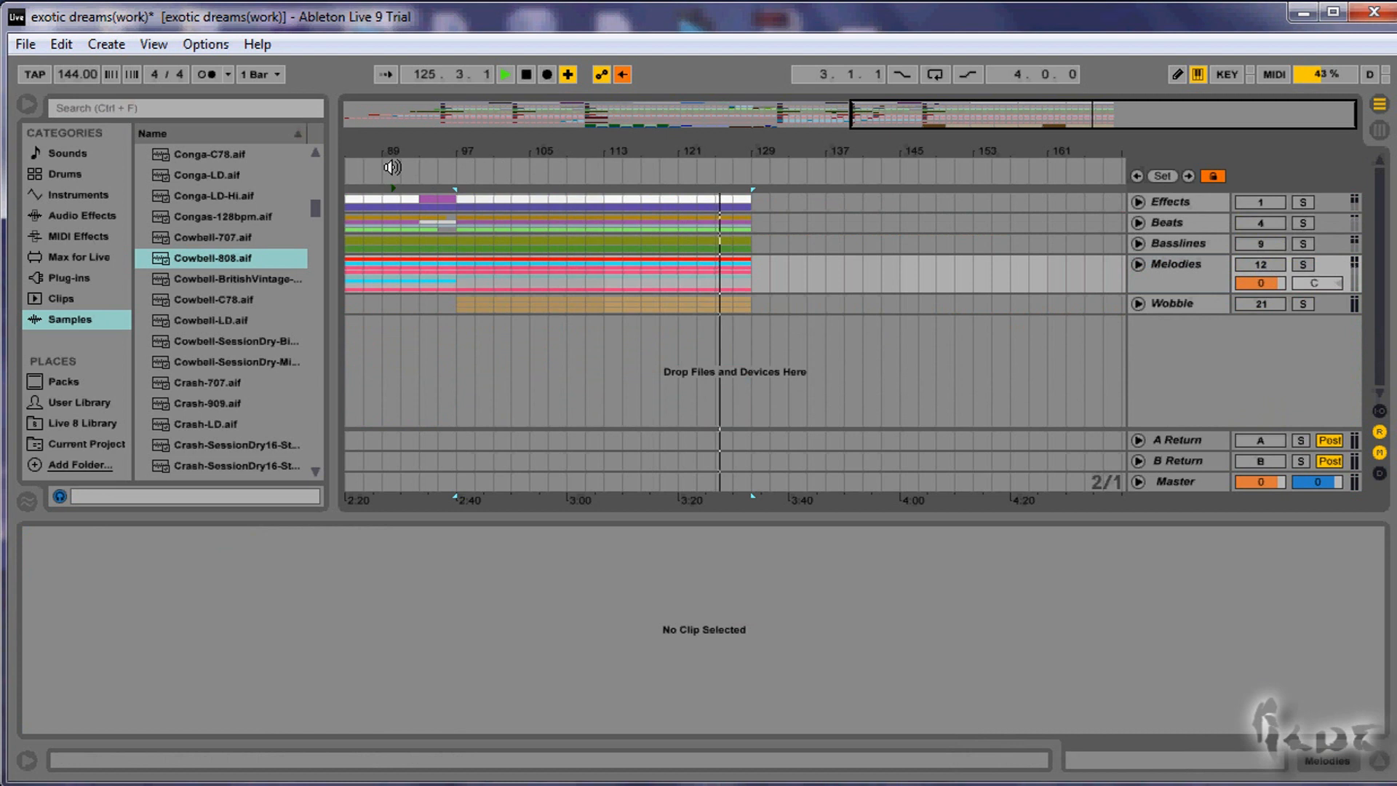
# - Switch to Dubstepproject in Arrangement View and add an empty MIDI clip on track 5
pyautogui.click(1258, 263)
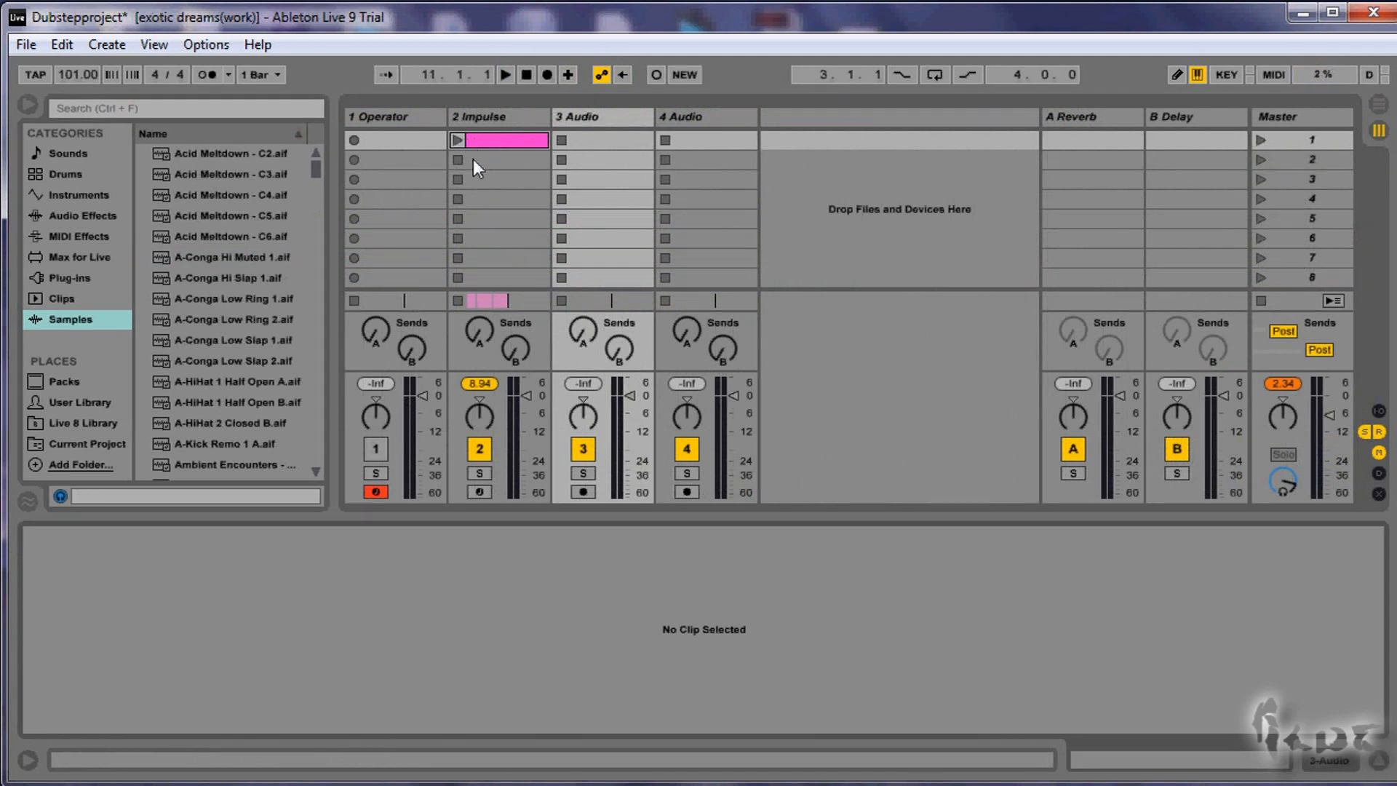
pyautogui.click(602, 139)
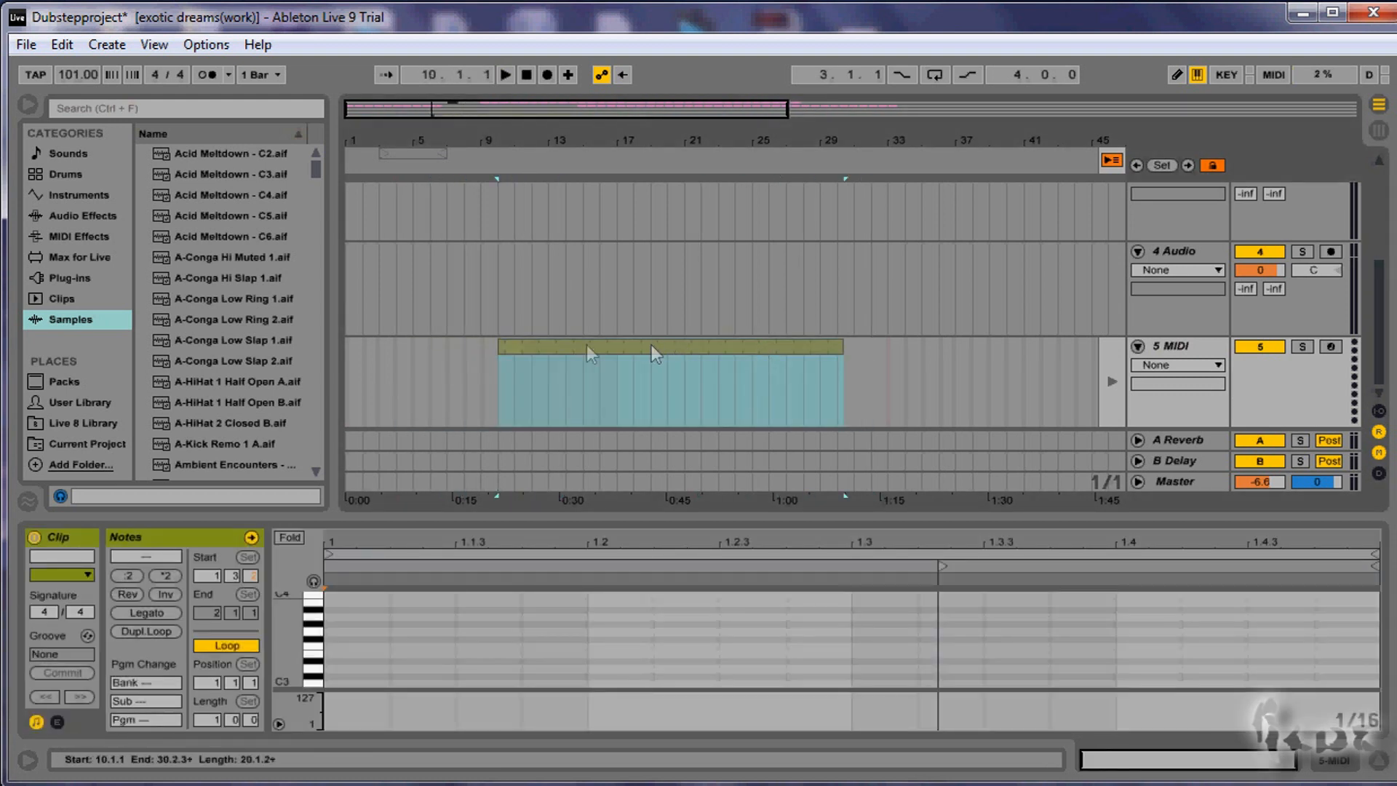
pyautogui.moveTo(732, 361)
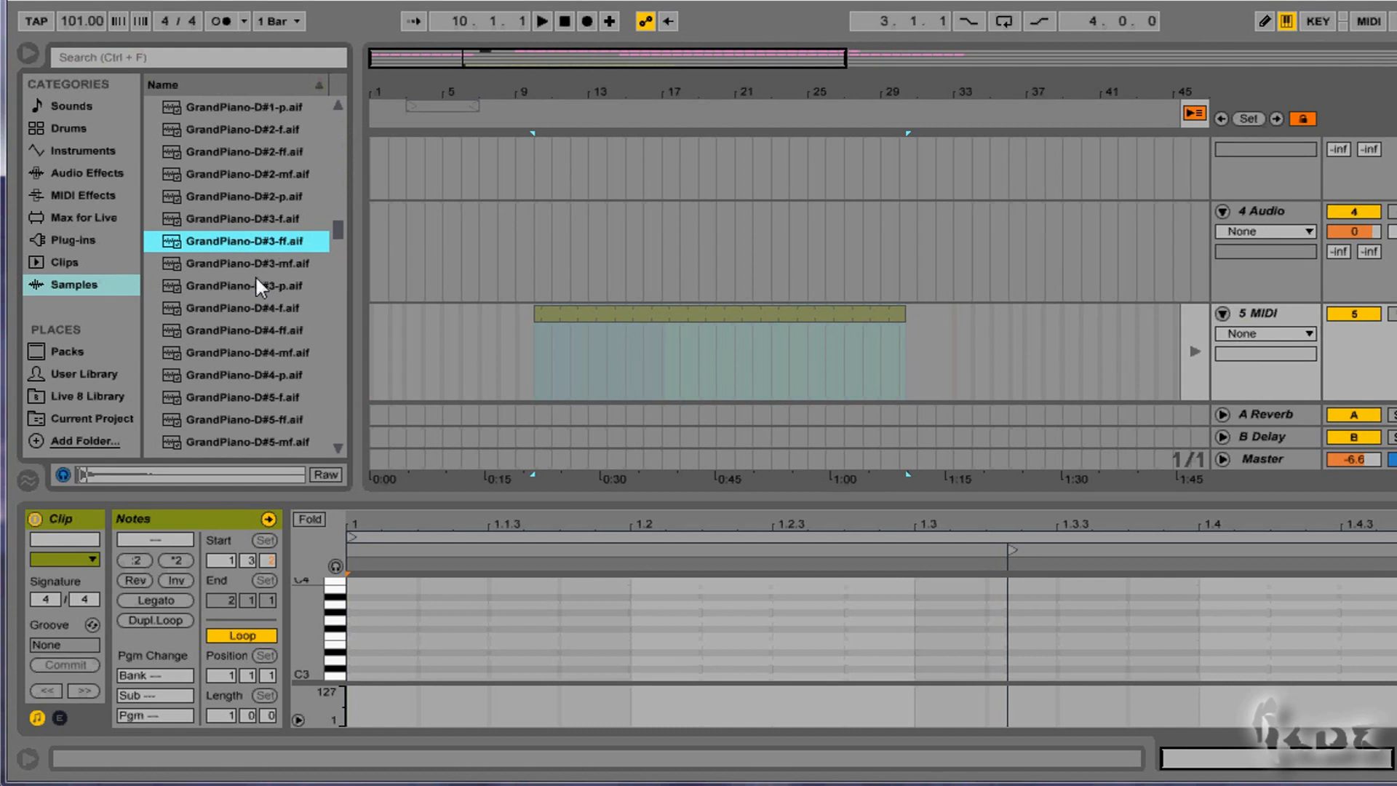
# - Put a GrandPiano sample on the MIDI track and draw a melody into its clip
pyautogui.click(240, 307)
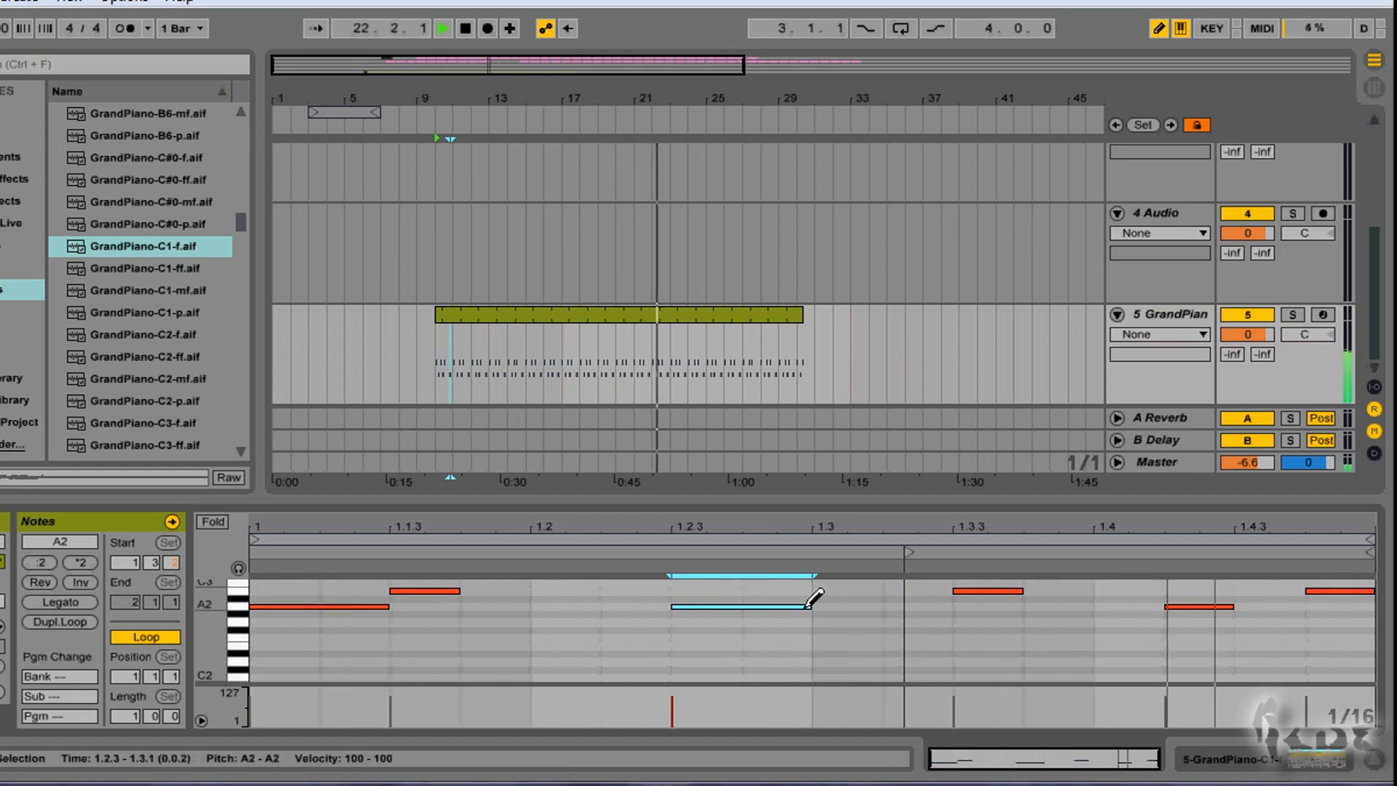
pyautogui.click(442, 28)
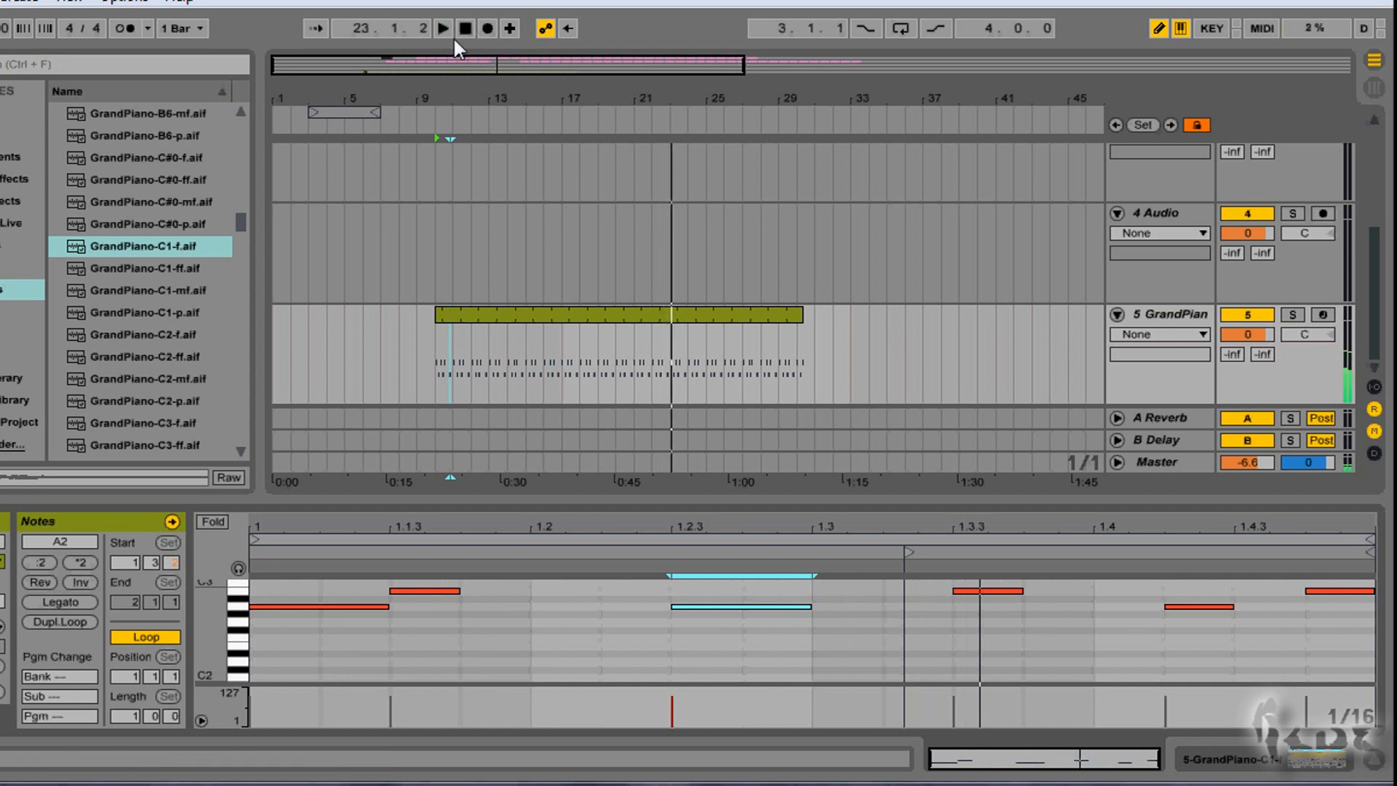
pyautogui.click(442, 27)
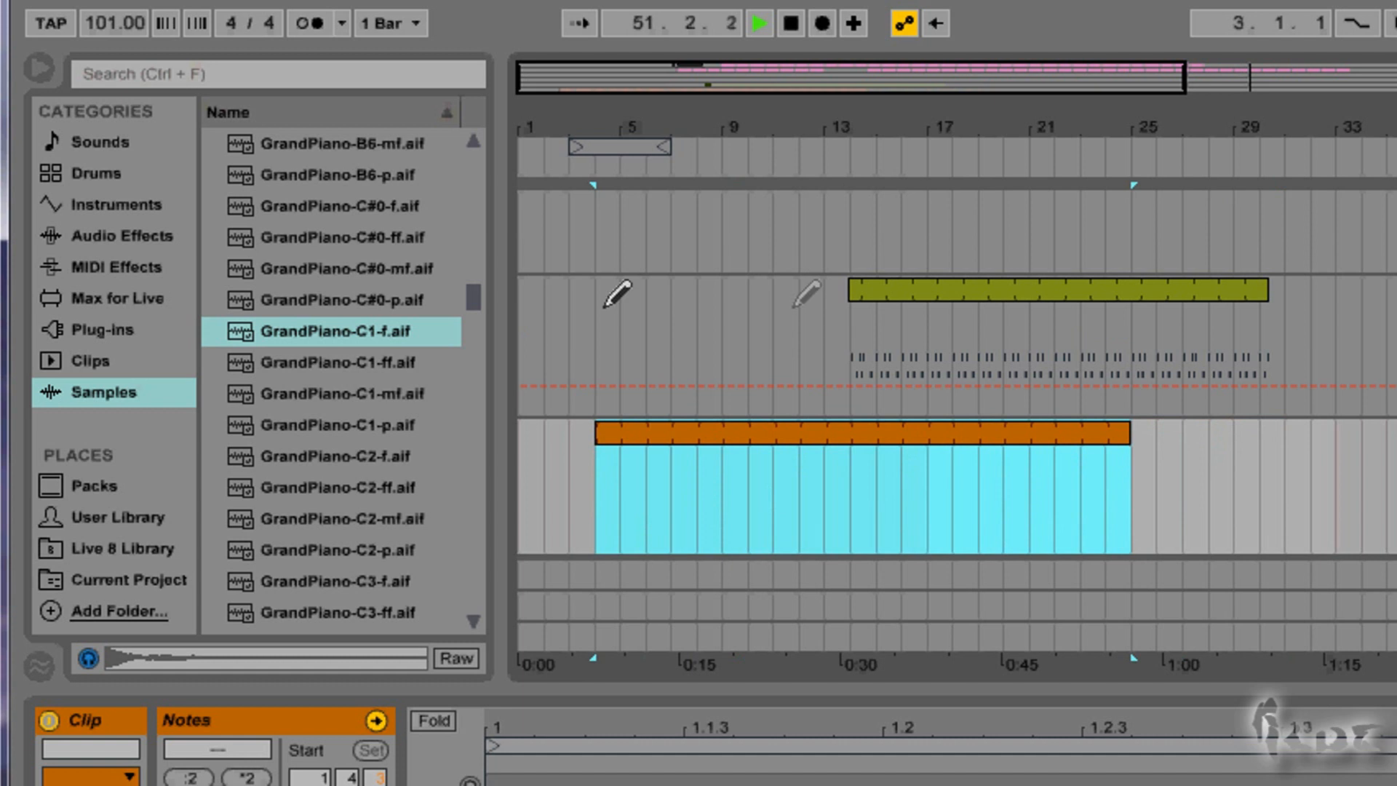
# - Load Impulse onto track 6 and return to the exotic dreams set's Melodies group
pyautogui.click(114, 204)
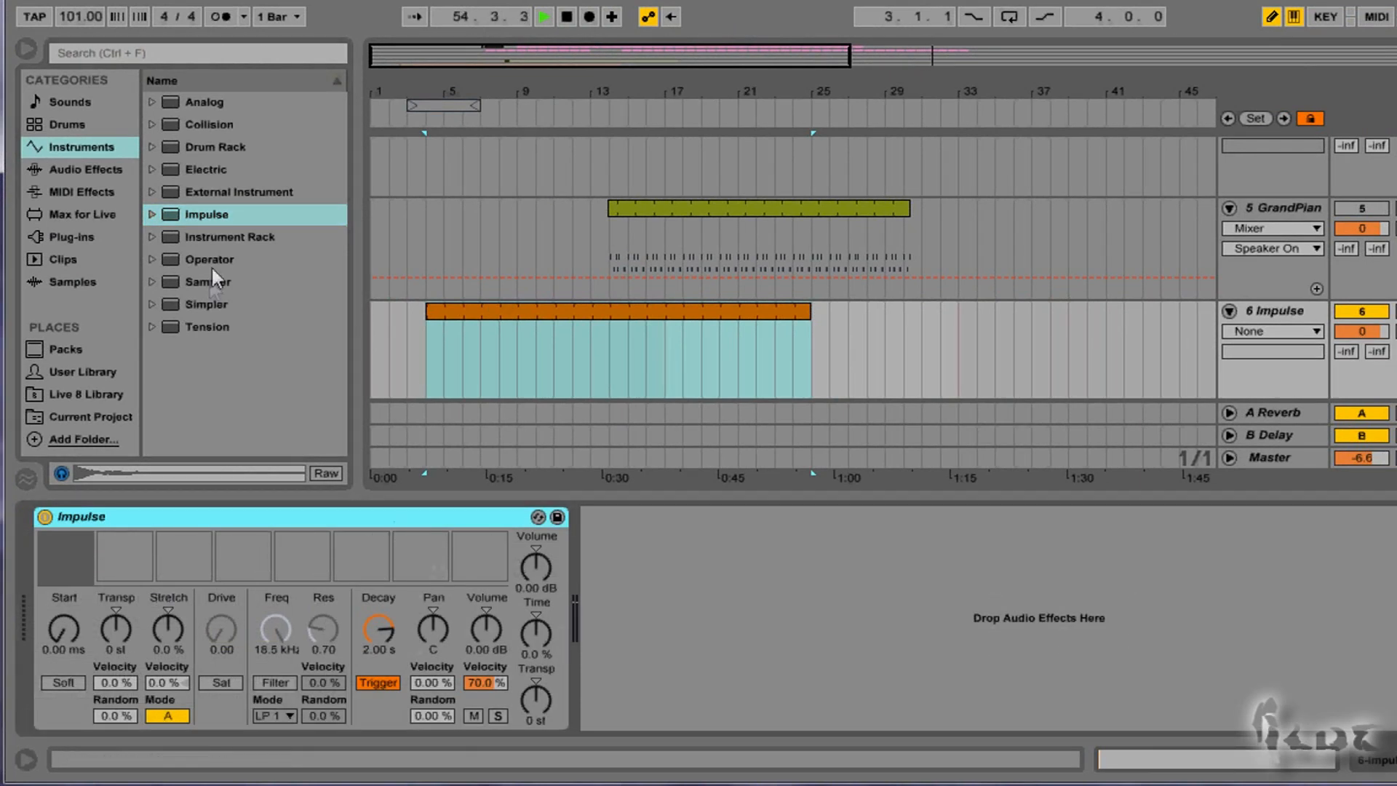
pyautogui.click(73, 280)
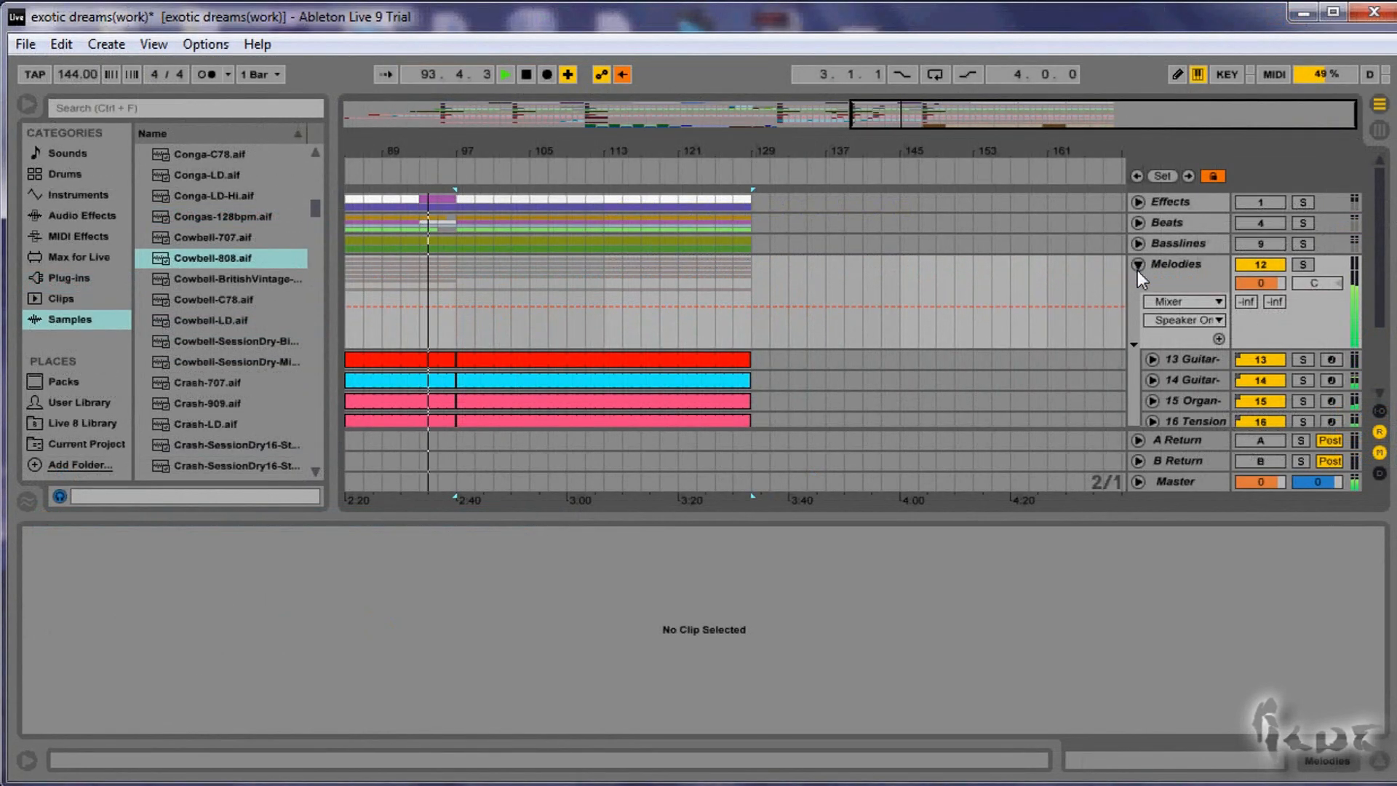
# - Fold Melodies, then unfold the Basslines group and inspect its bassline tracks
pyautogui.click(1138, 342)
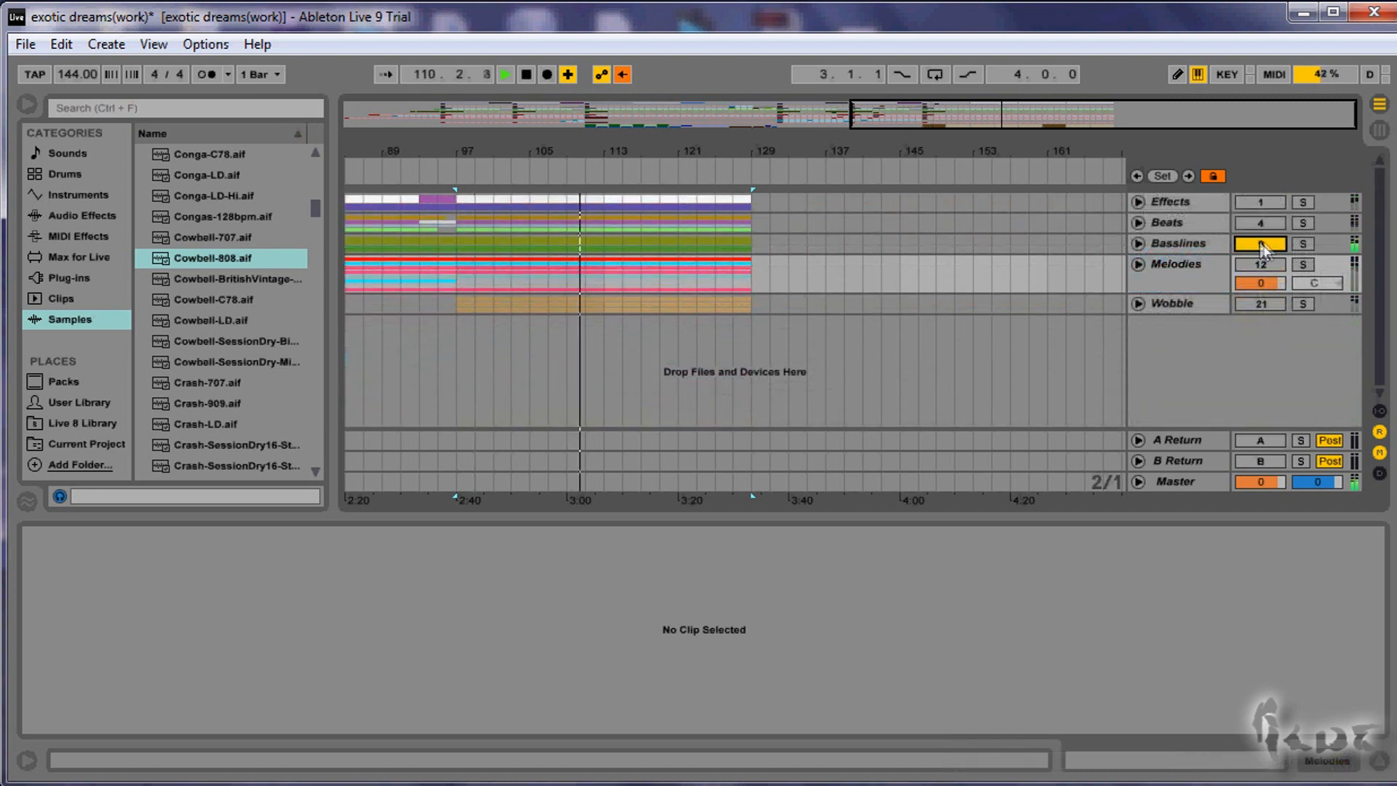
pyautogui.click(1138, 243)
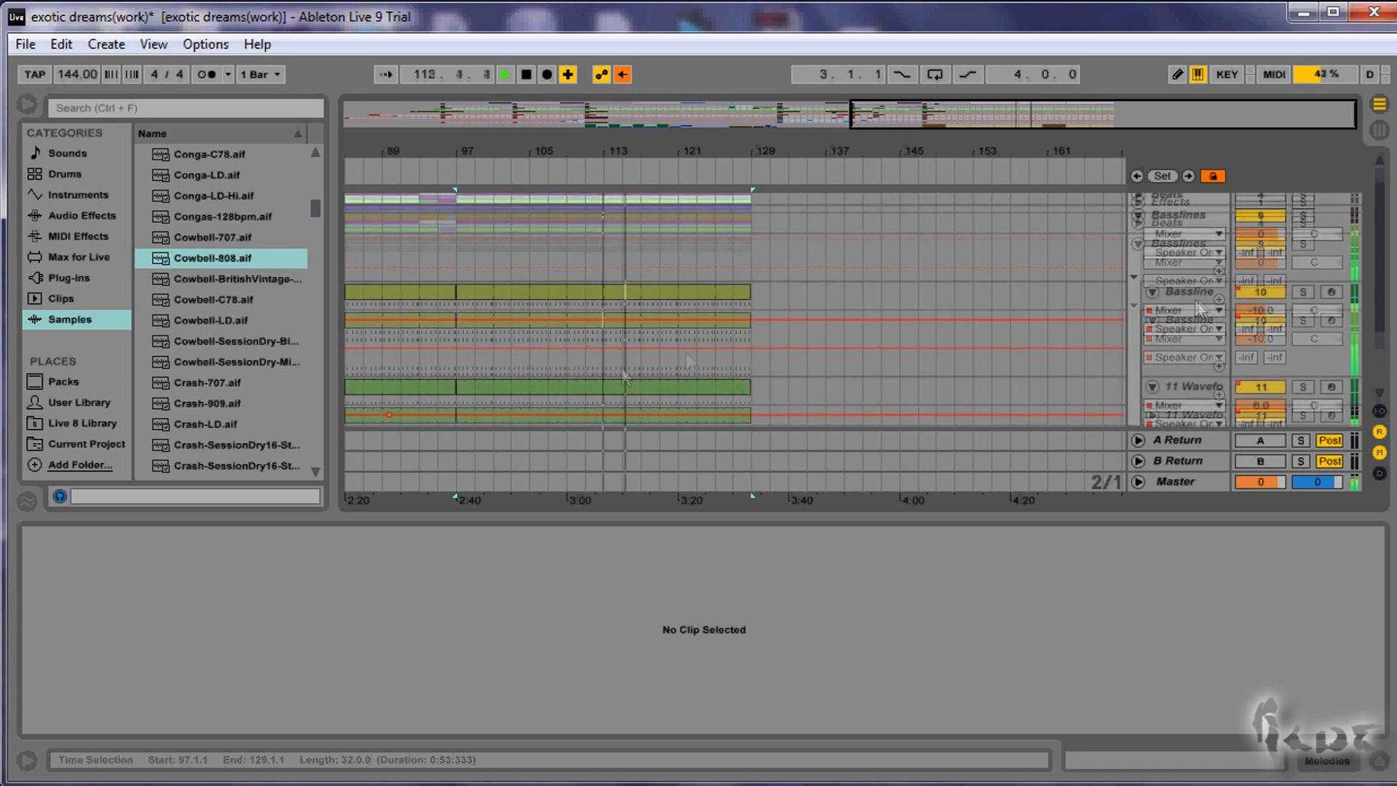
pyautogui.doubleClick(543, 320)
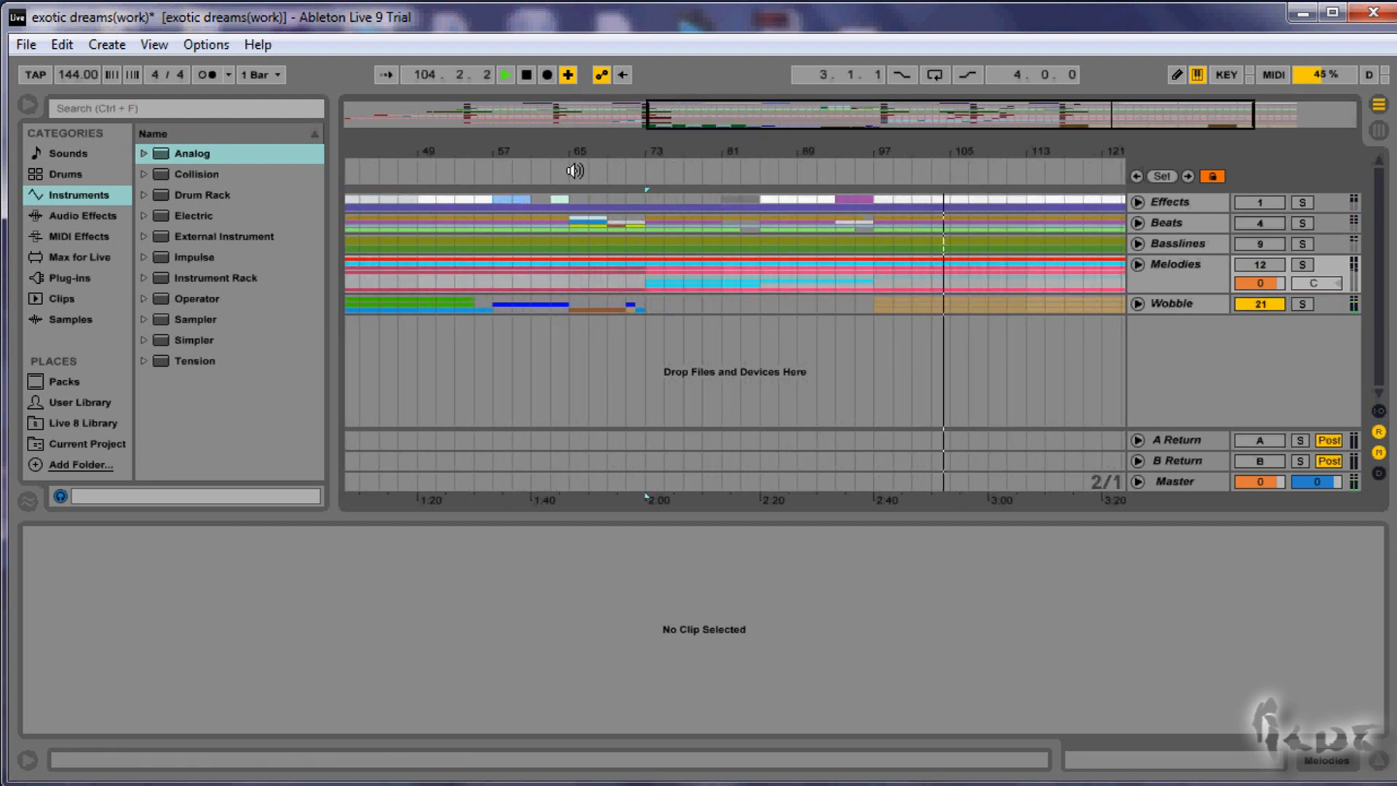
pyautogui.click(423, 150)
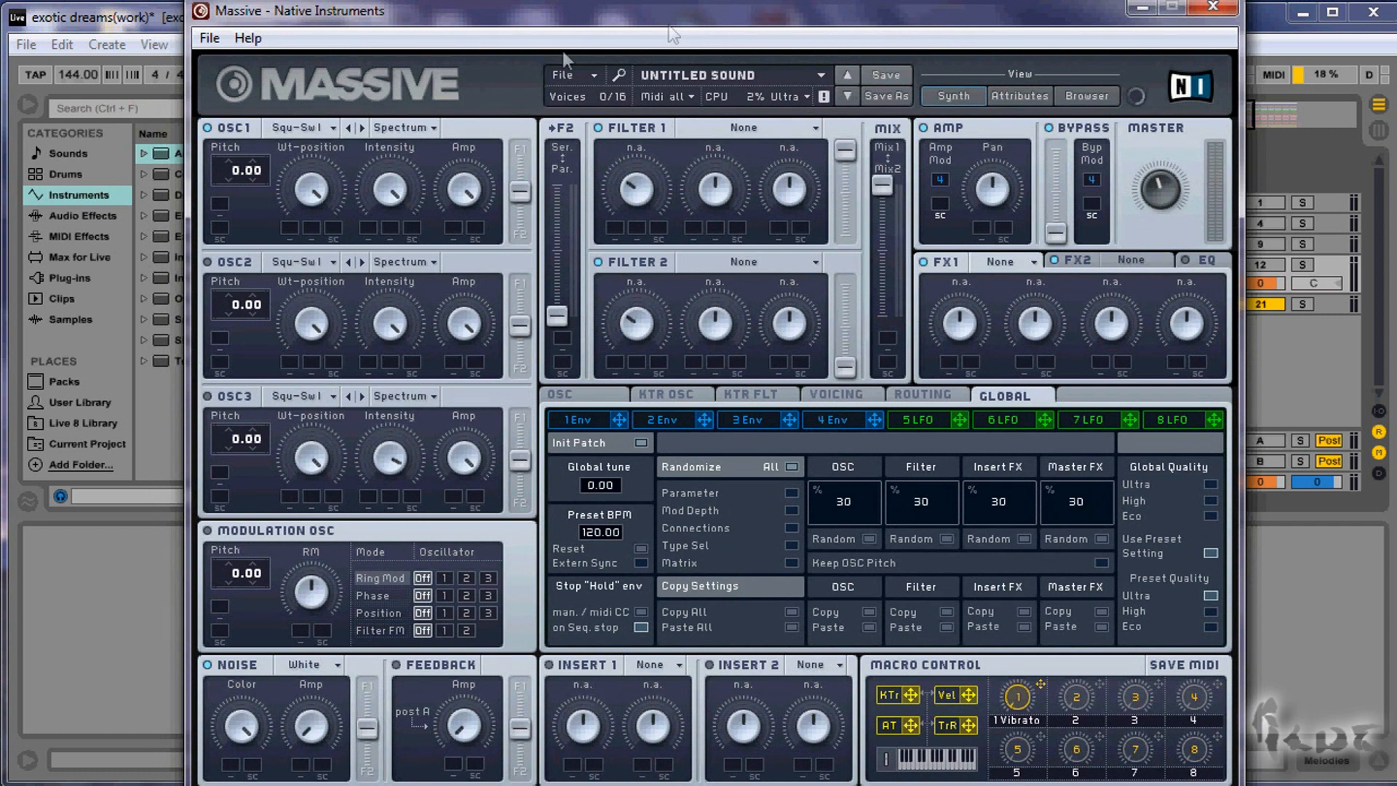
pyautogui.moveTo(248, 249)
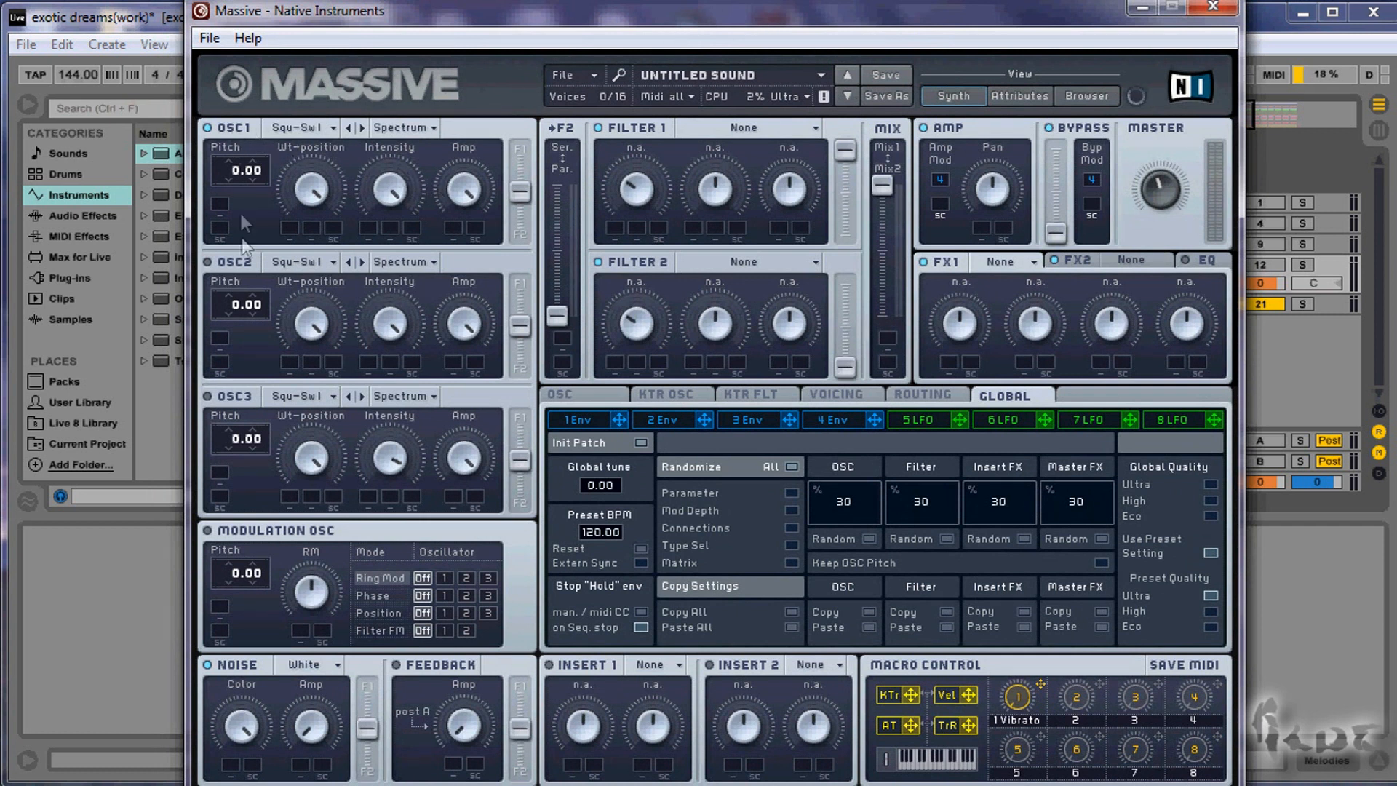
pyautogui.moveTo(247, 403)
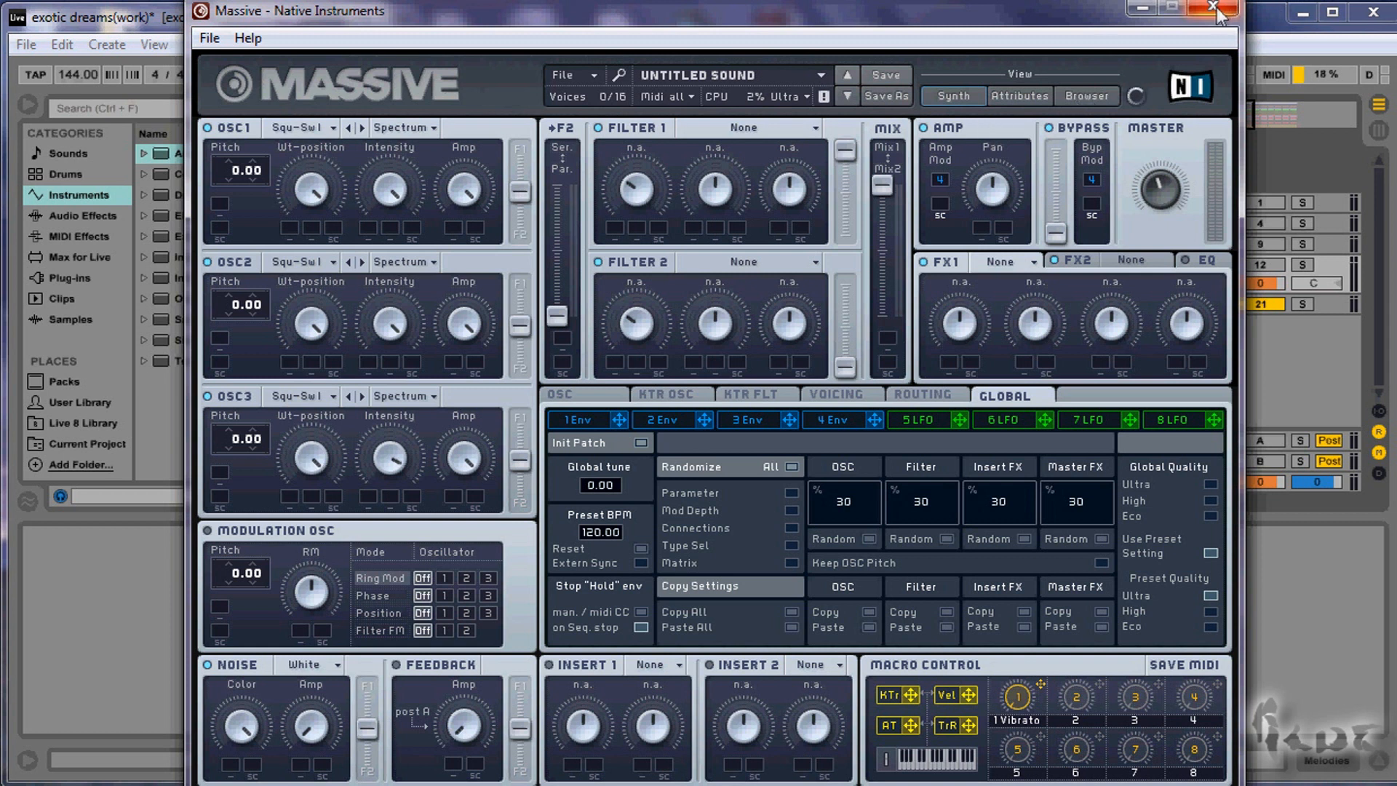
pyautogui.click(1213, 8)
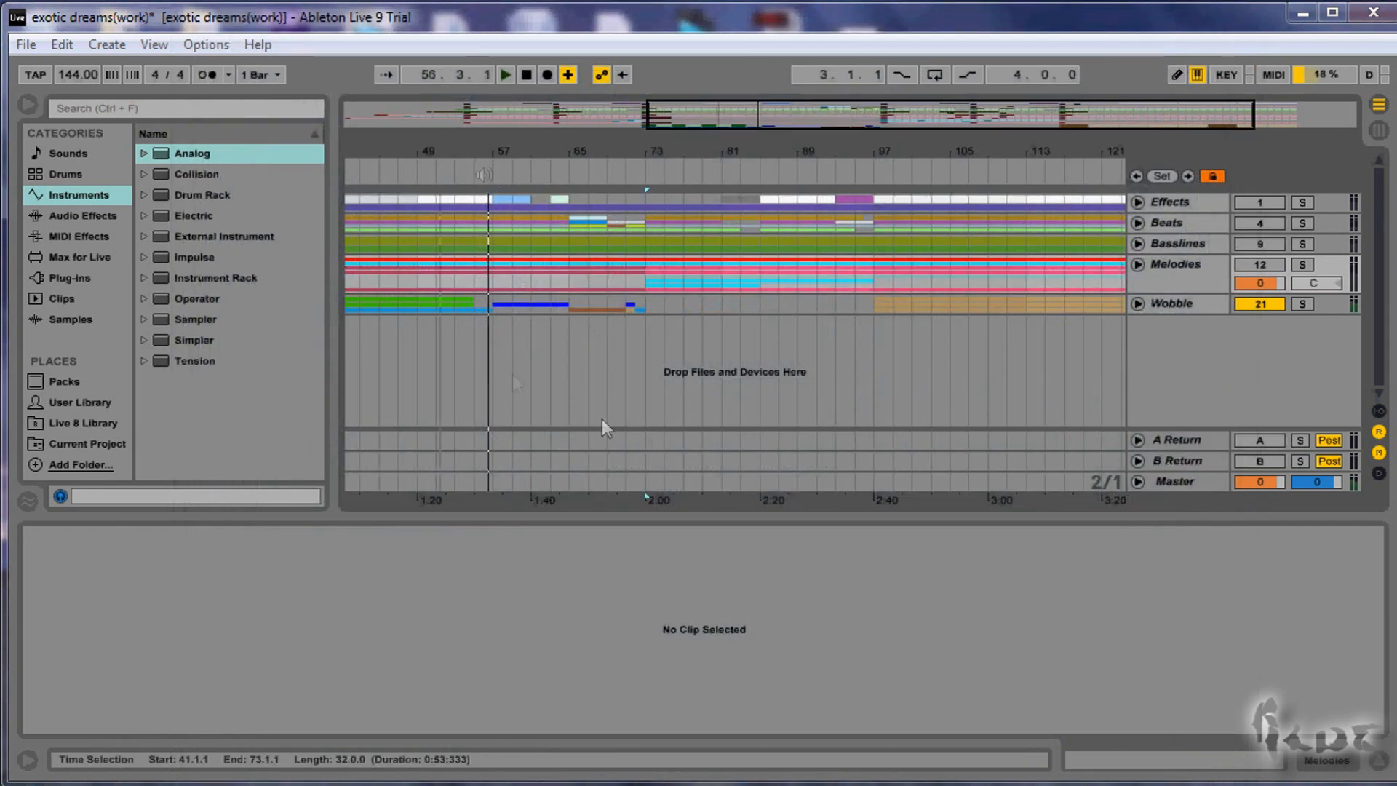
# - Load the Operator instrument from the browser onto the third track holding the purple clip
pyautogui.click(504, 74)
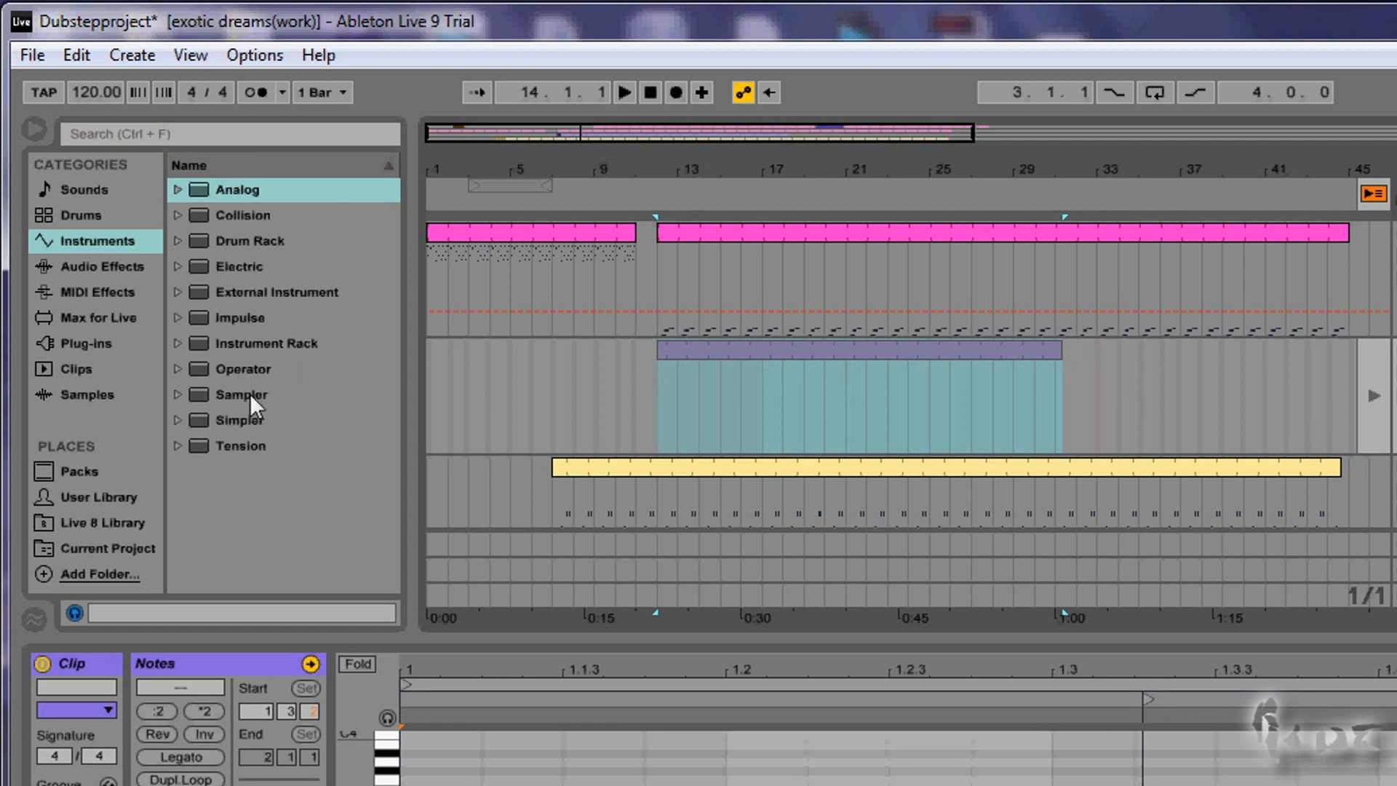
pyautogui.click(242, 368)
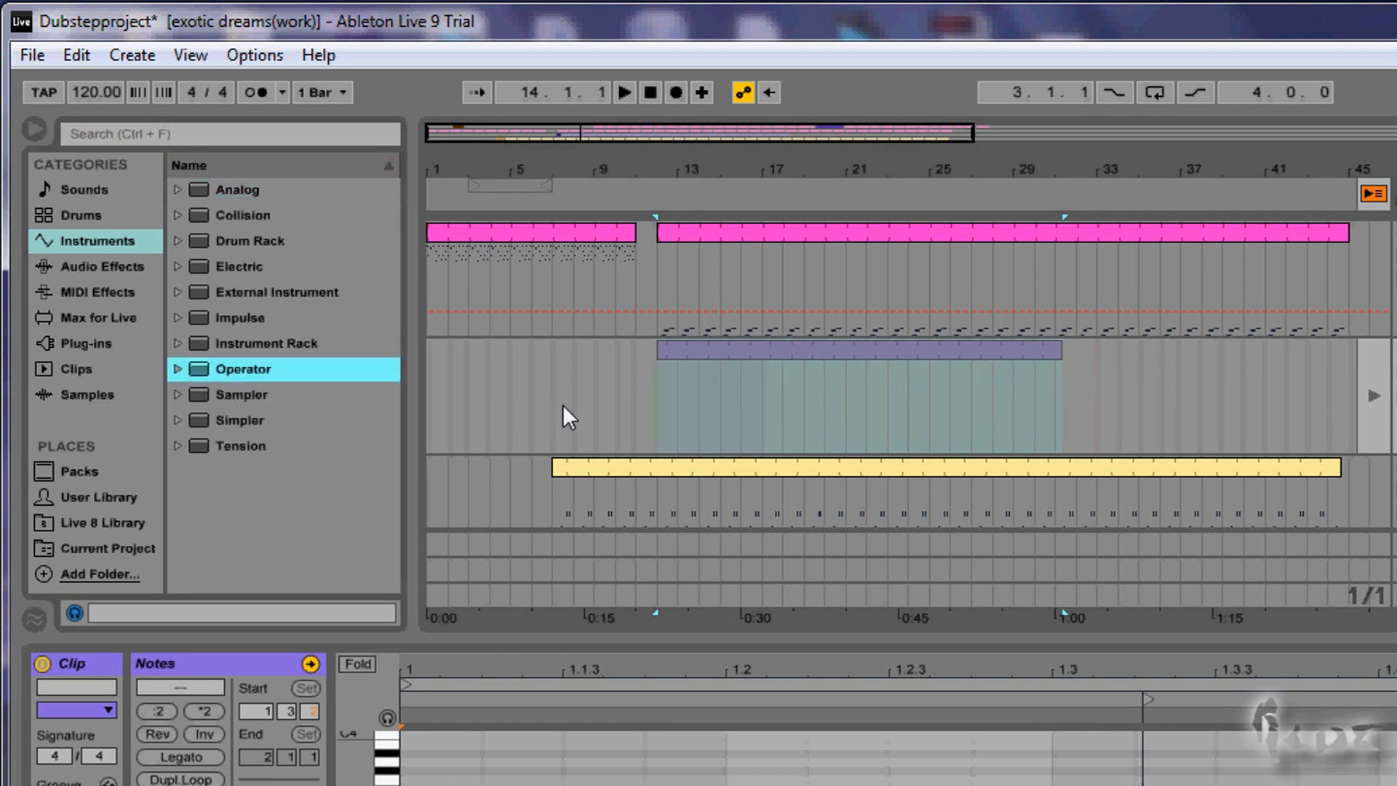
pyautogui.click(243, 368)
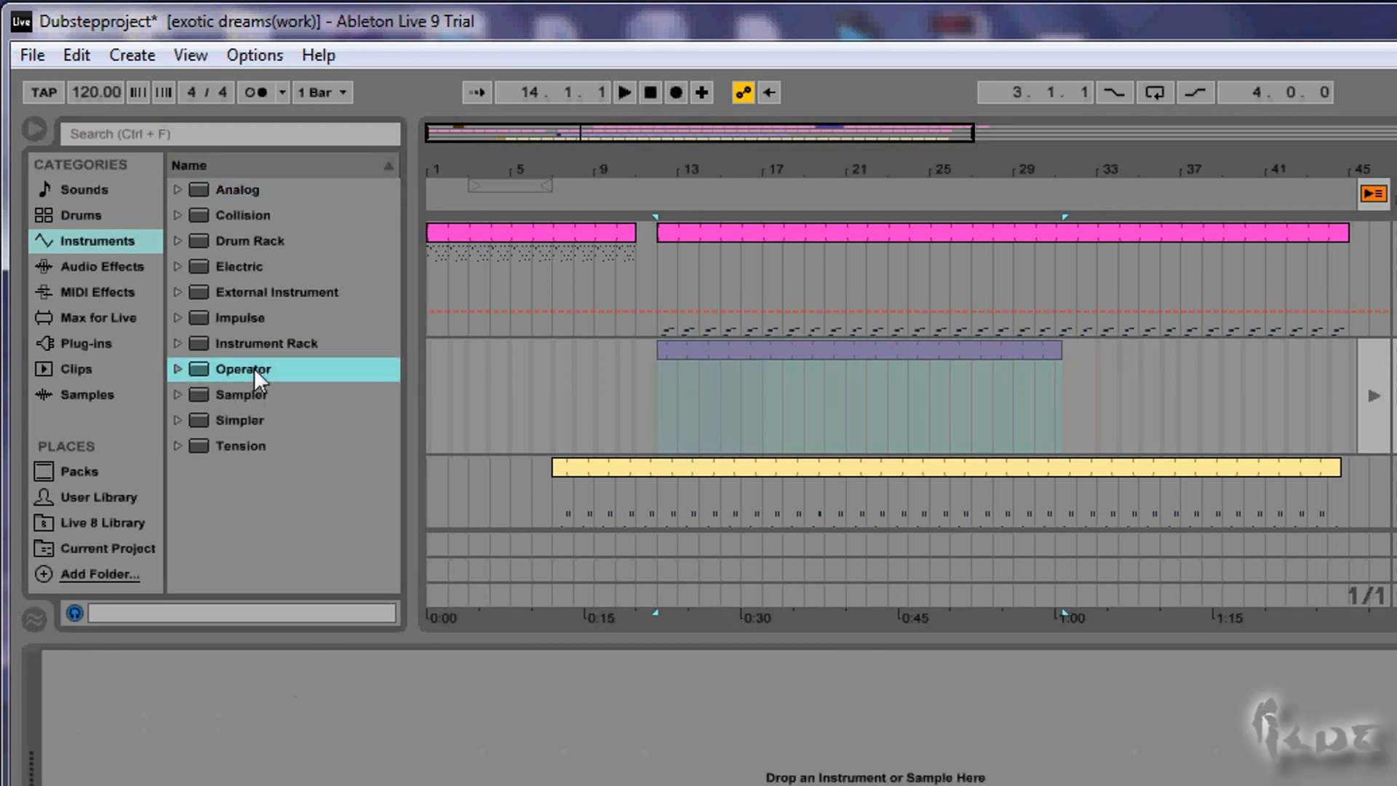
pyautogui.doubleClick(243, 368)
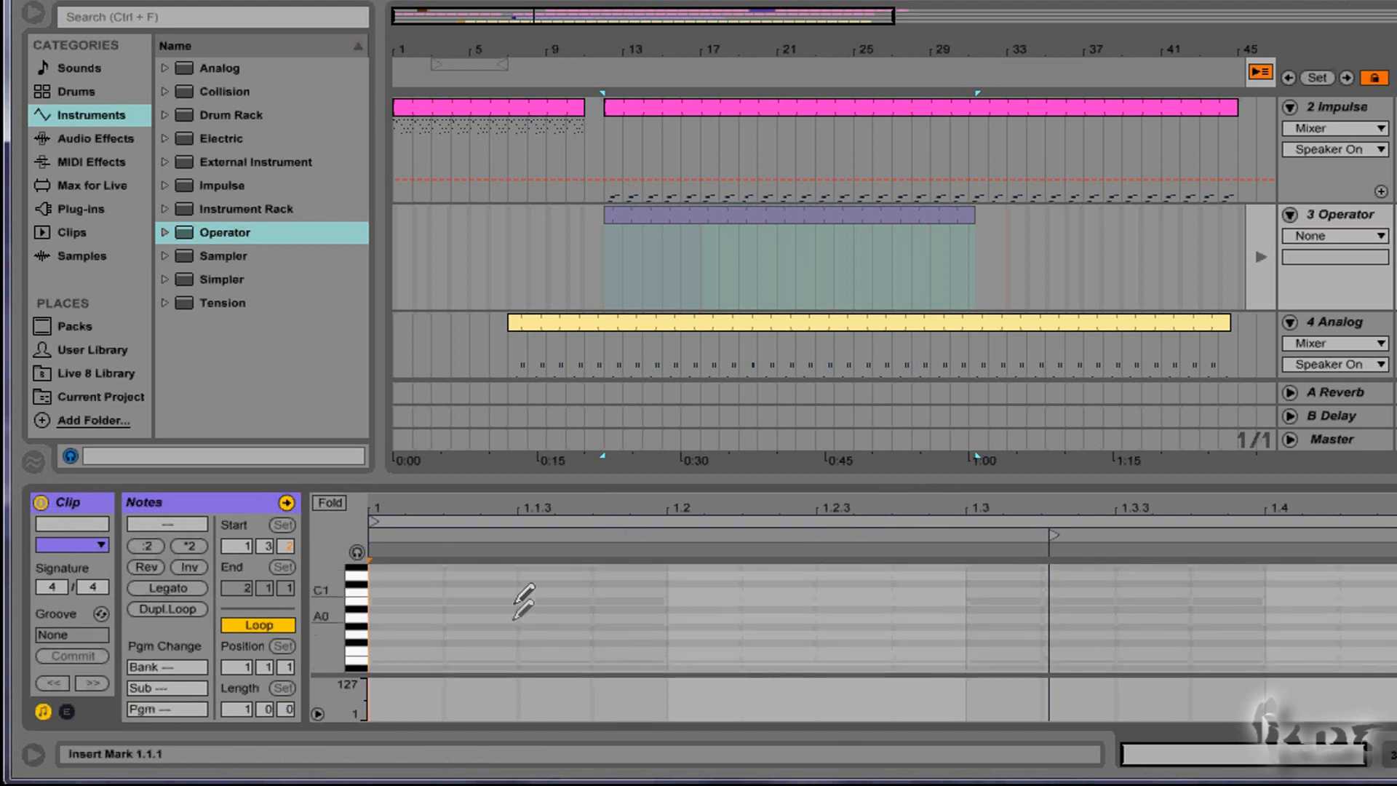
pyautogui.click(406, 592)
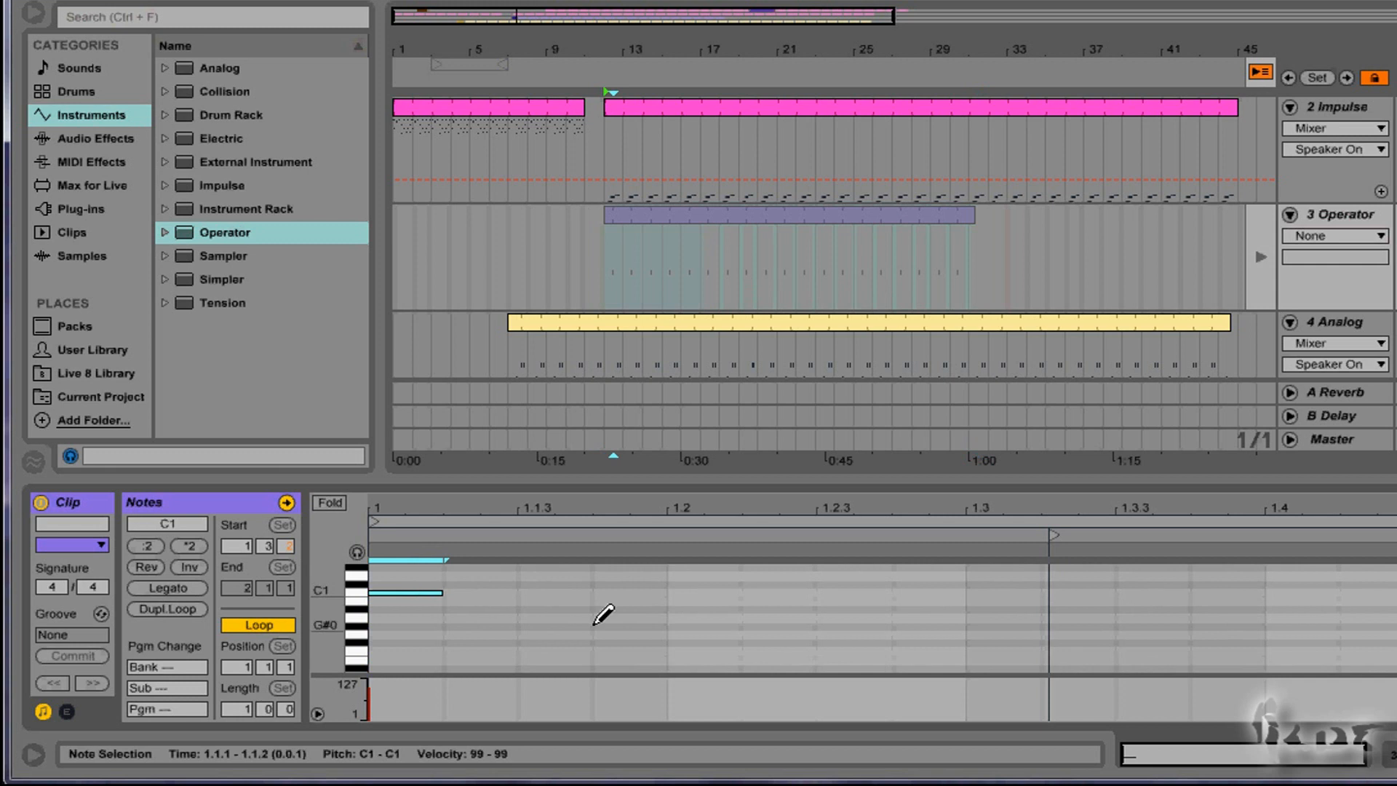
pyautogui.click(1257, 74)
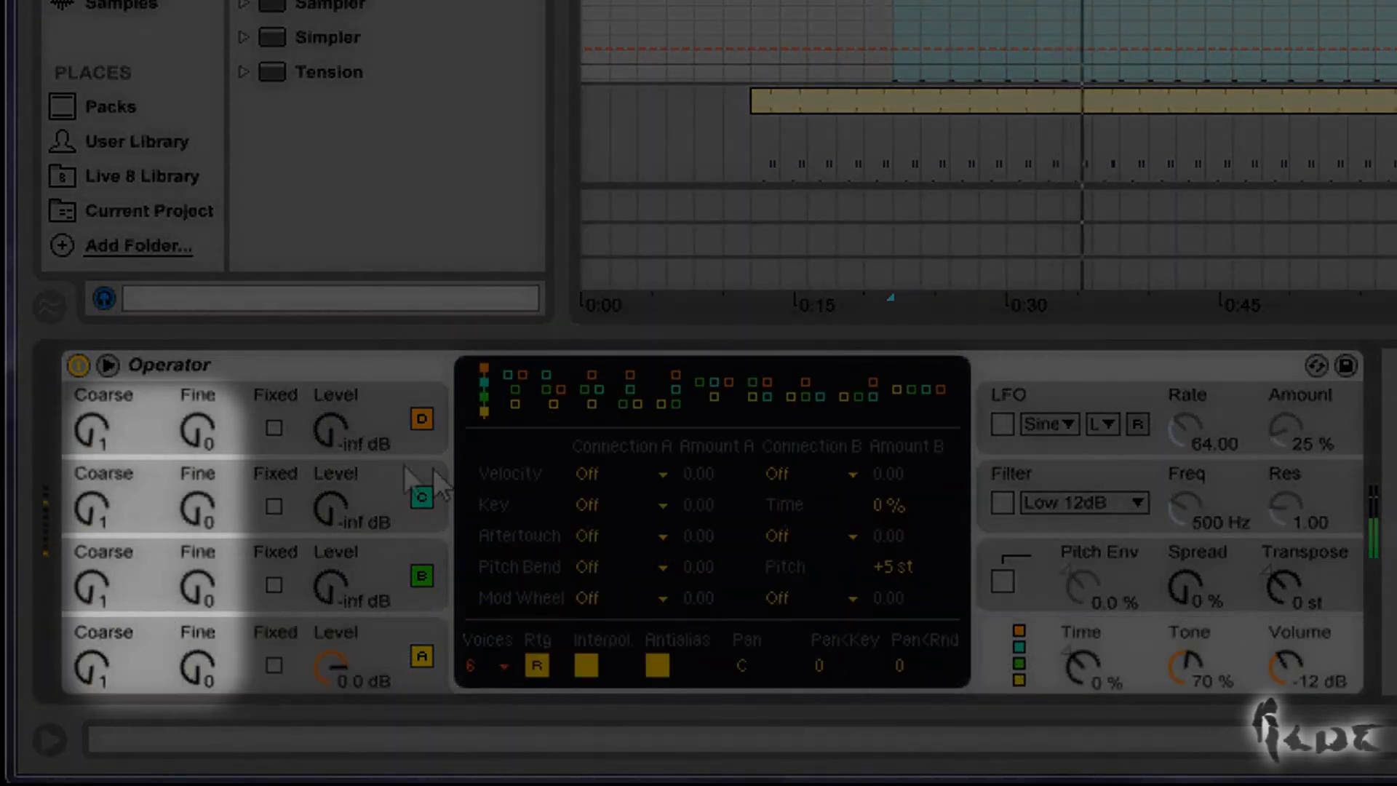
# - Cycle oscillator A's waveform through Saw6 and Sin, settling on the Sq16 square wave
pyautogui.click(420, 496)
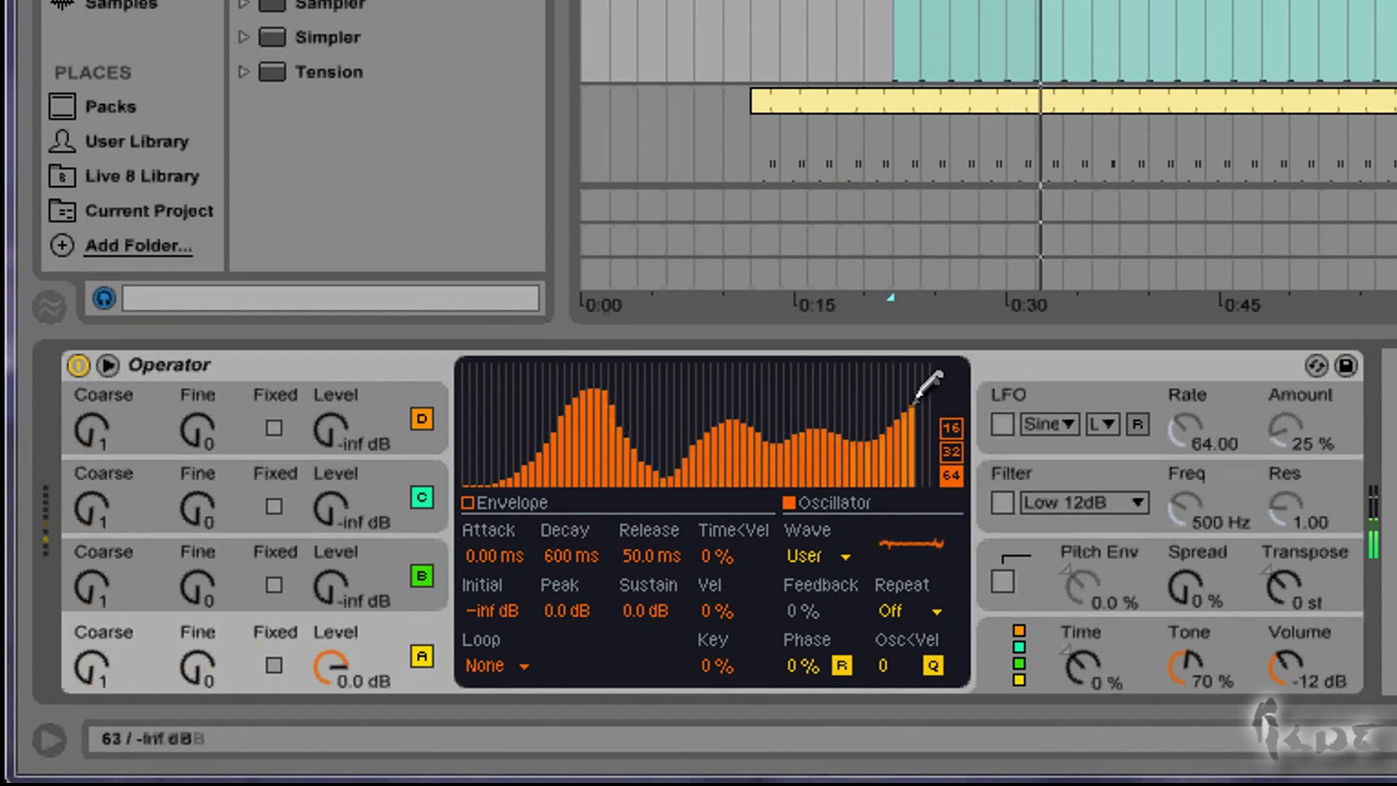
pyautogui.click(812, 555)
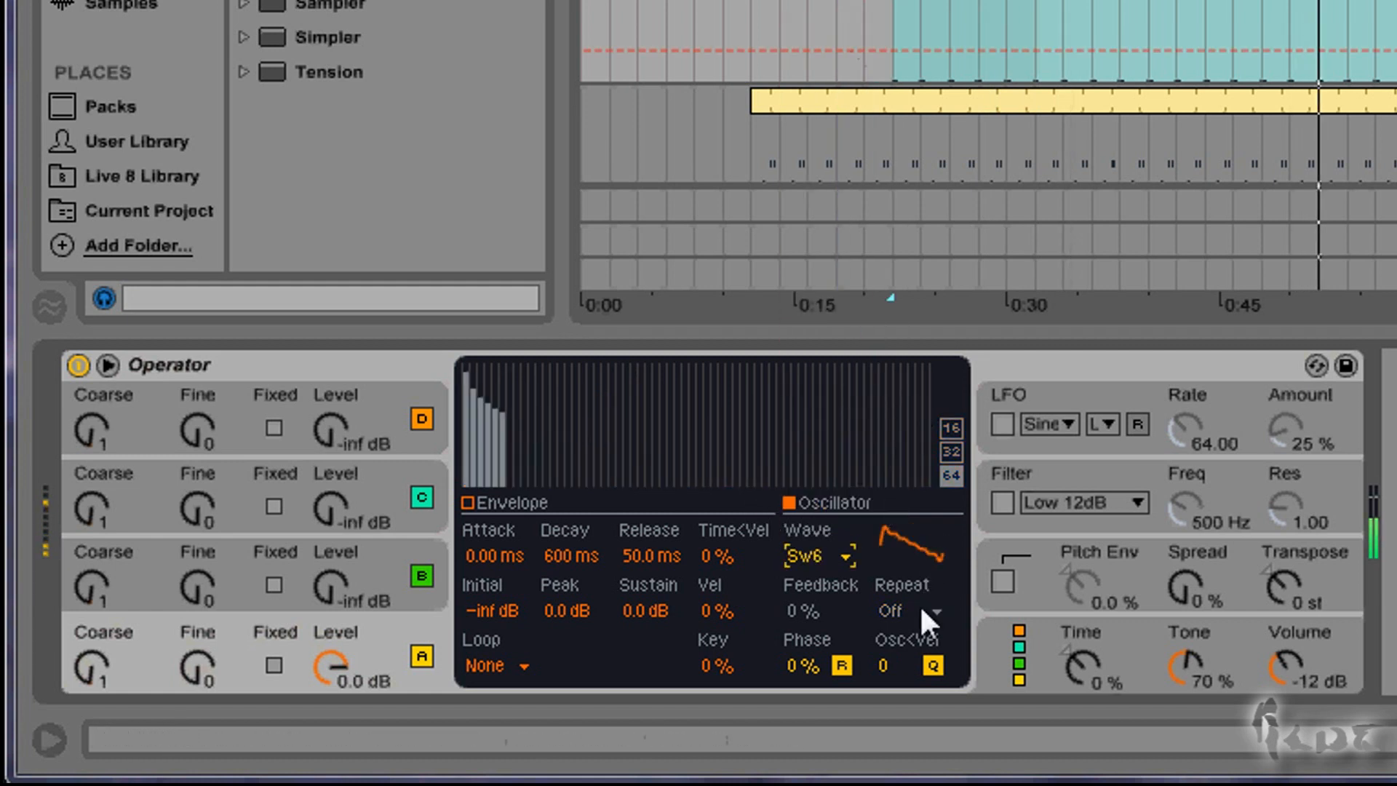
pyautogui.click(818, 556)
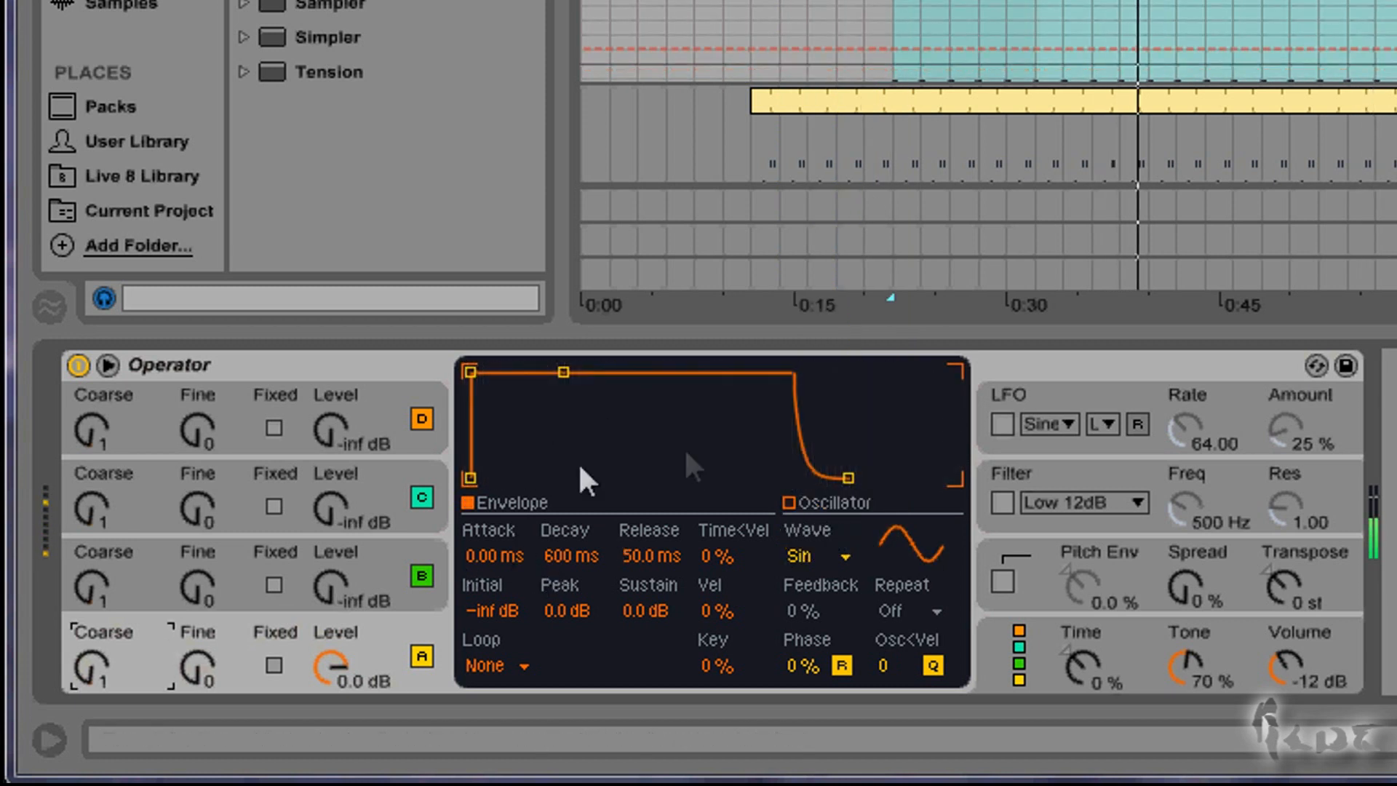
pyautogui.click(810, 555)
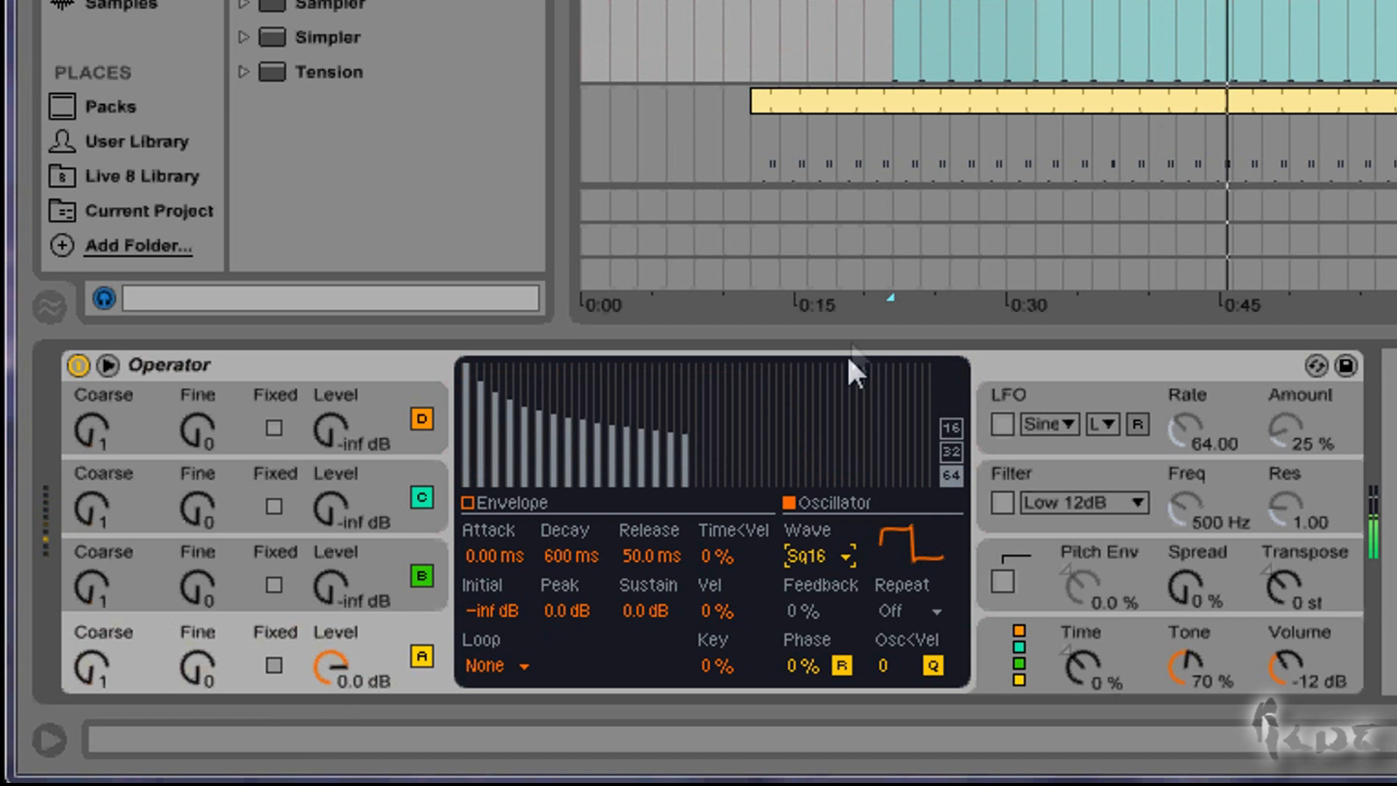
pyautogui.moveTo(856, 570)
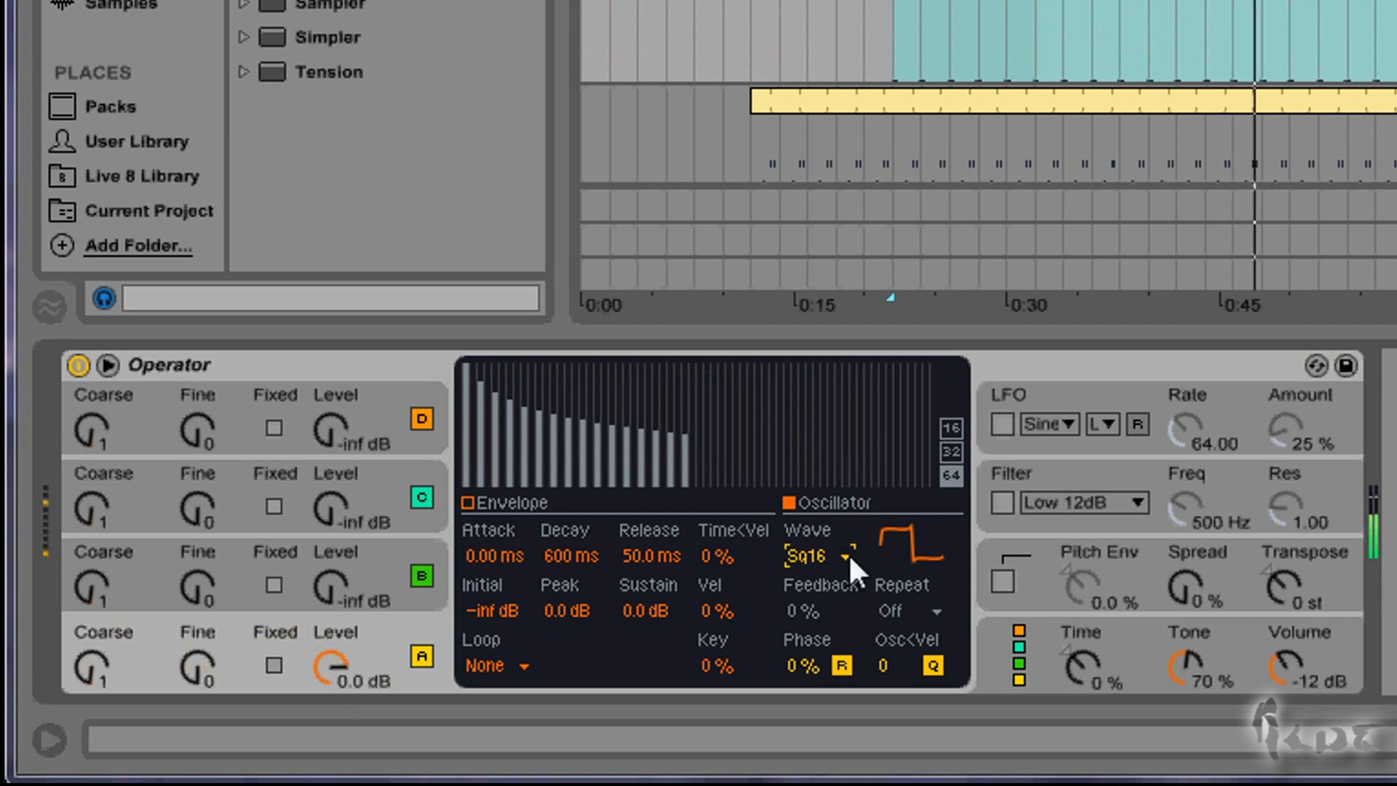
pyautogui.click(814, 555)
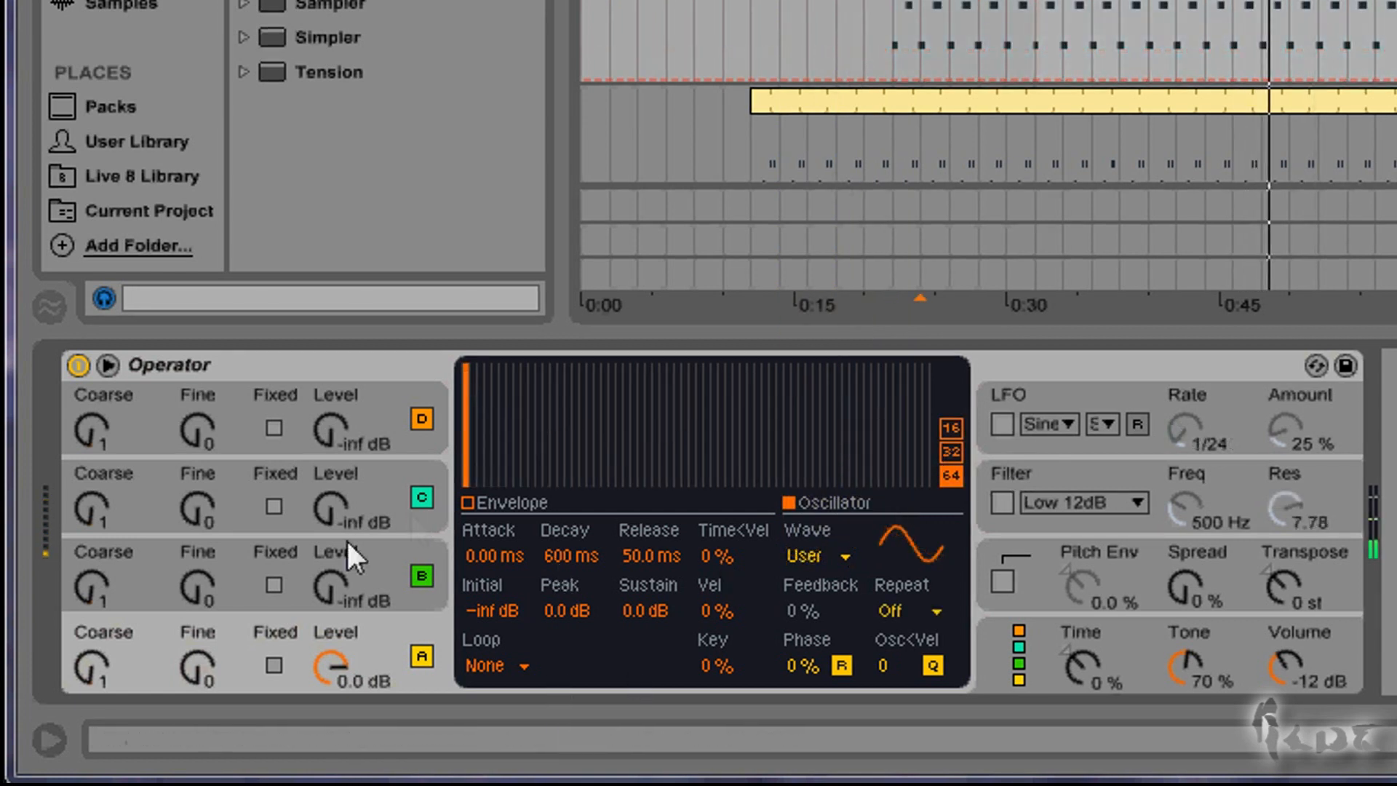
# - Give oscillator B the SqD square waveform and oscillator A the User waveform
pyautogui.click(816, 556)
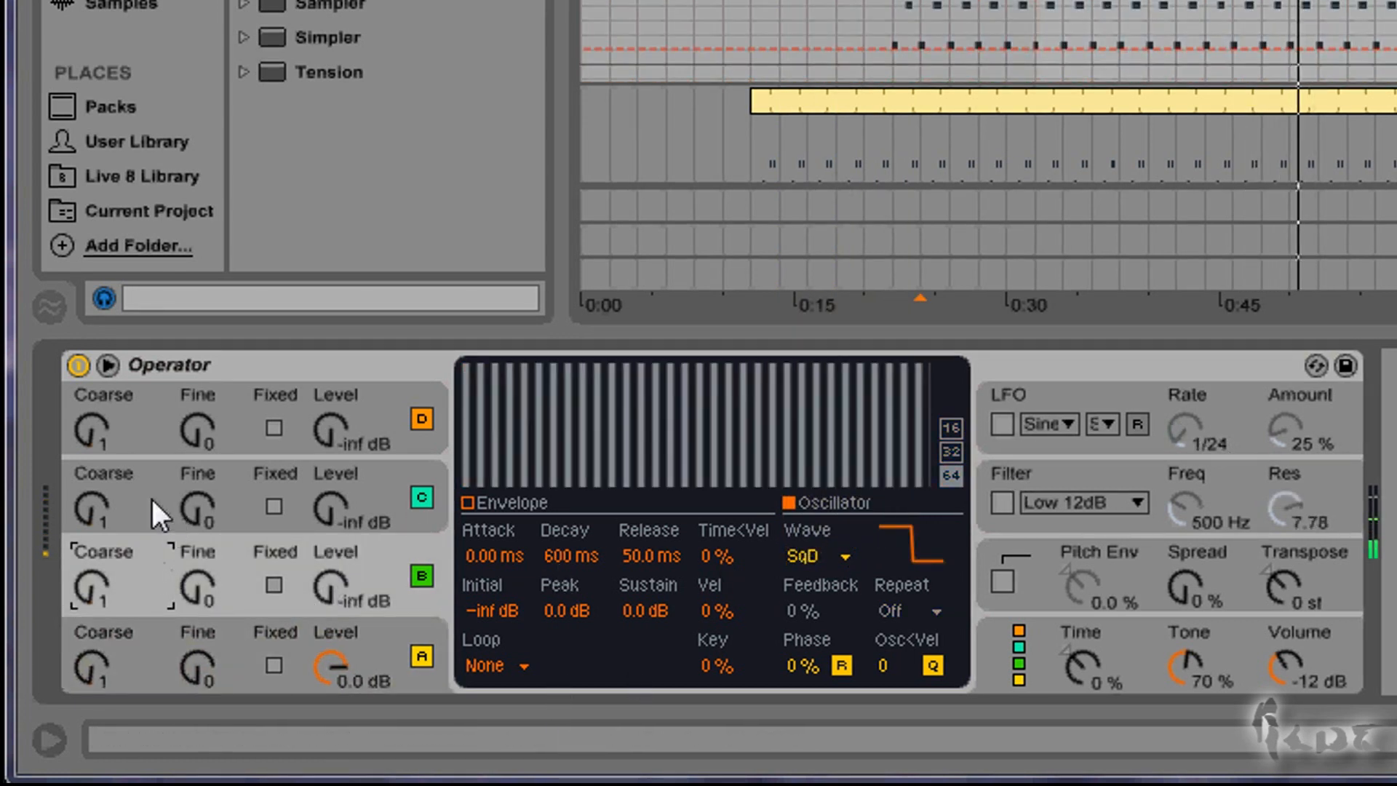
pyautogui.moveTo(164, 584)
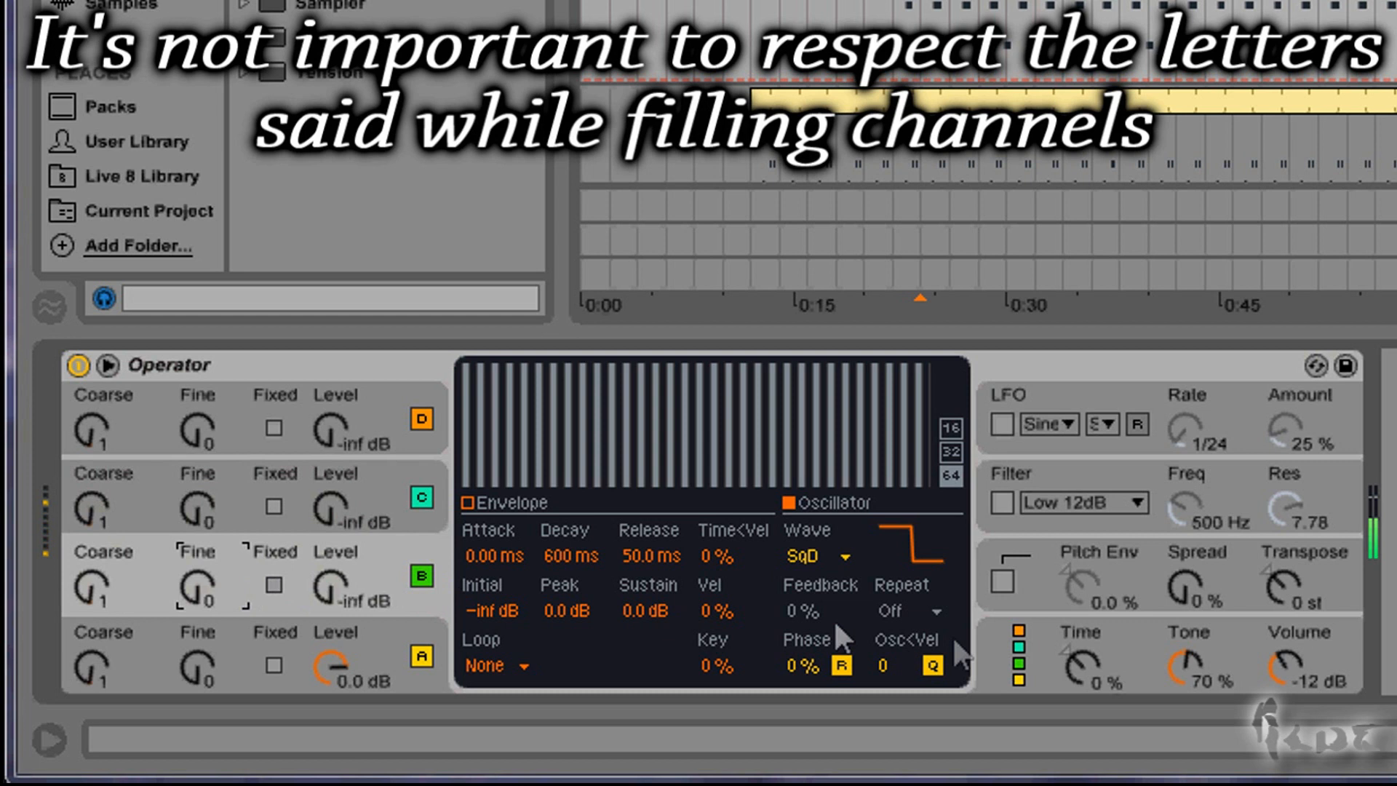
pyautogui.moveTo(1074, 685)
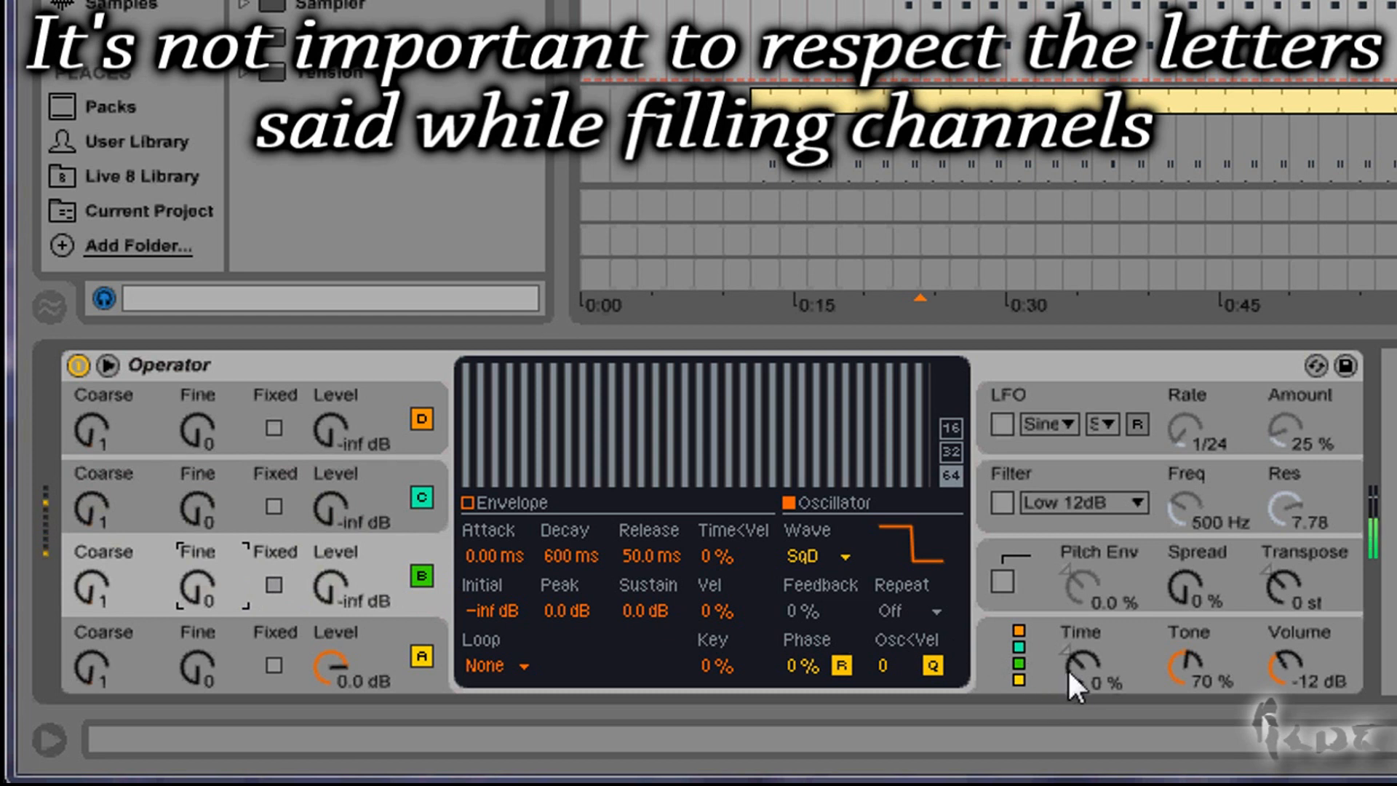
pyautogui.click(816, 555)
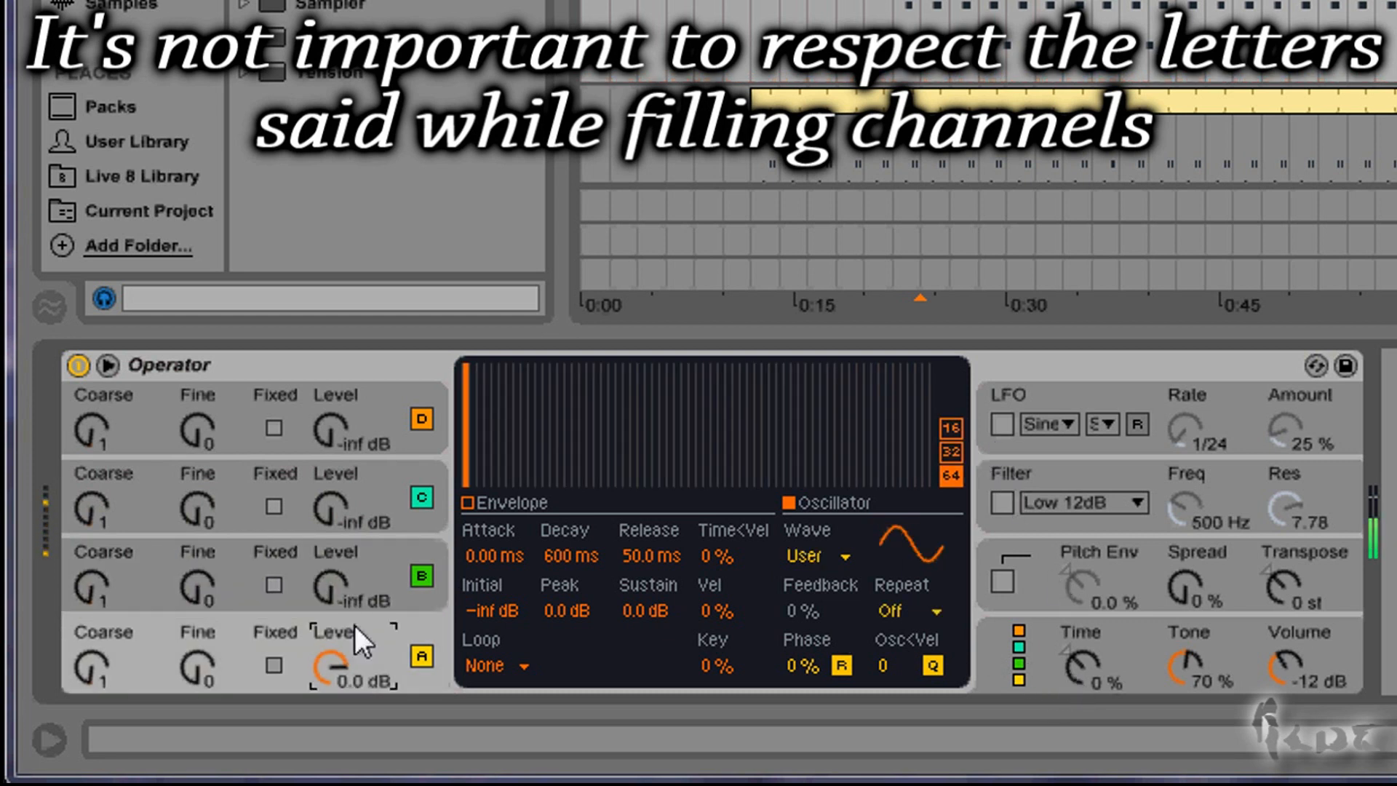
pyautogui.click(815, 556)
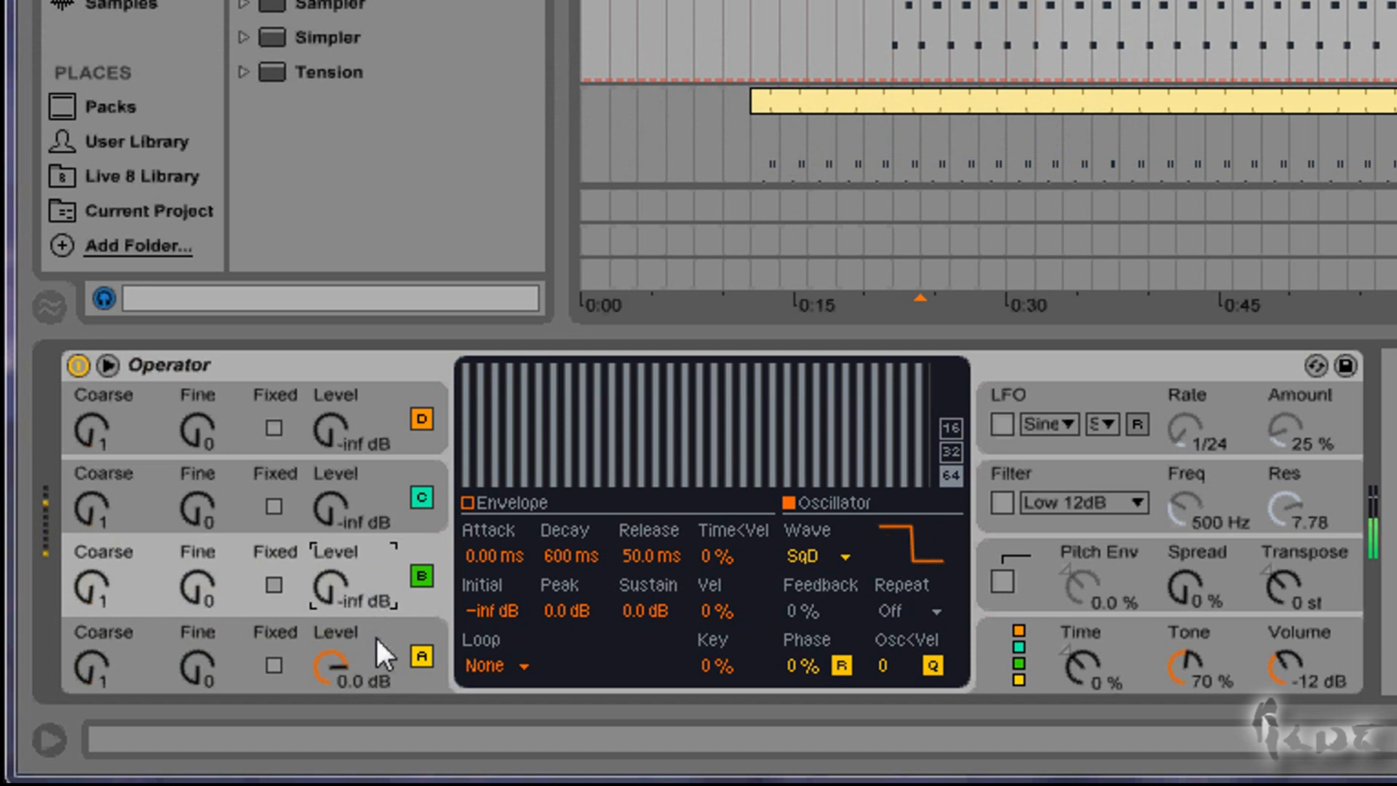
pyautogui.click(811, 557)
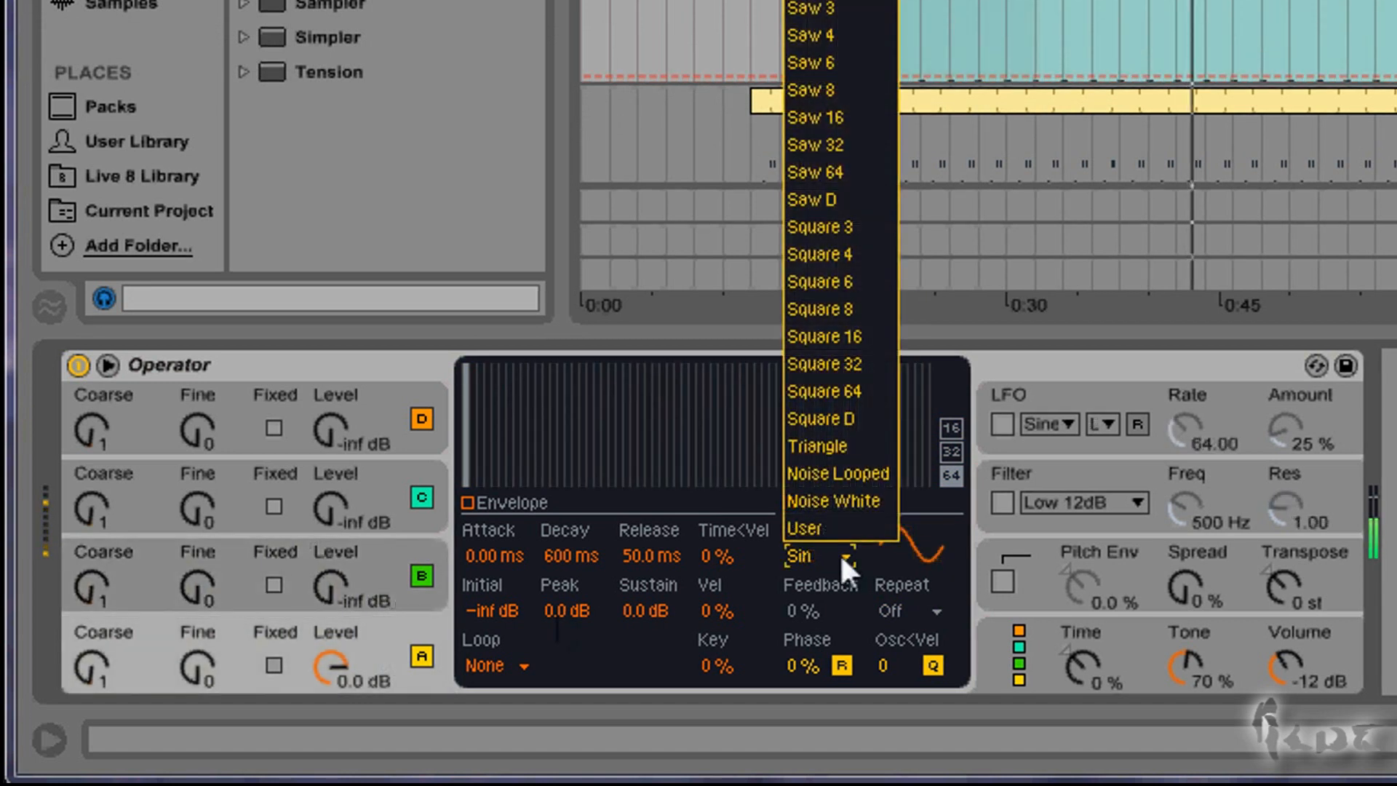
pyautogui.moveTo(805, 528)
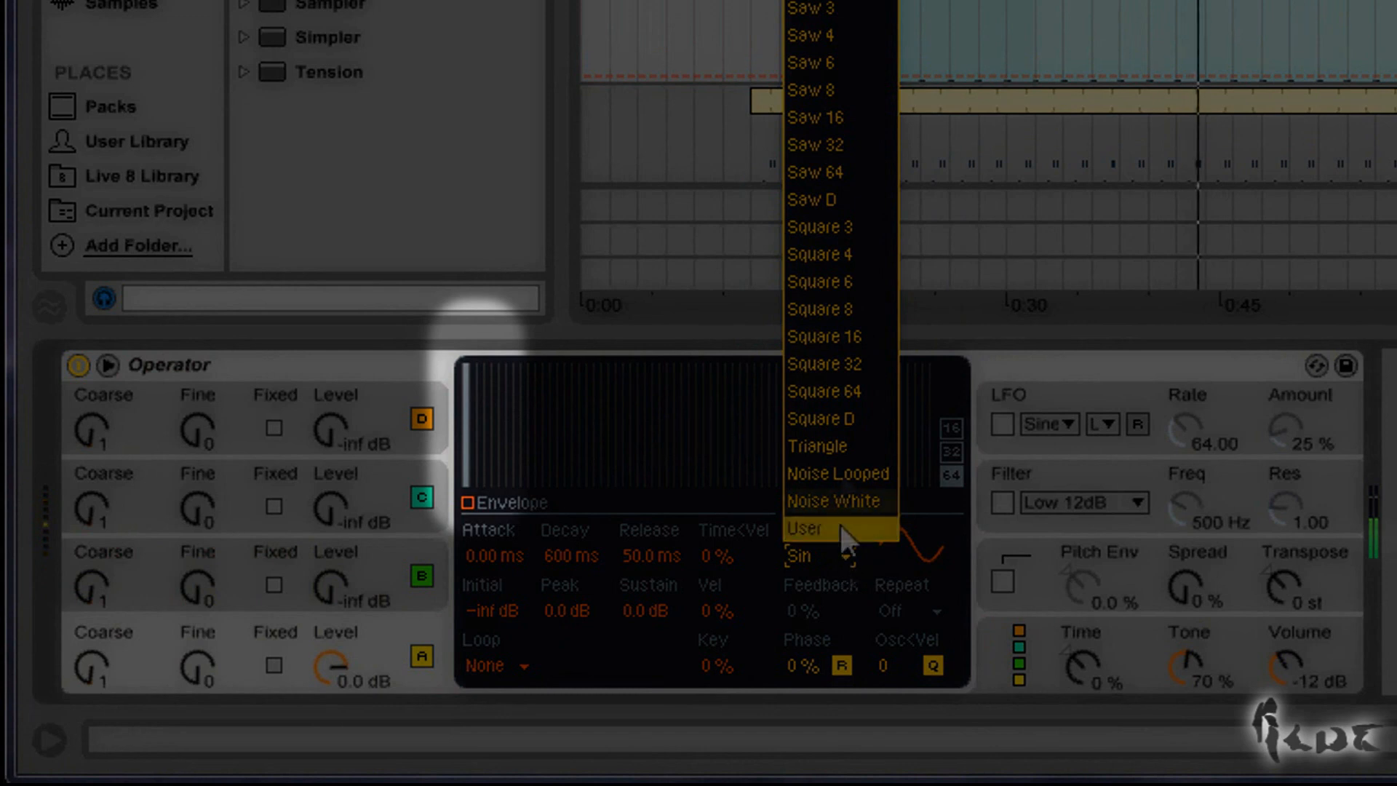
pyautogui.click(796, 555)
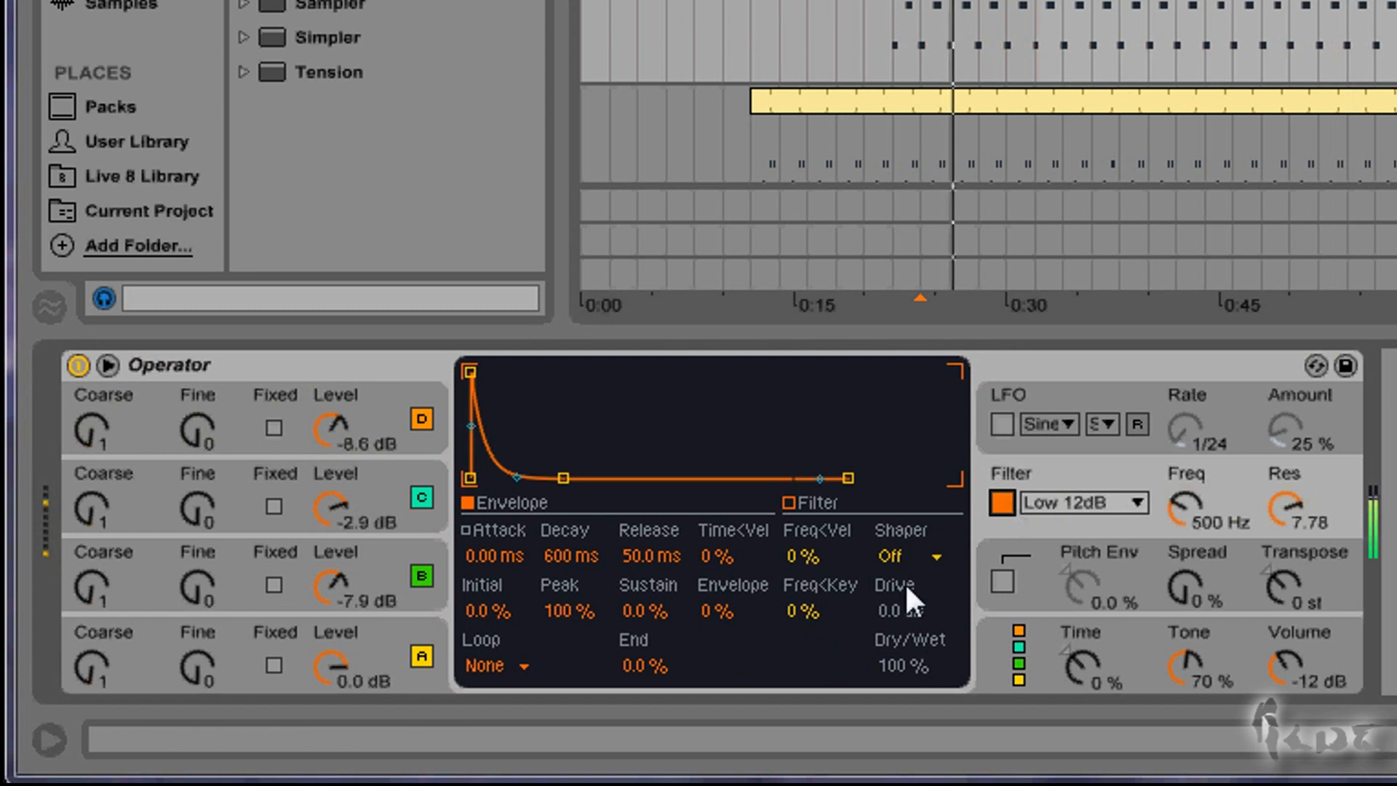
# - Enable Operator's filter and set its type to Low SVF
pyautogui.click(1081, 502)
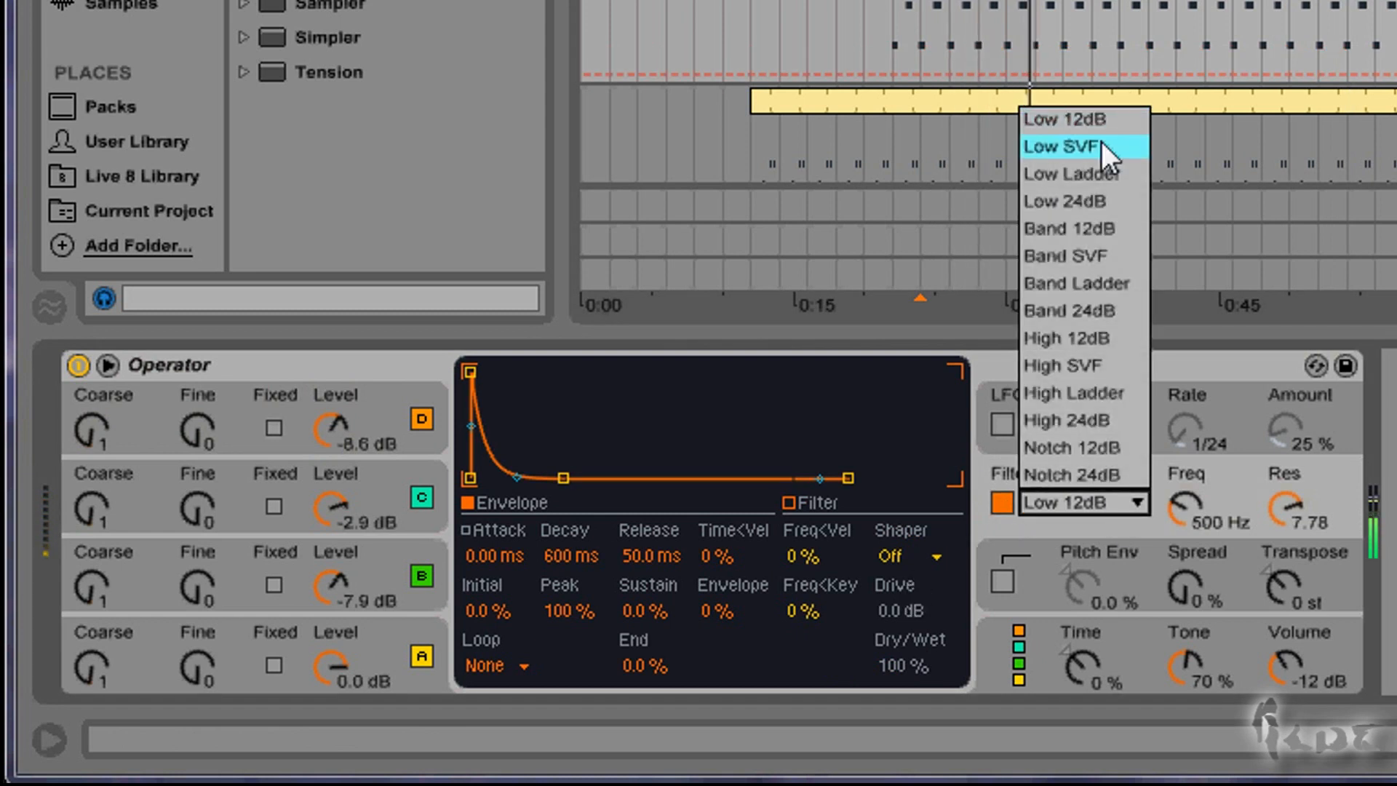
pyautogui.click(1062, 145)
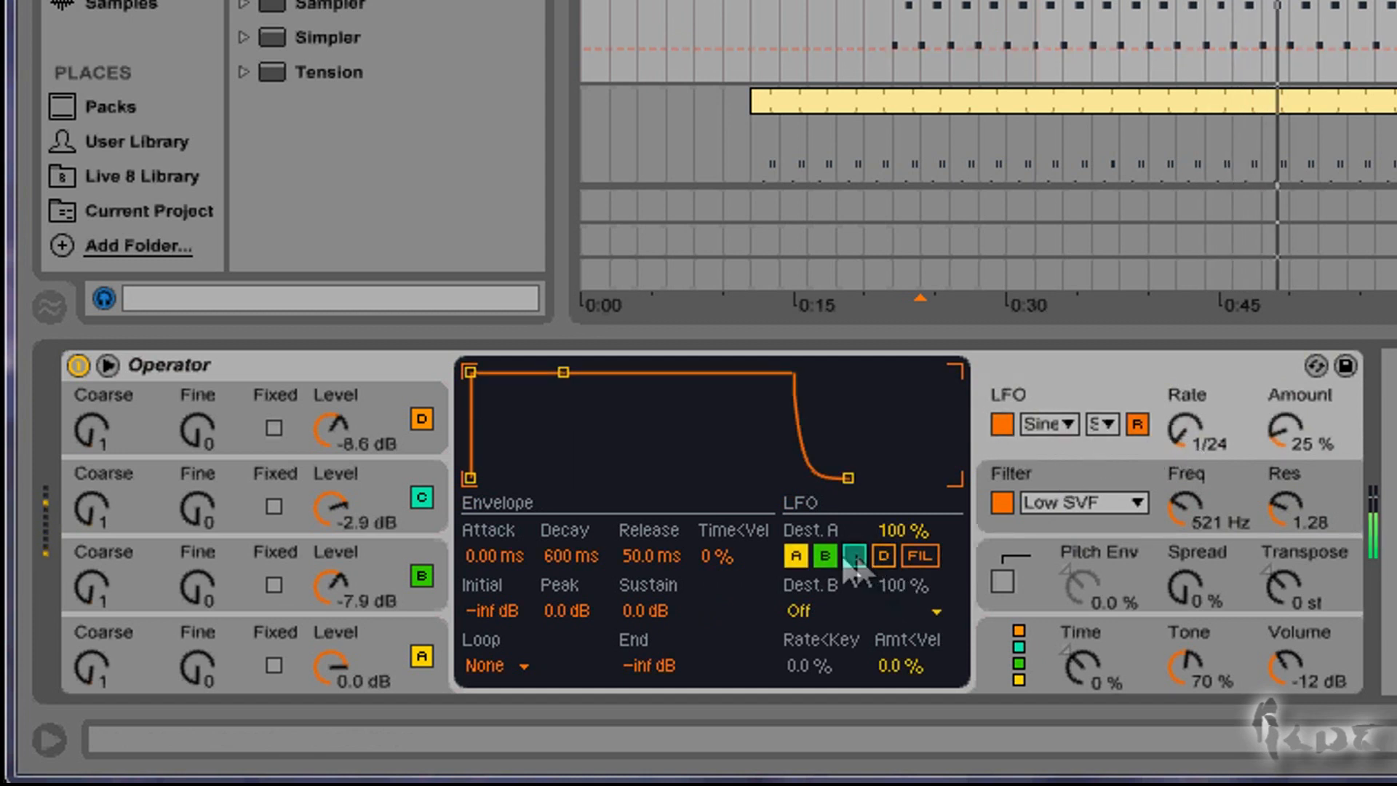
# - Switch the LFO off oscillators A, B and C so it modulates the filter only
pyautogui.click(854, 555)
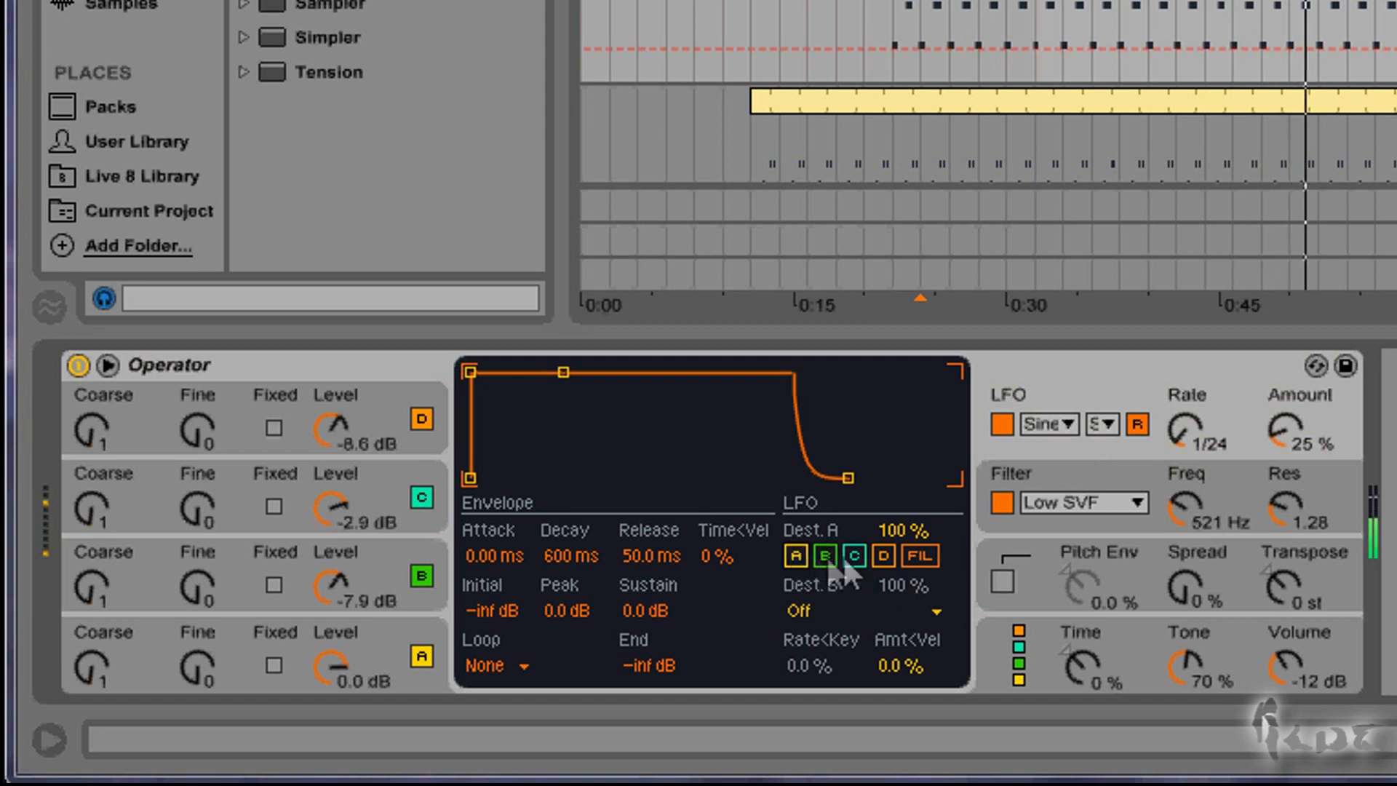
pyautogui.click(921, 555)
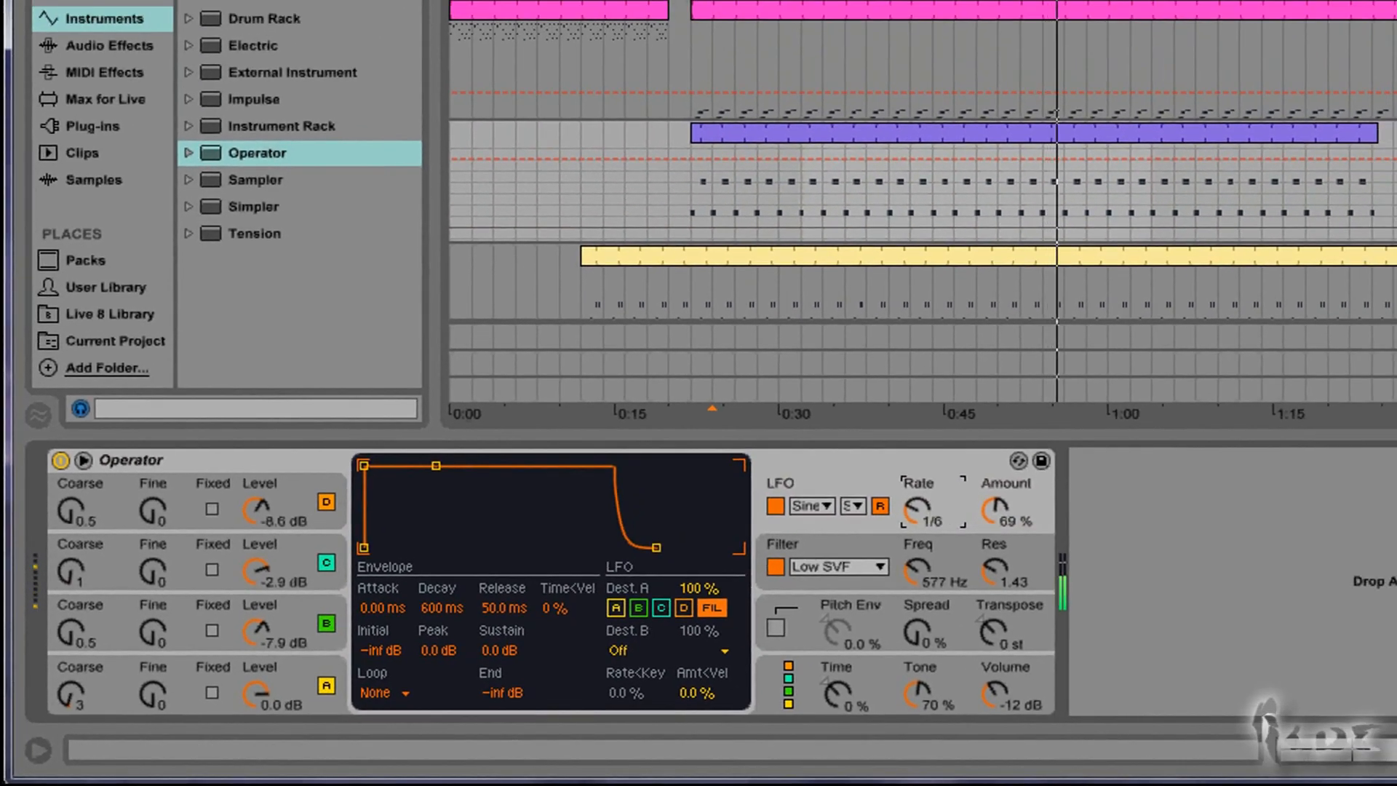
# - Set the LFO rate to 1/8 at 76% amount and raise oscillator A's coarse pitch
pyautogui.click(1065, 160)
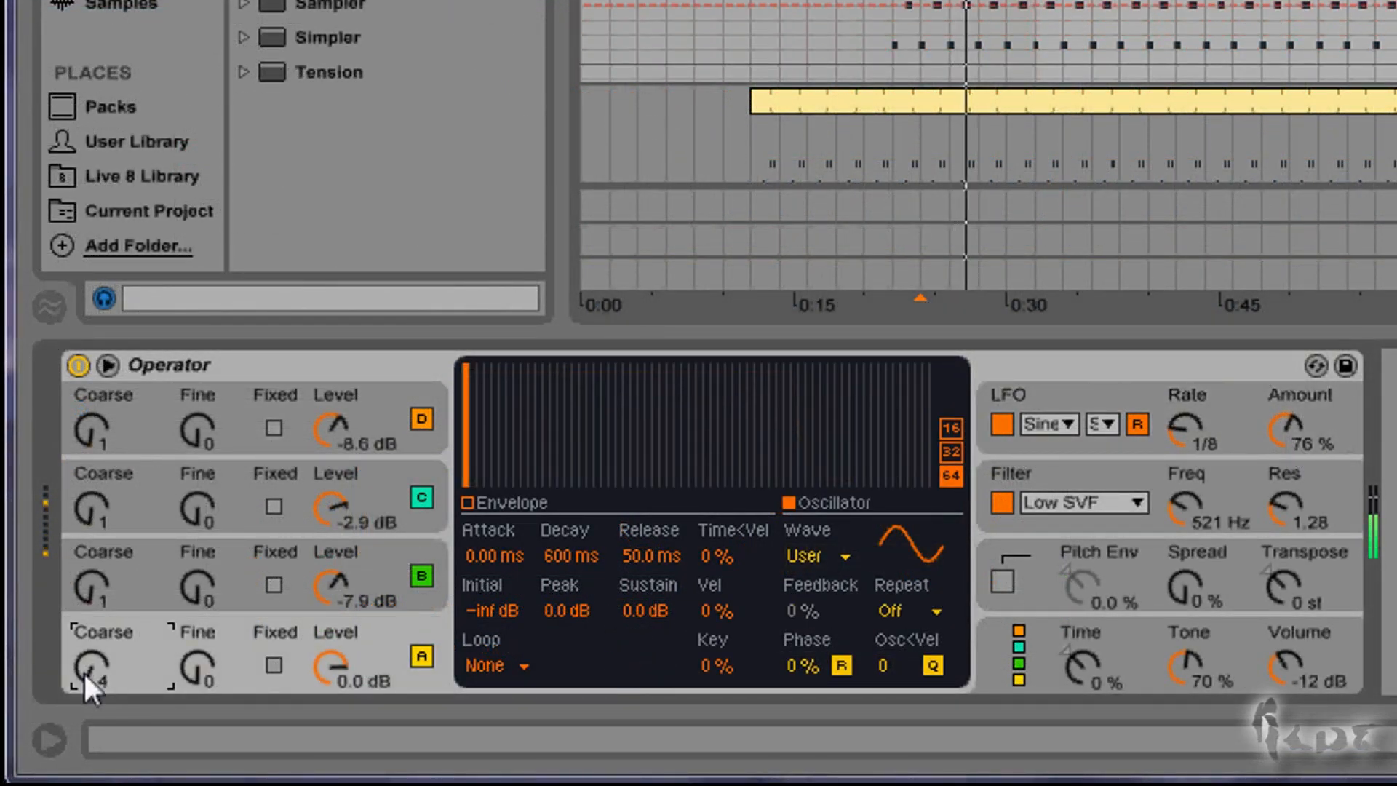
pyautogui.click(816, 555)
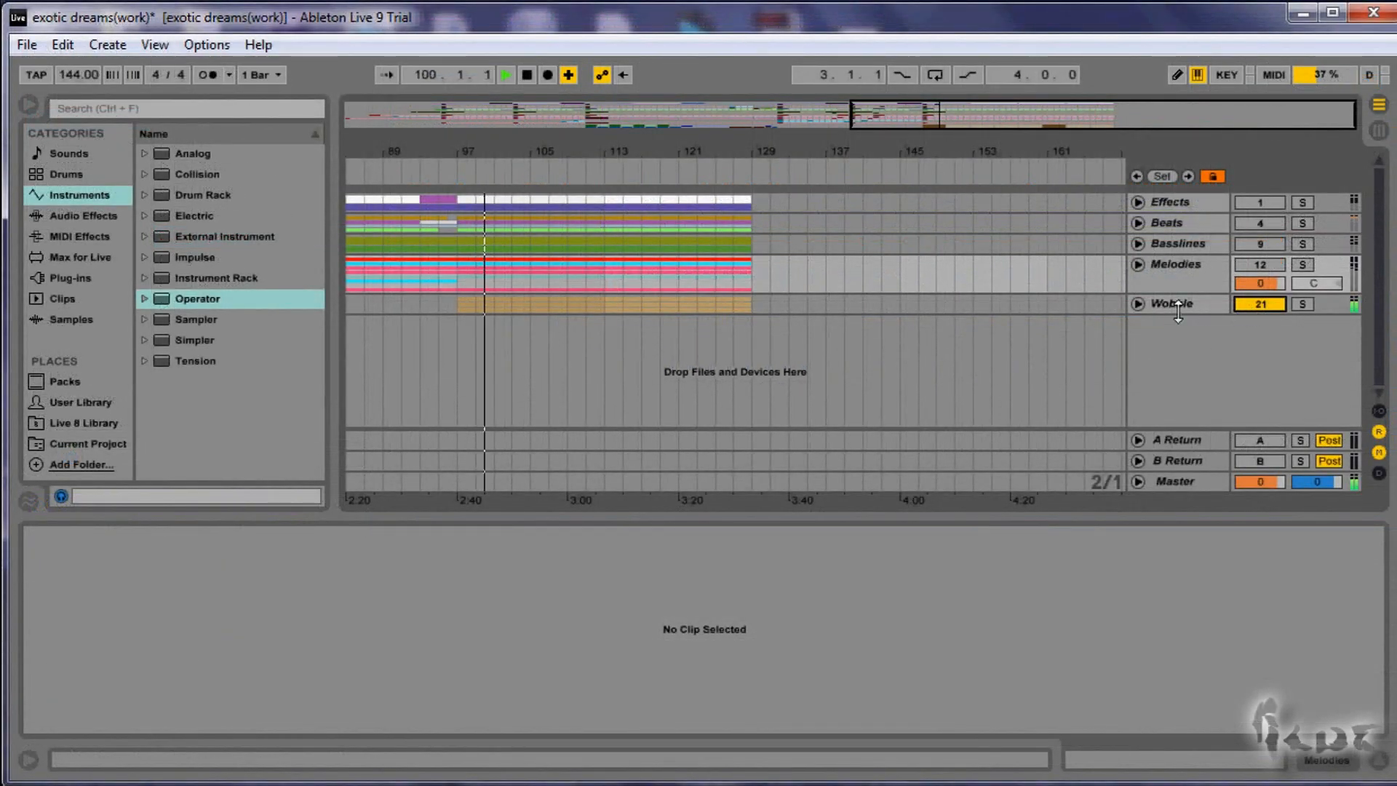
# - Select the Wobble group in the exotic dreams set, then deselect everything in the arrangement
pyautogui.click(1138, 302)
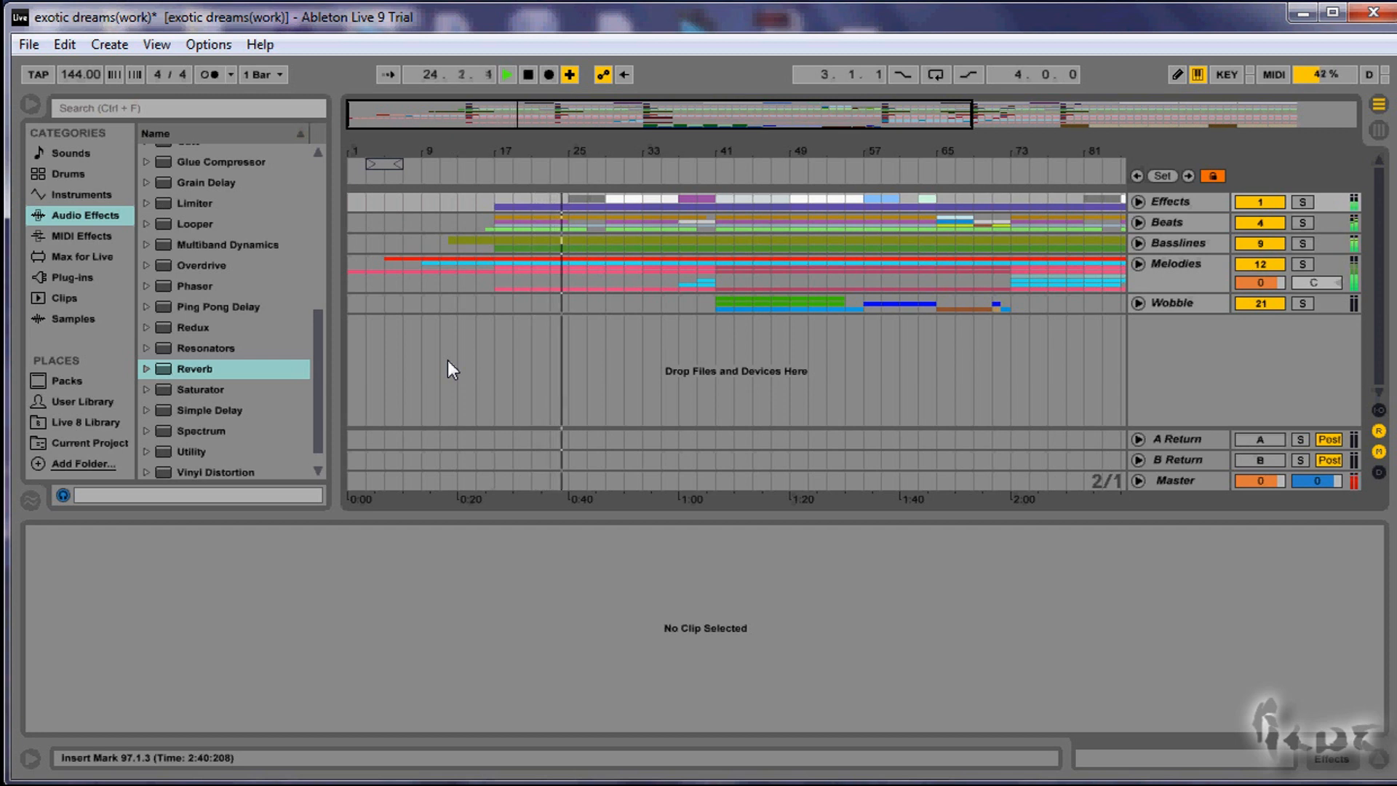
pyautogui.click(82, 193)
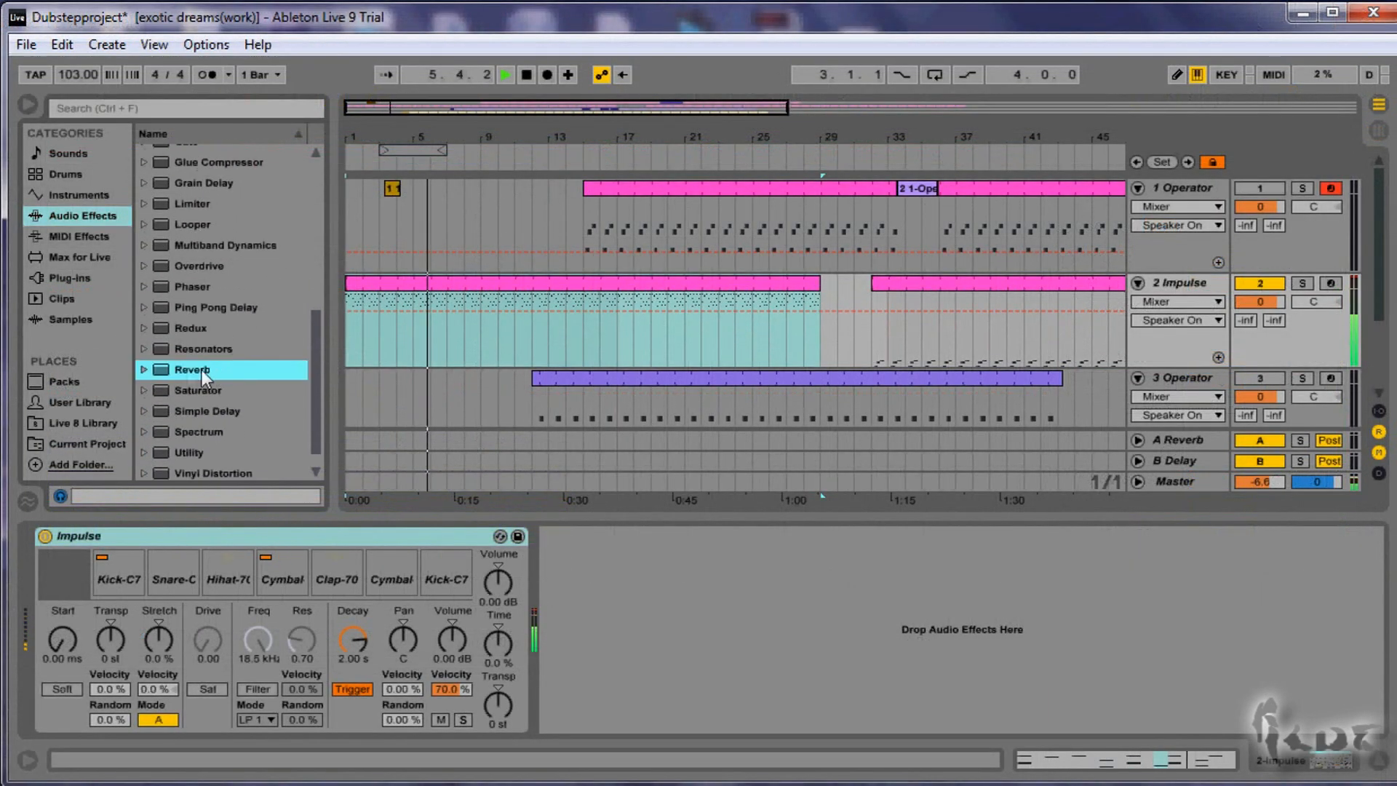
# - Add a Reverb audio effect from the browser in the Dubstepproject set
pyautogui.doubleClick(192, 368)
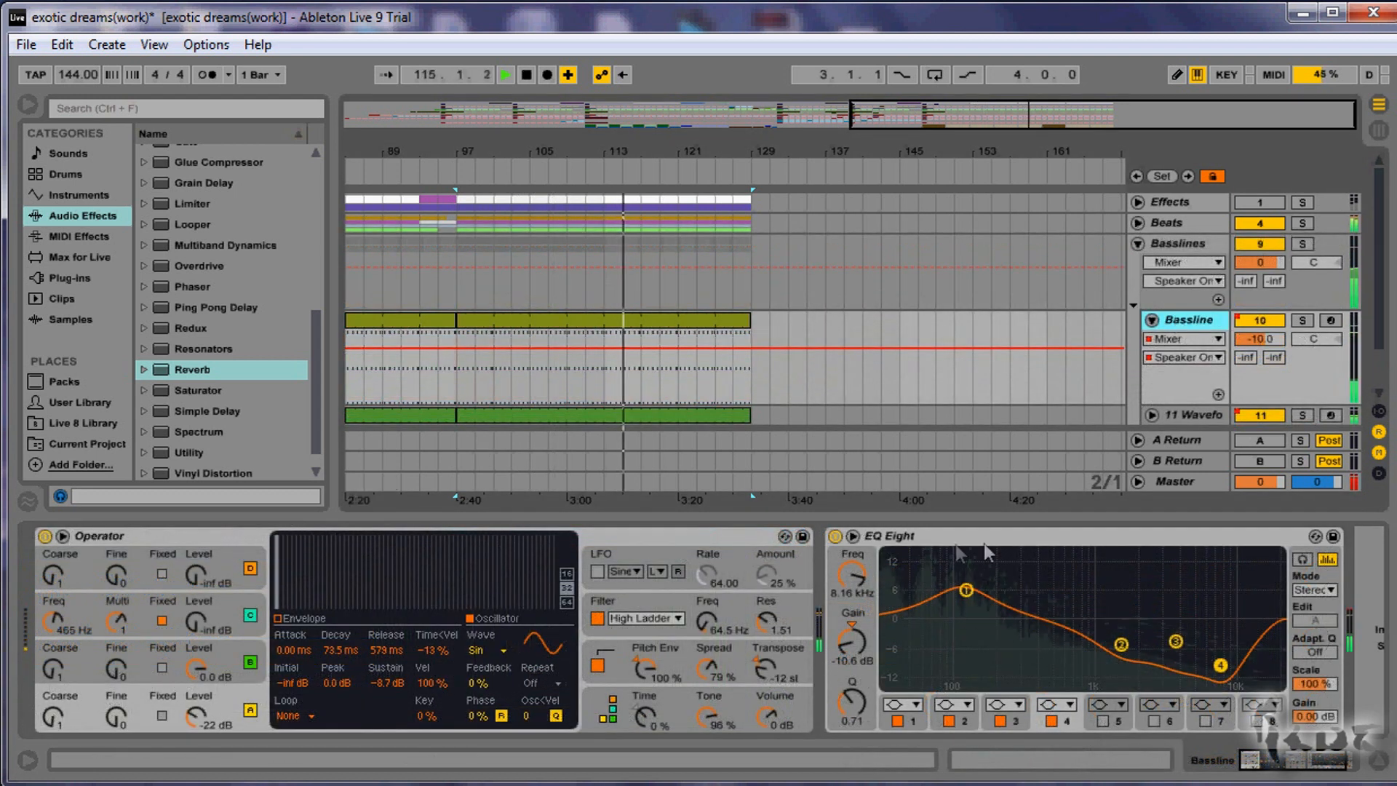
# - Select the Bassline track in the unfolded Basslines group and highlight bars 97 to 129
pyautogui.click(835, 535)
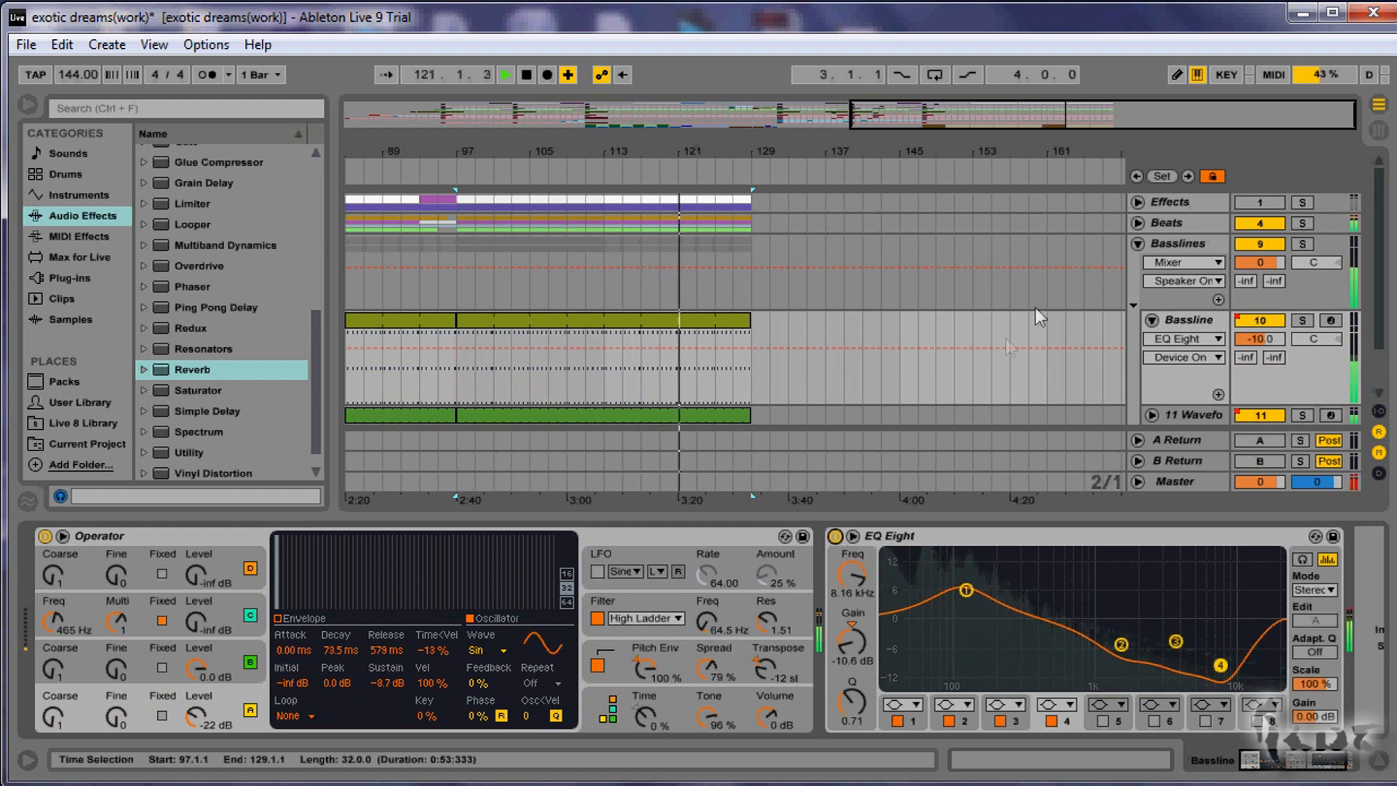
pyautogui.click(1136, 243)
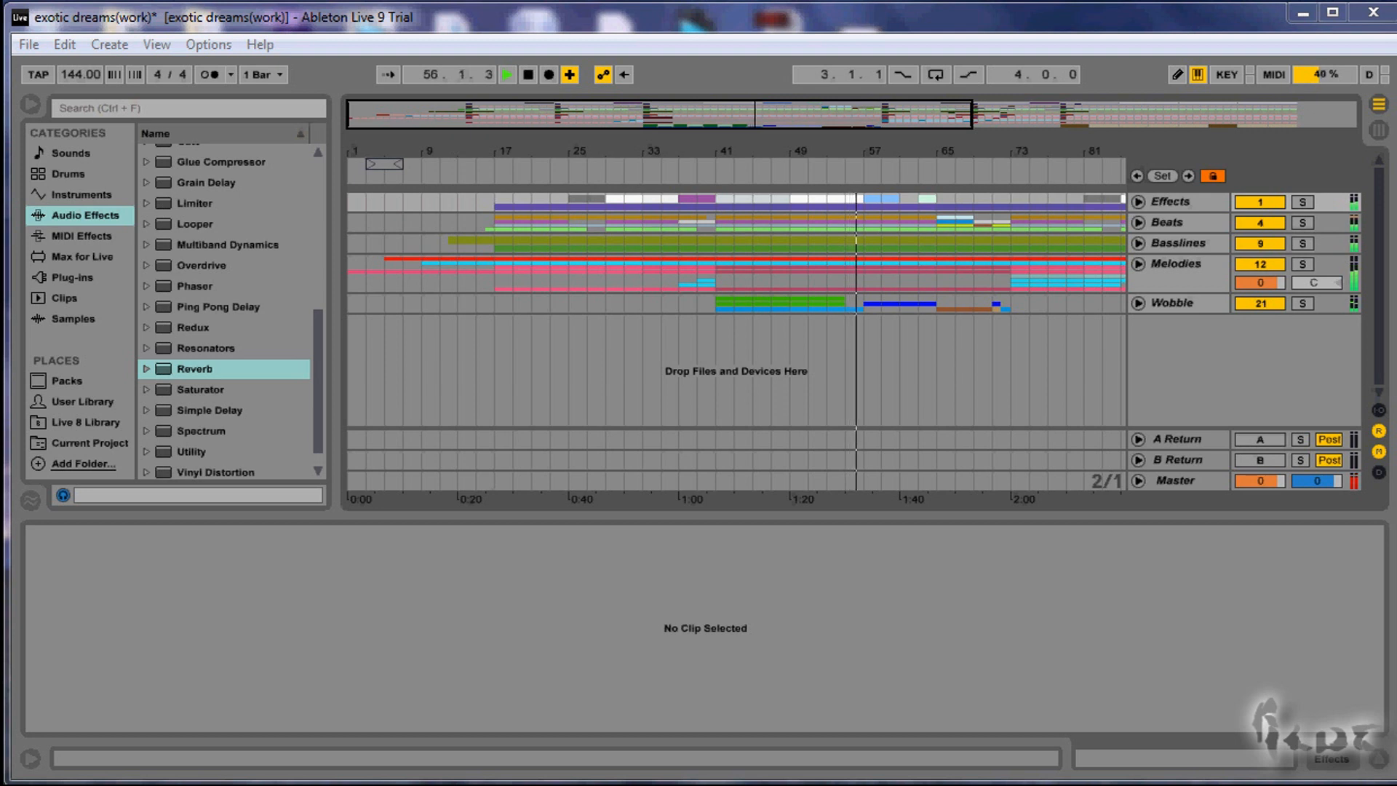
# - Play back the finished exotic dreams arrangement from the transport bar
pyautogui.click(526, 74)
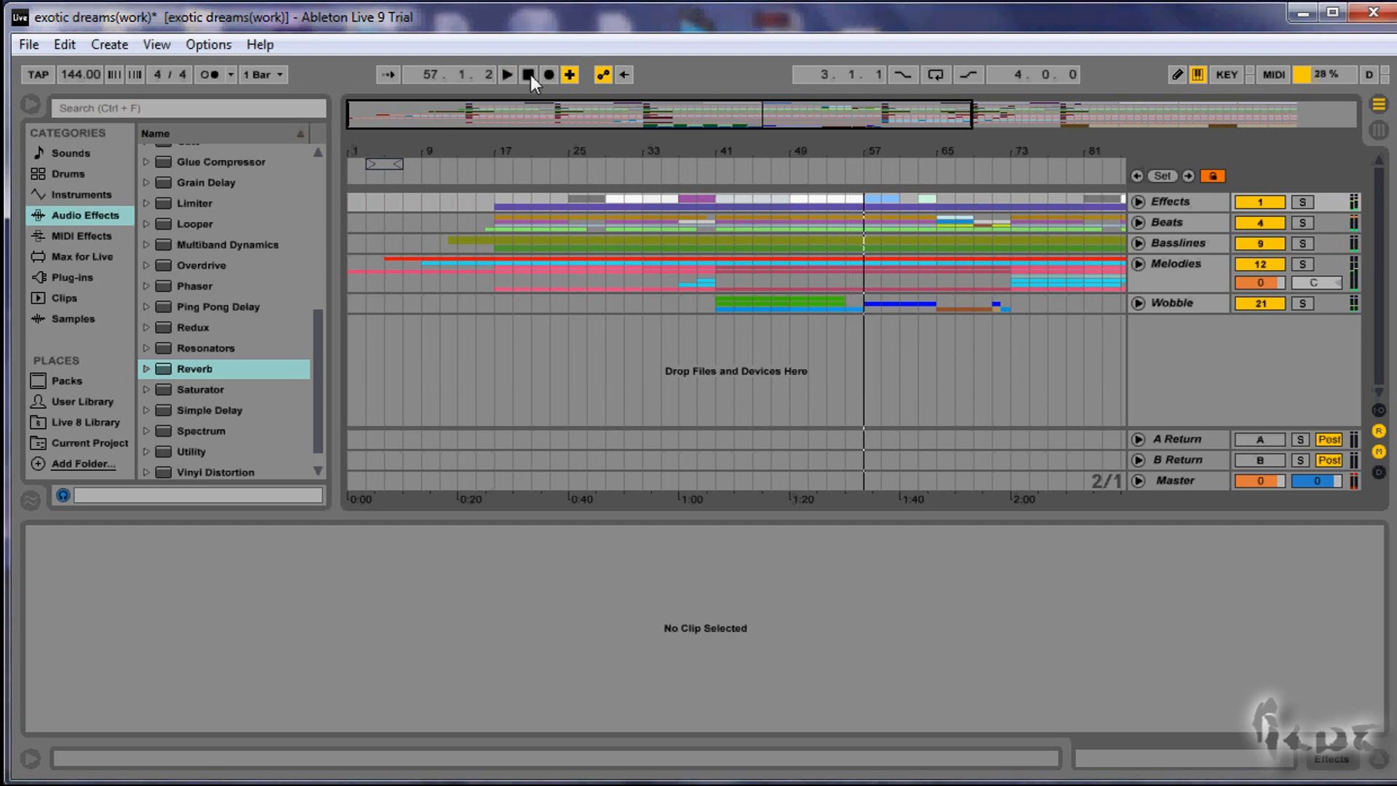